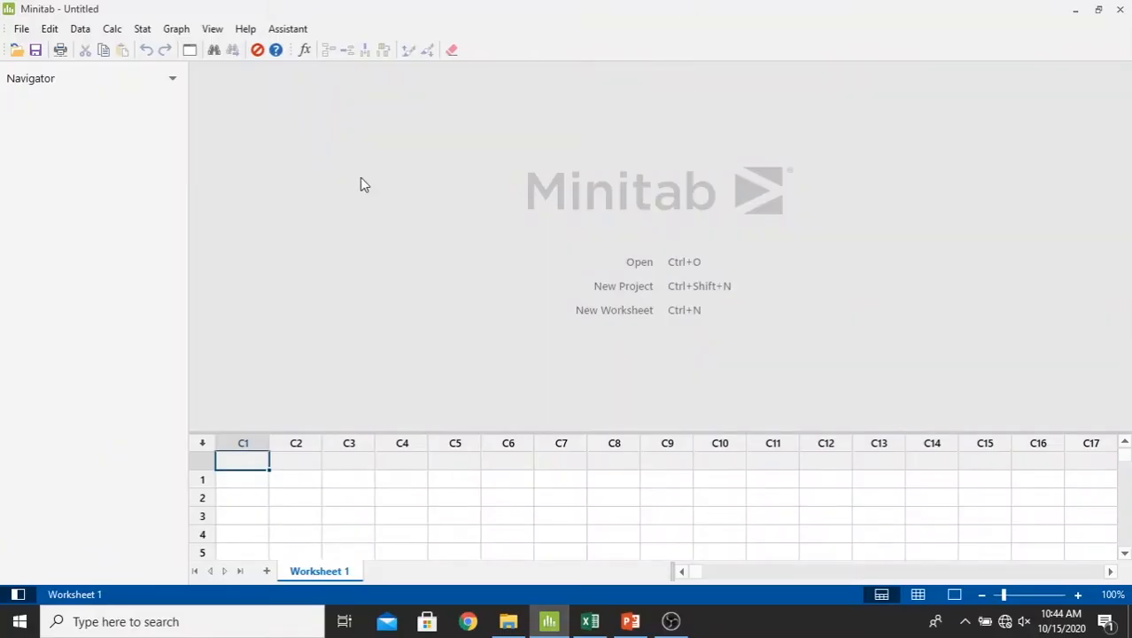
pyautogui.moveTo(729, 188)
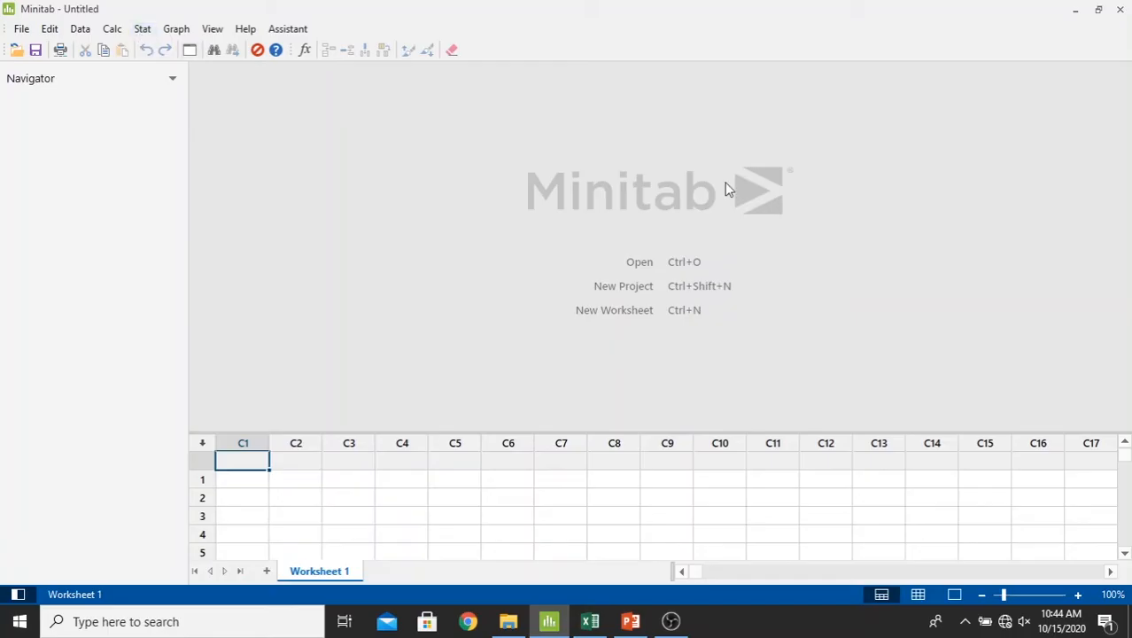
pyautogui.moveTo(161, 18)
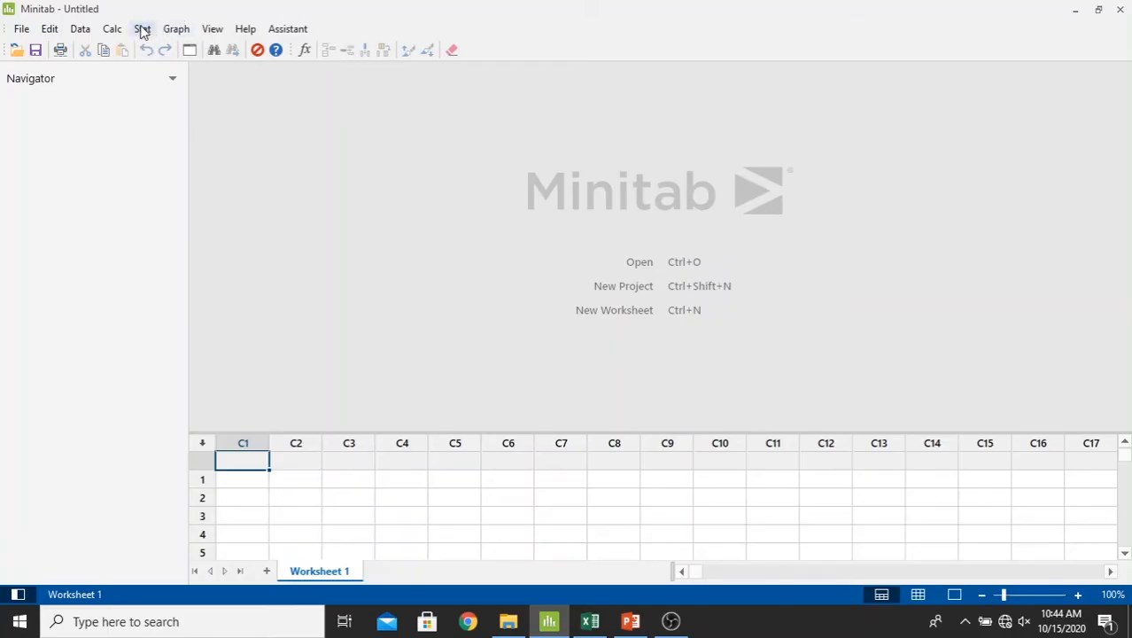
# Step: Open the Stat menu to browse the DOE Response Surface commands
pyautogui.click(142, 28)
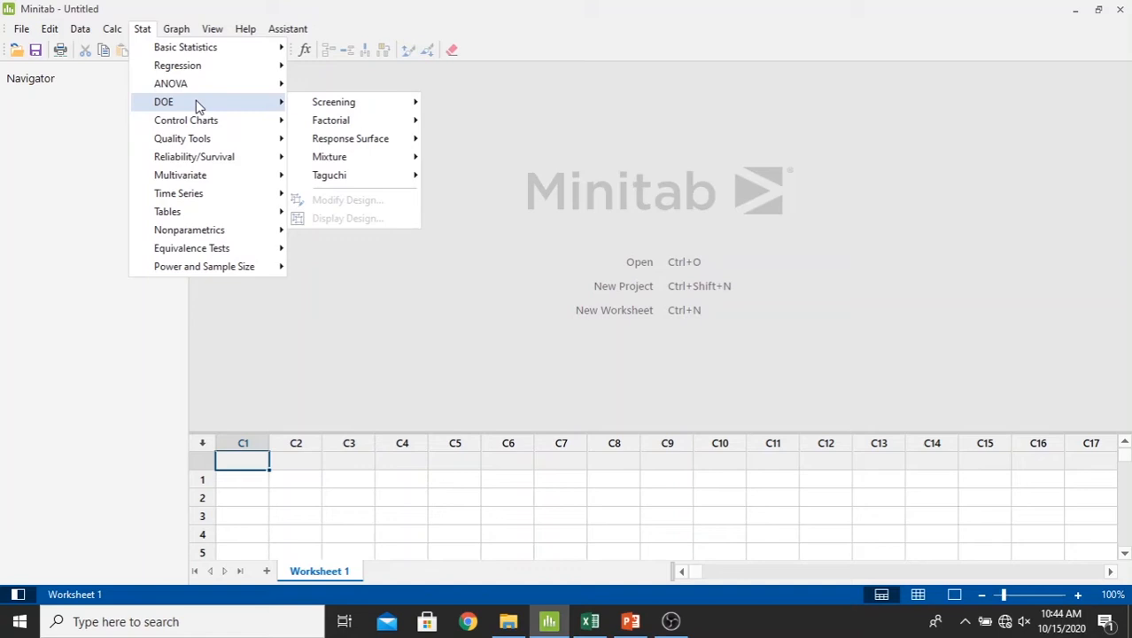
pyautogui.moveTo(335, 106)
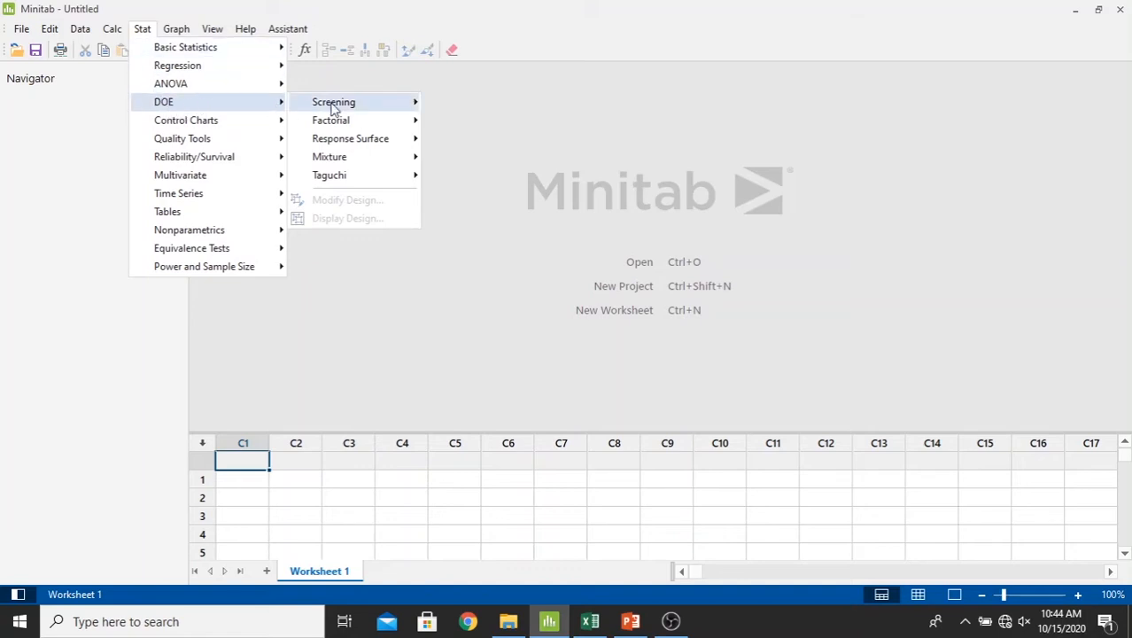
pyautogui.moveTo(350, 138)
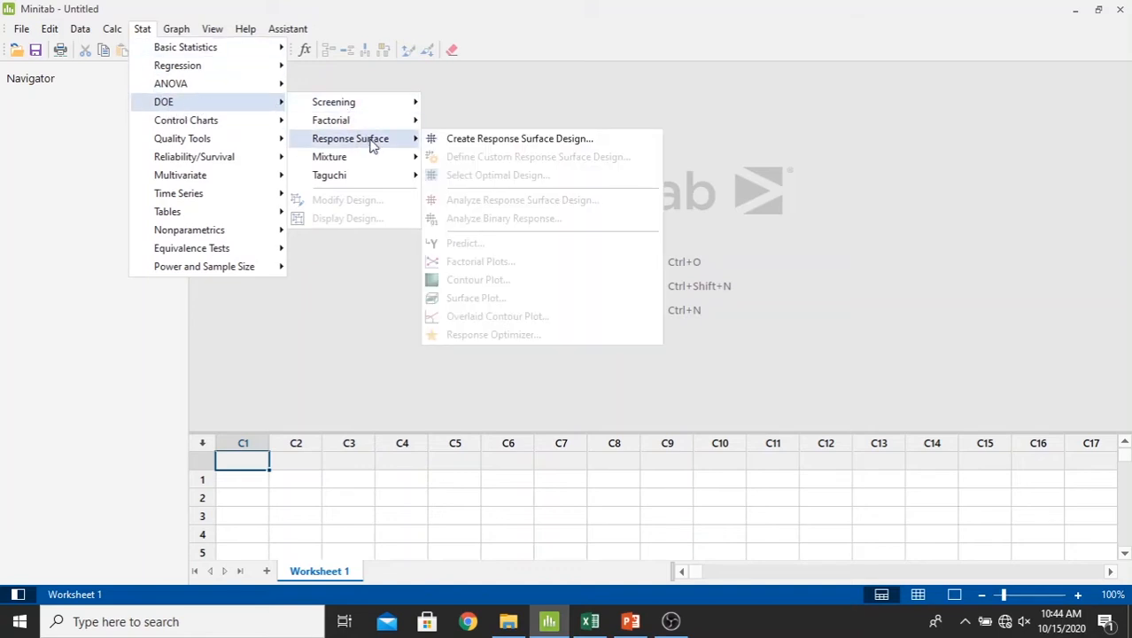
pyautogui.moveTo(526, 138)
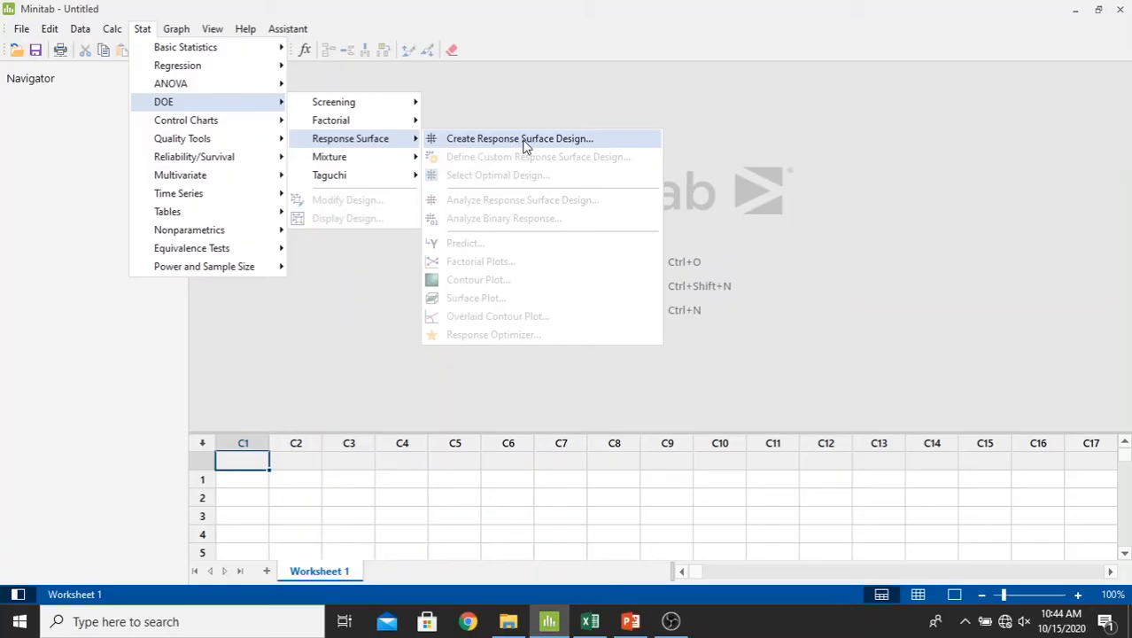
# Step: Start Create Response Surface Design as central composite with 2 continuous factors
pyautogui.click(520, 139)
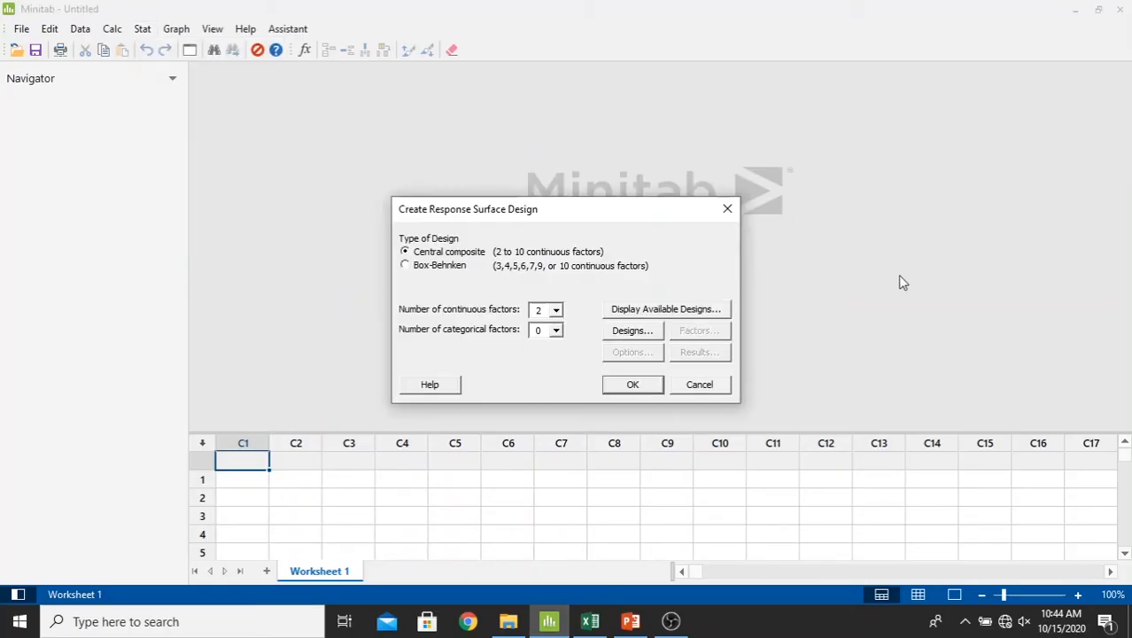
pyautogui.moveTo(500, 223)
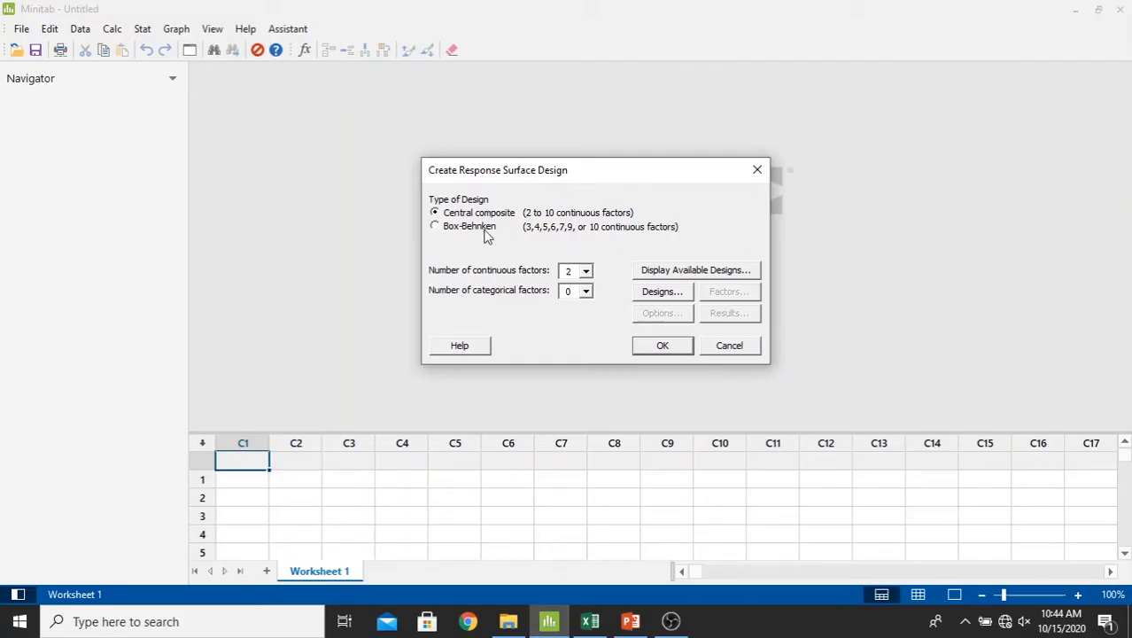
pyautogui.moveTo(457, 223)
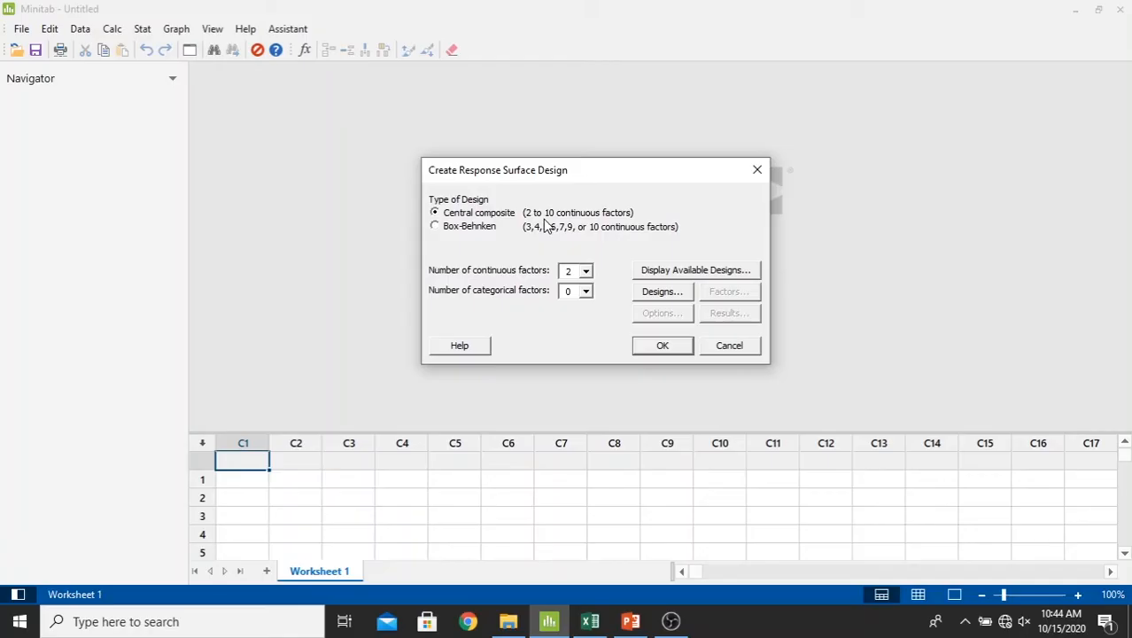
pyautogui.moveTo(589, 227)
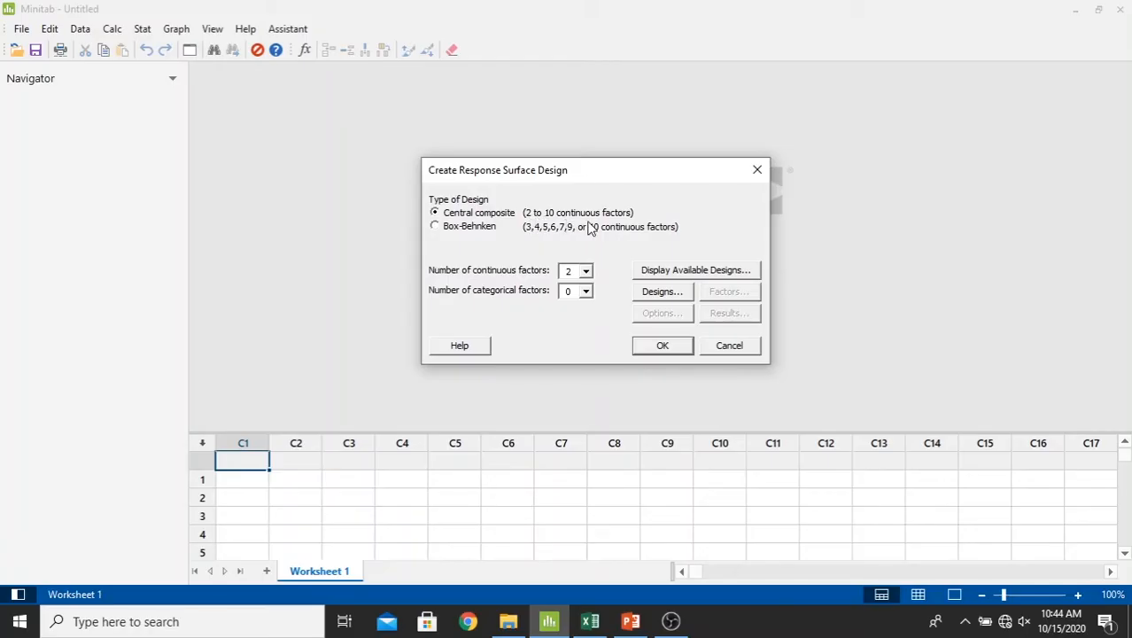
pyautogui.moveTo(449, 279)
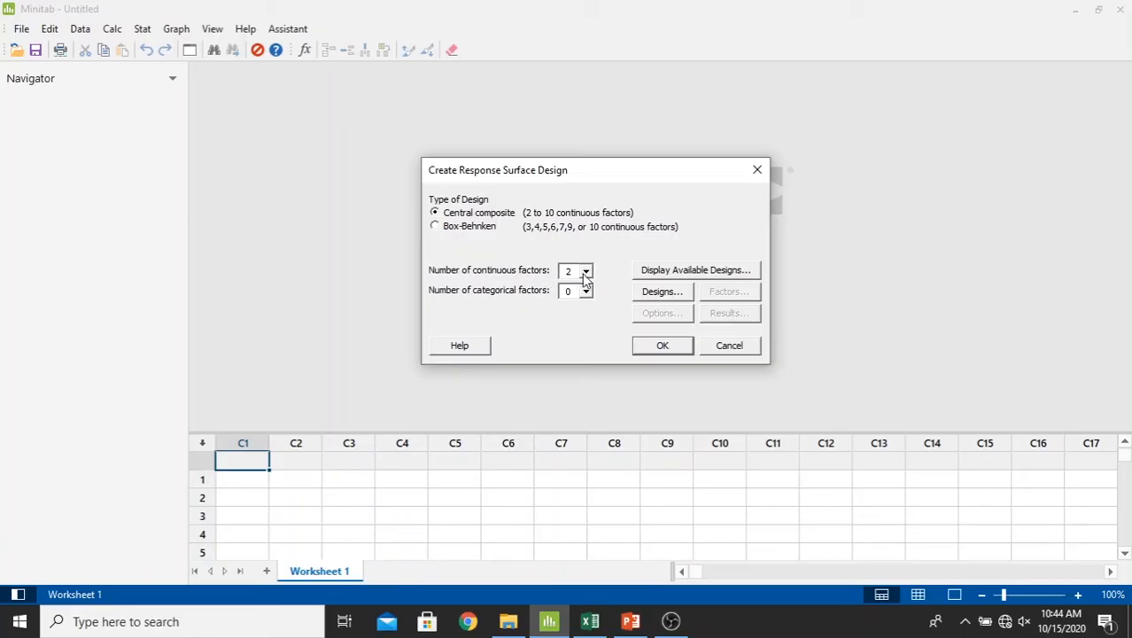
pyautogui.click(570, 270)
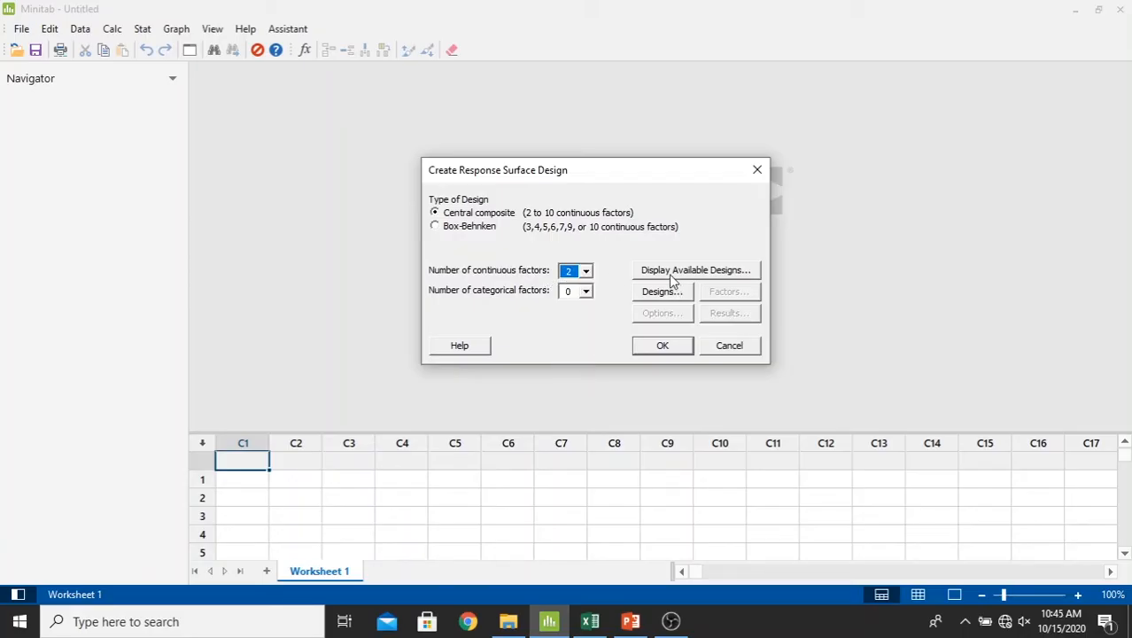
# Step: Review the available designs and choose the full 13-run central composite design
pyautogui.click(695, 270)
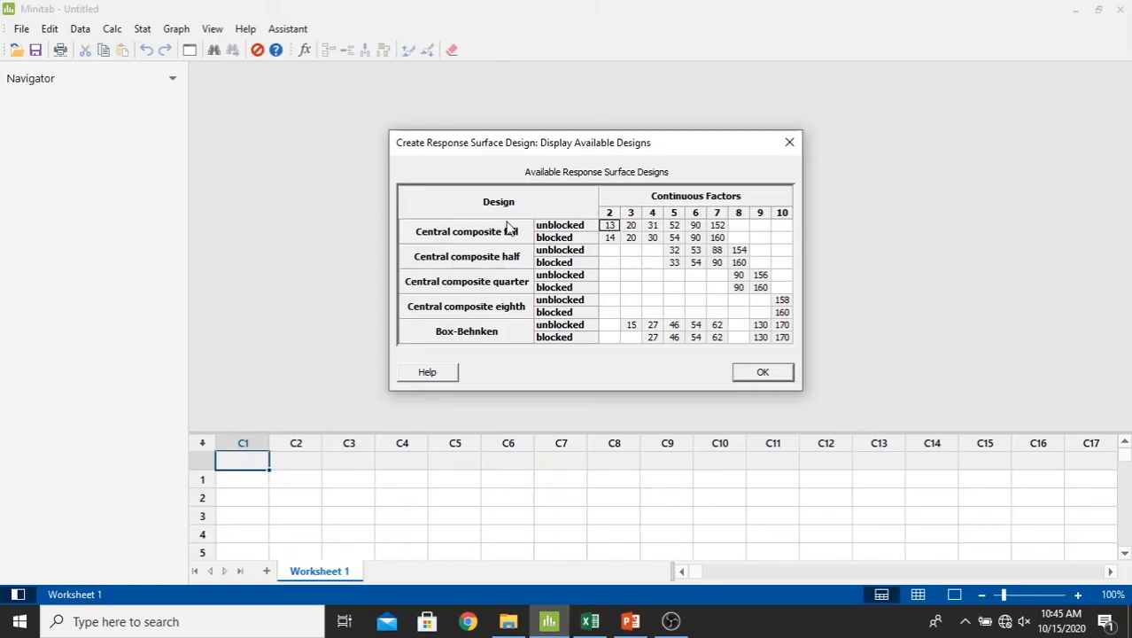
pyautogui.moveTo(608, 239)
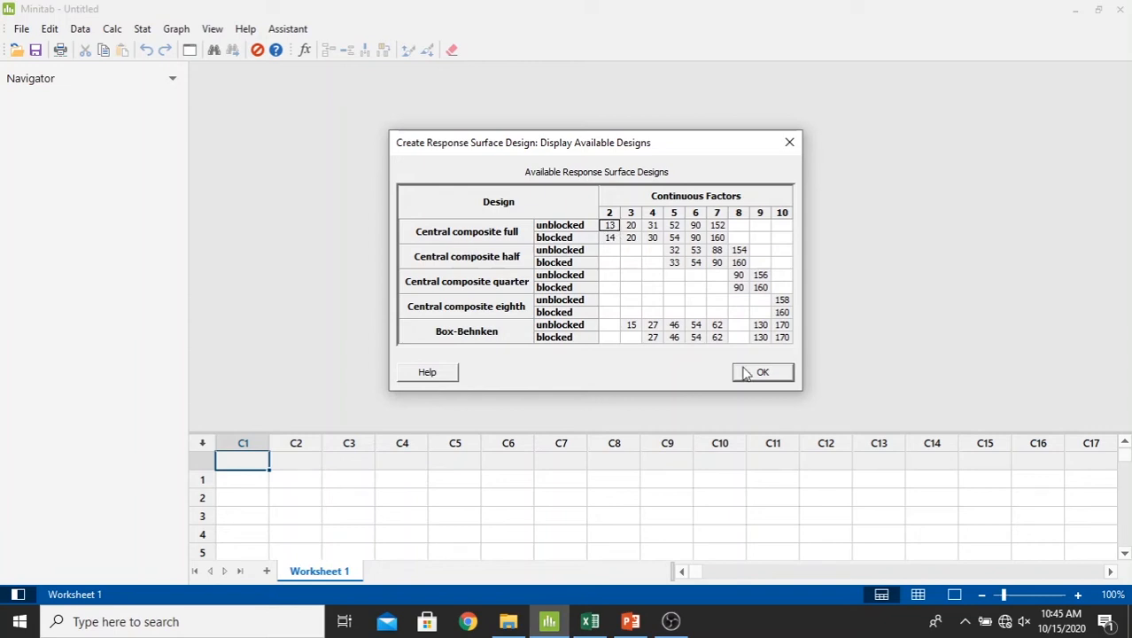
pyautogui.click(763, 372)
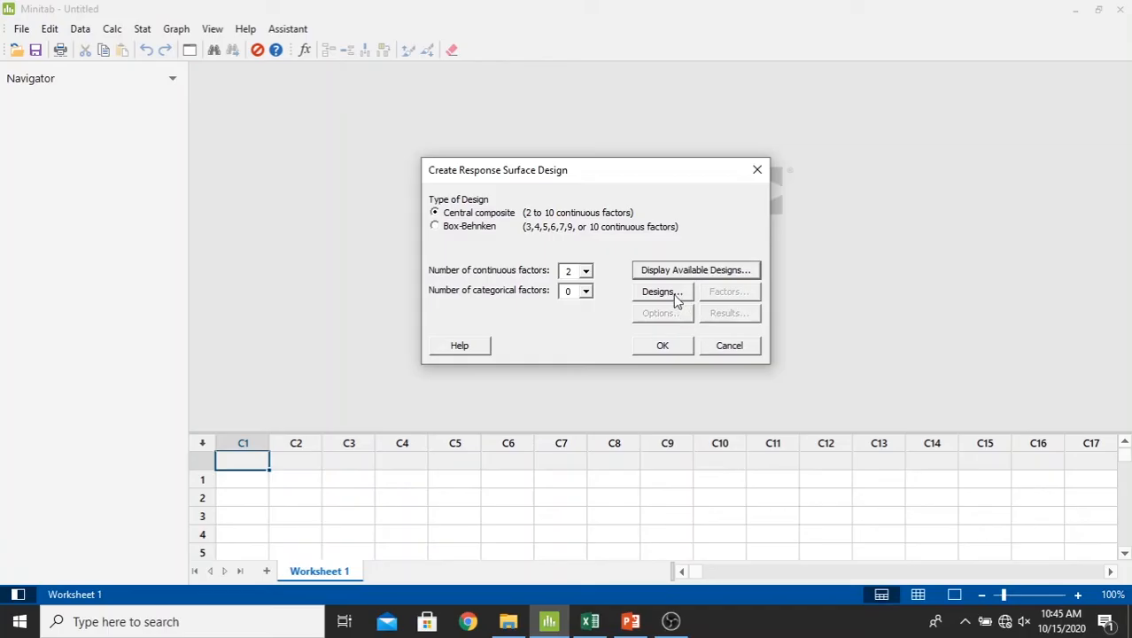
pyautogui.click(661, 292)
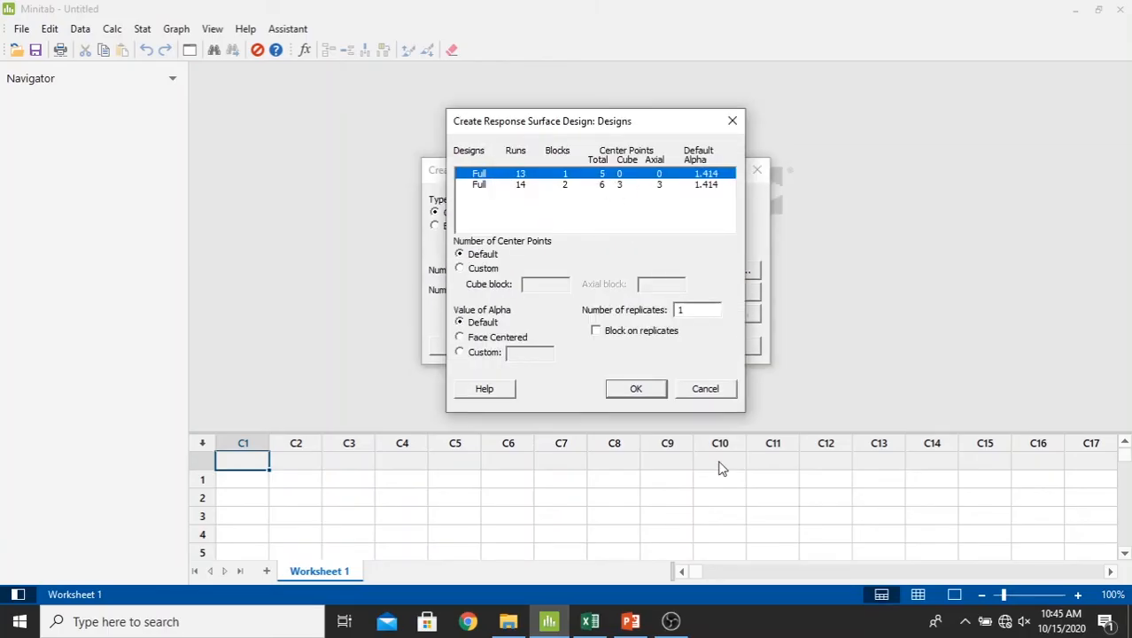
pyautogui.click(636, 389)
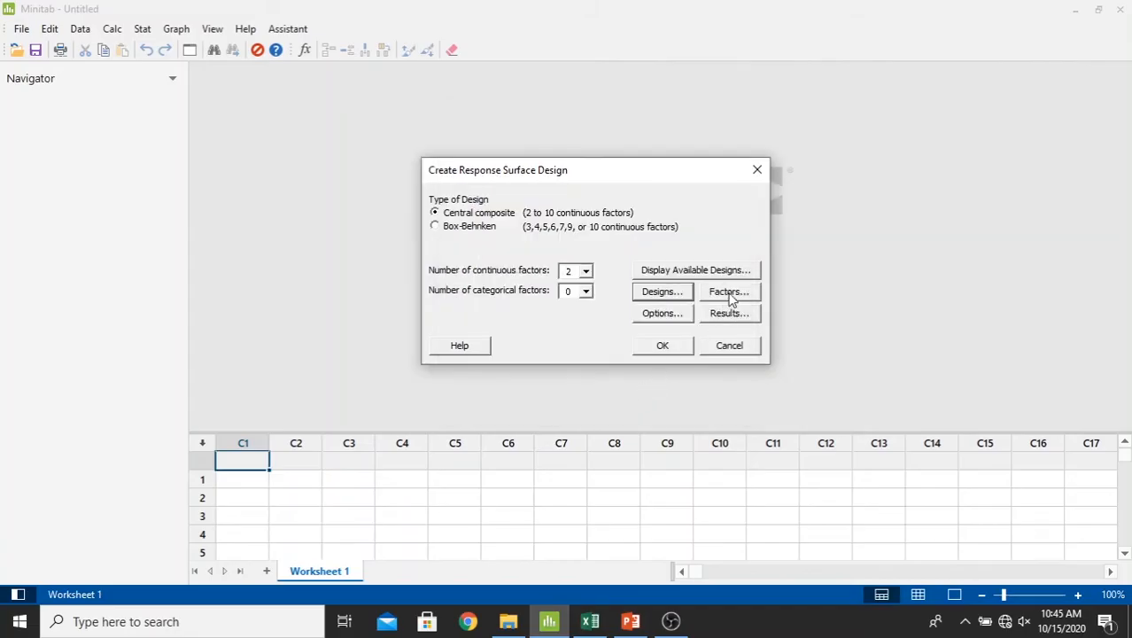
pyautogui.click(729, 291)
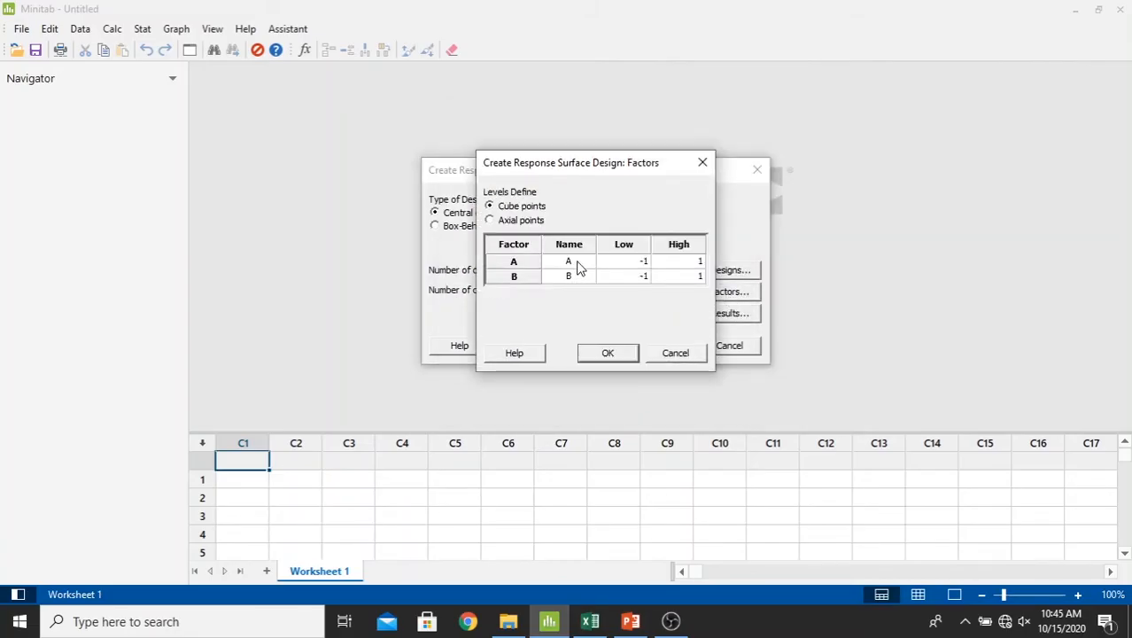
# Step: Name factor A 'Pressure' and factor B 'Temp'
pyautogui.click(569, 260)
pyautogui.write('P')
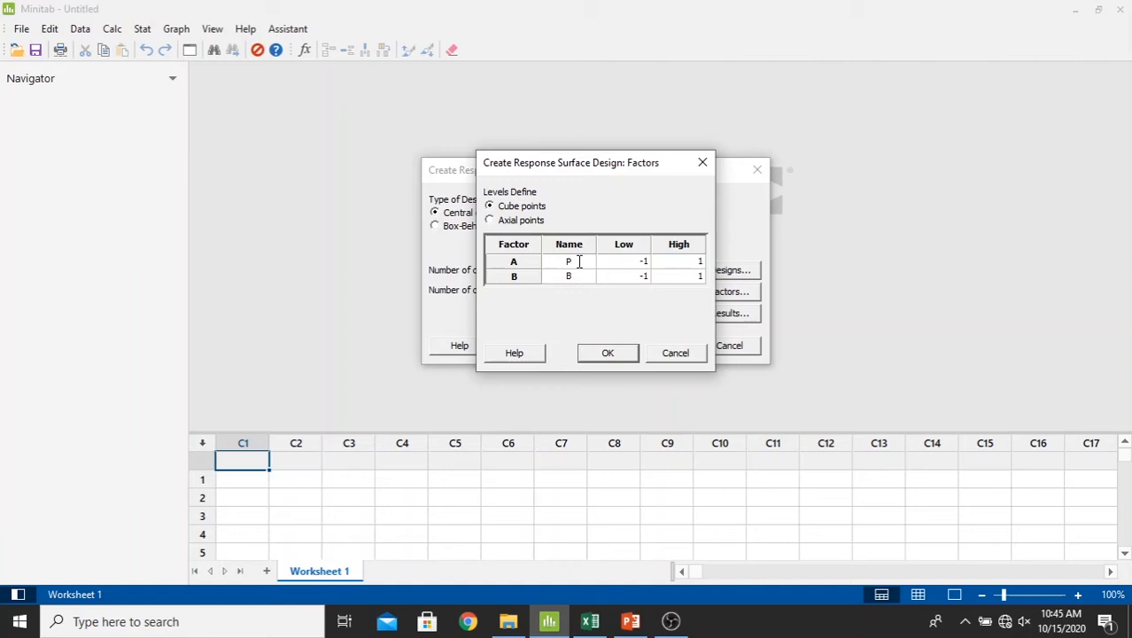
pyautogui.write('ressure')
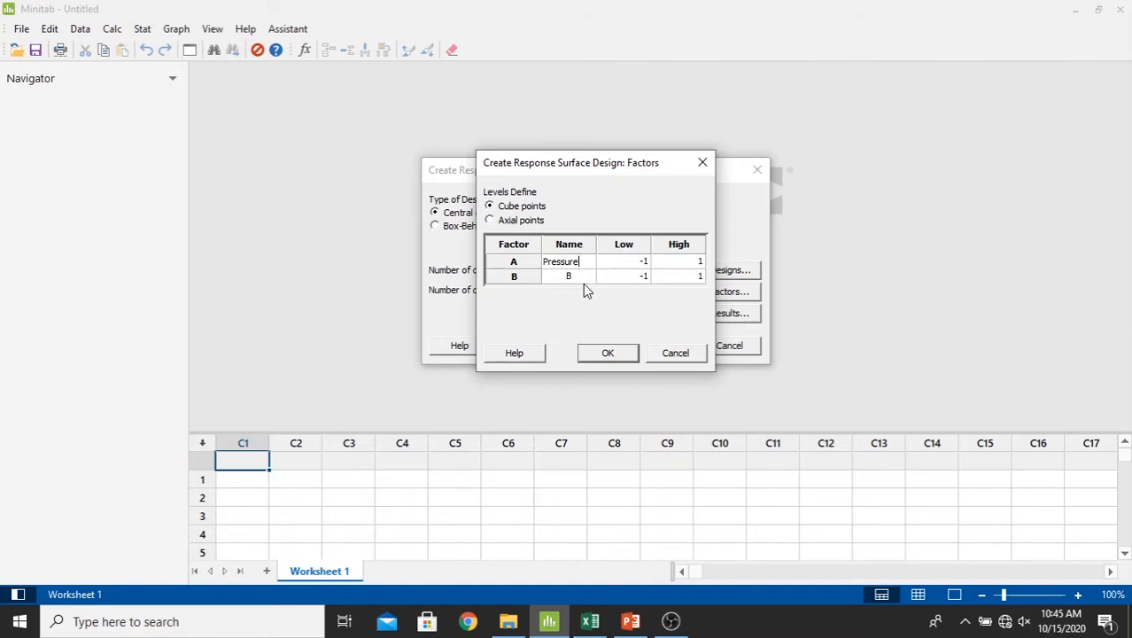
pyautogui.write('T')
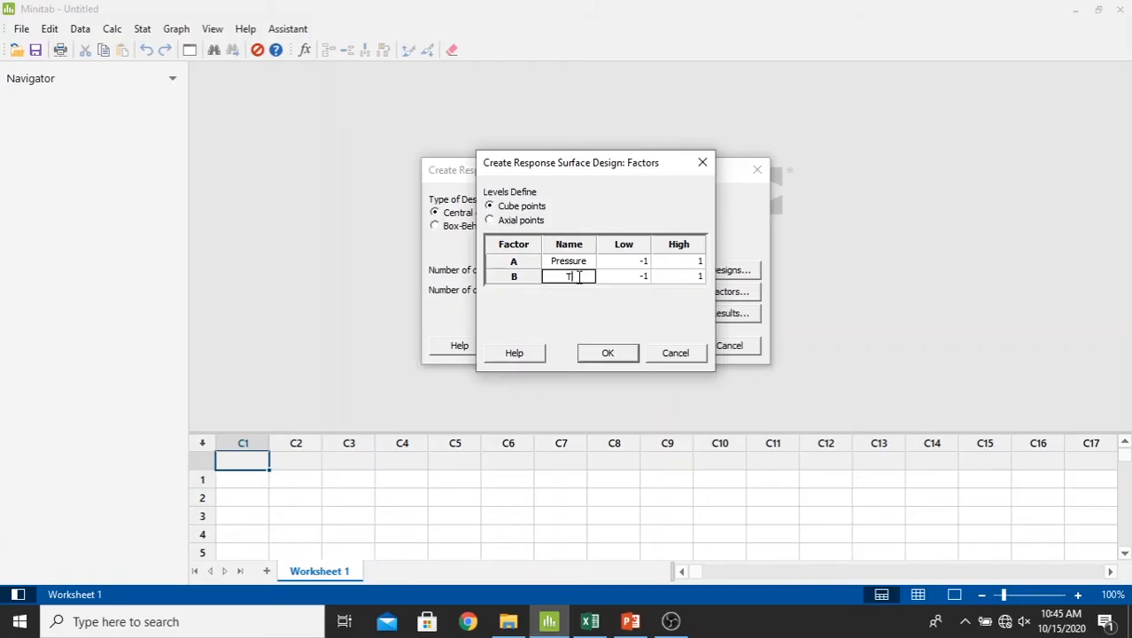
pyautogui.write('Temp')
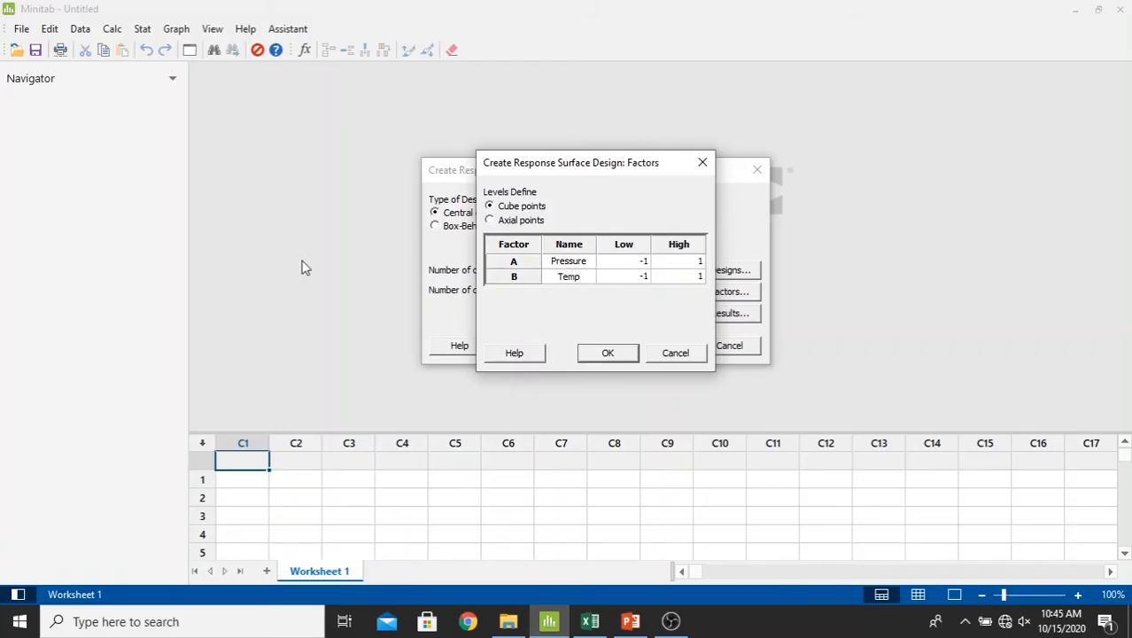
pyautogui.moveTo(636, 275)
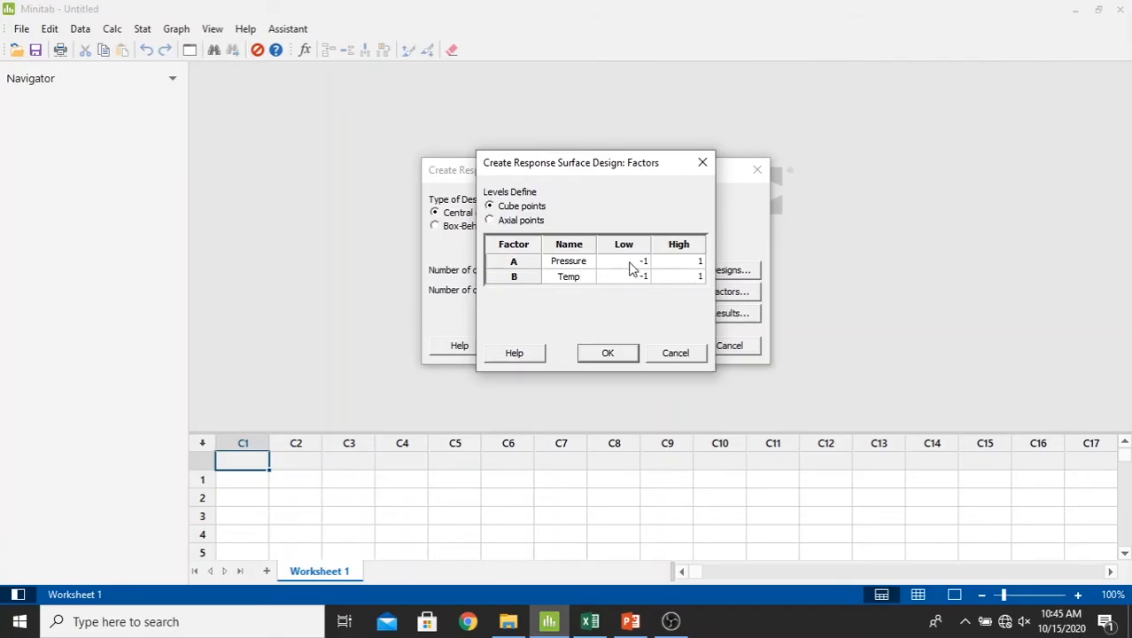
# Step: Set Pressure levels 220 to 732 and Temp levels 32 to 68
pyautogui.click(624, 260)
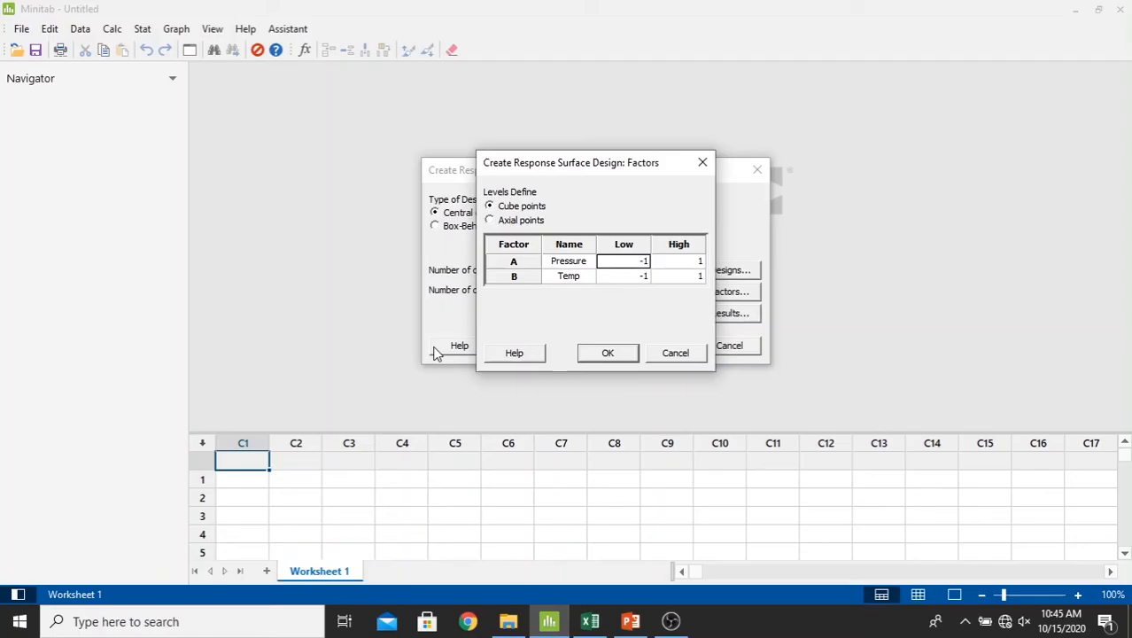
pyautogui.moveTo(651, 255)
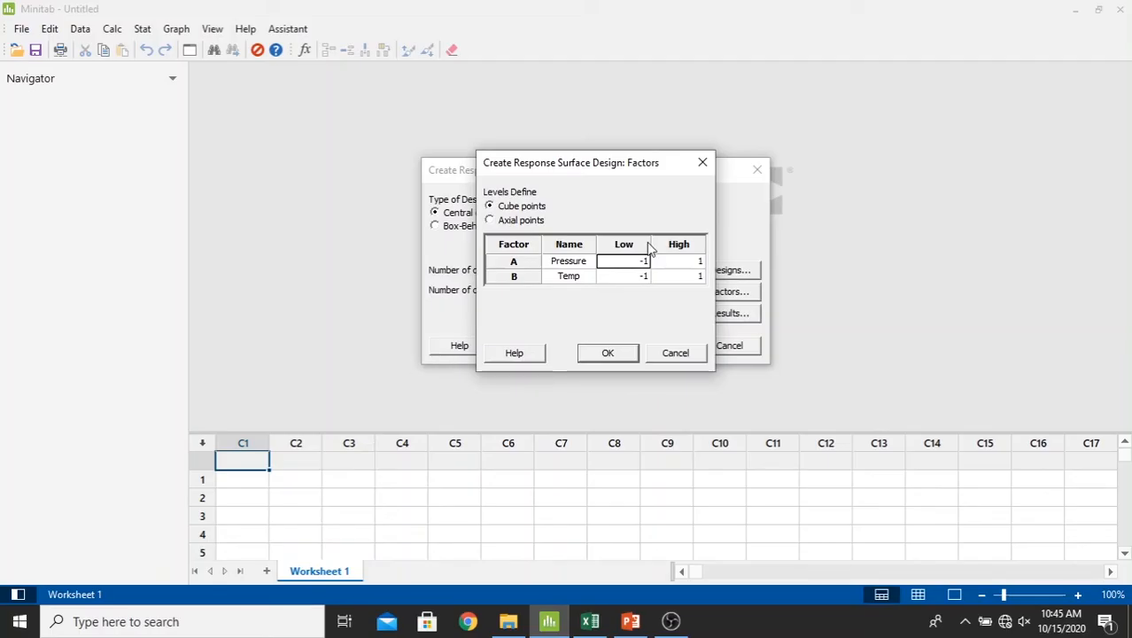
pyautogui.write('220')
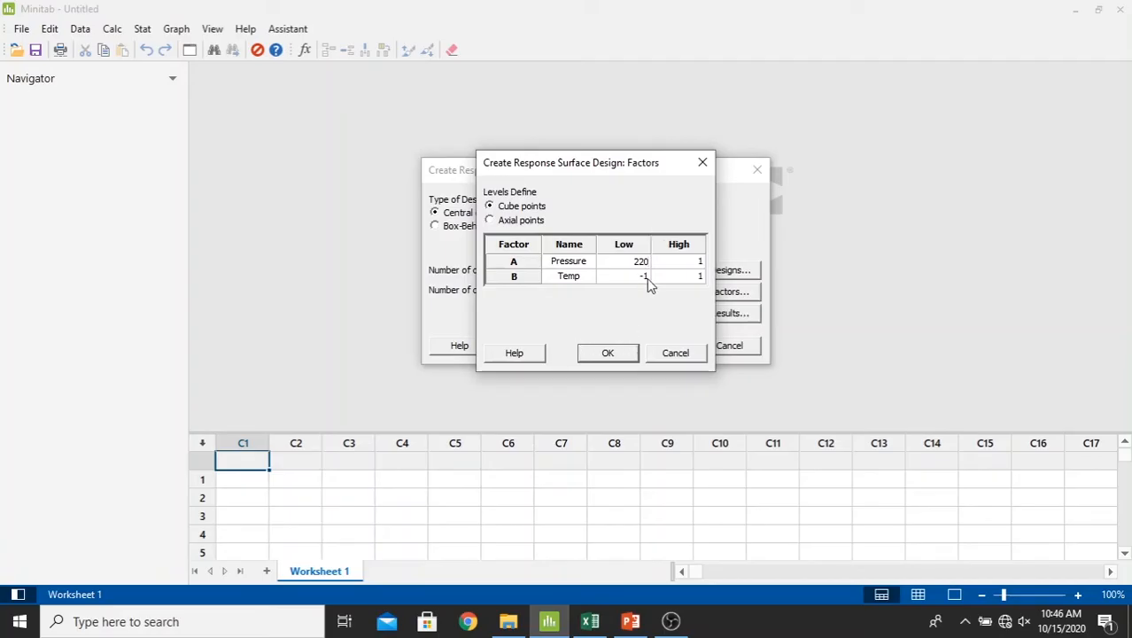
pyautogui.moveTo(682, 268)
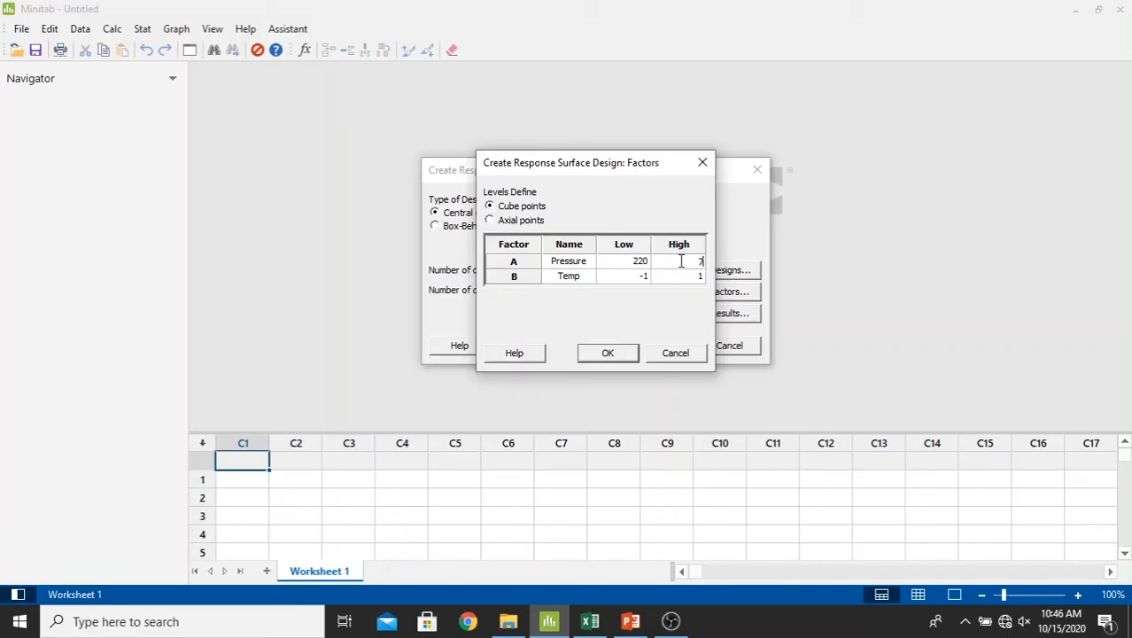
pyautogui.write('732')
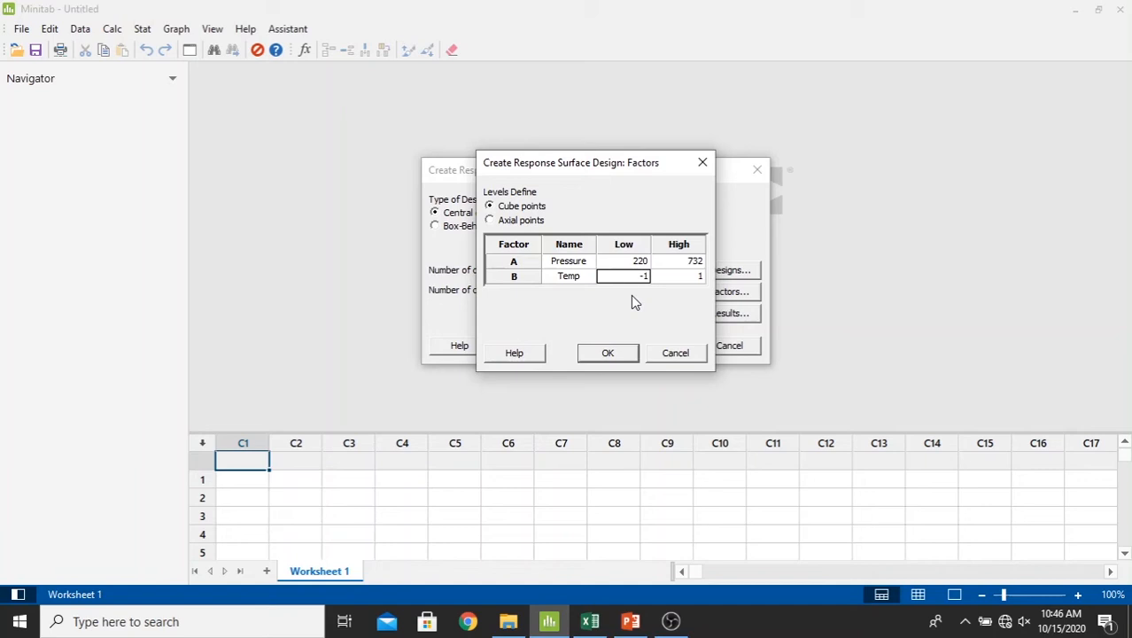
pyautogui.write('32')
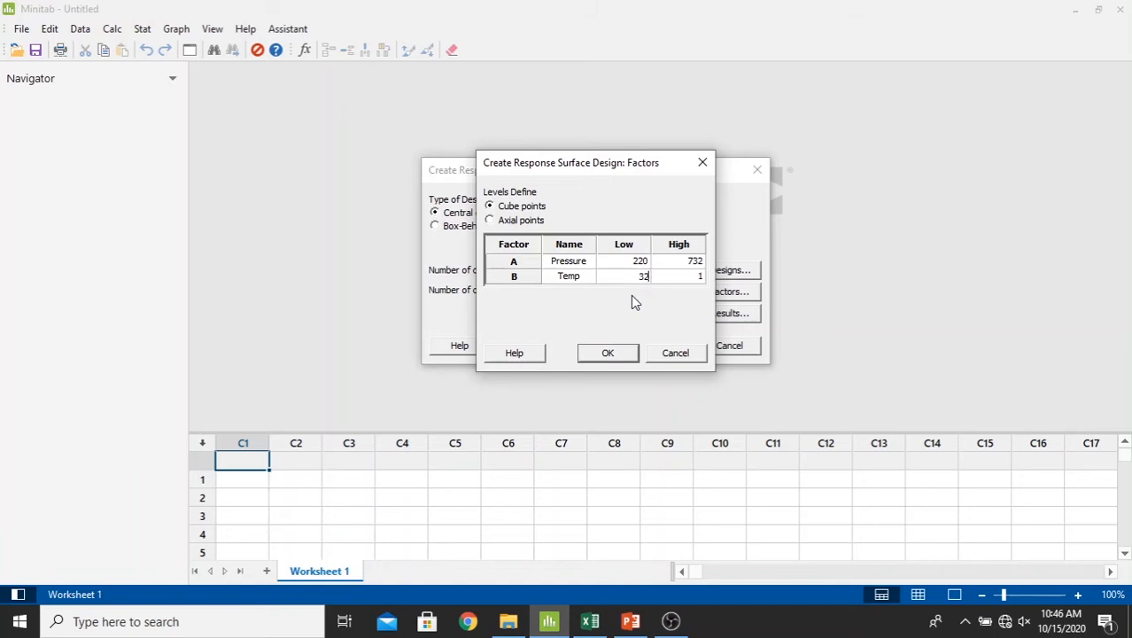
pyautogui.click(678, 276)
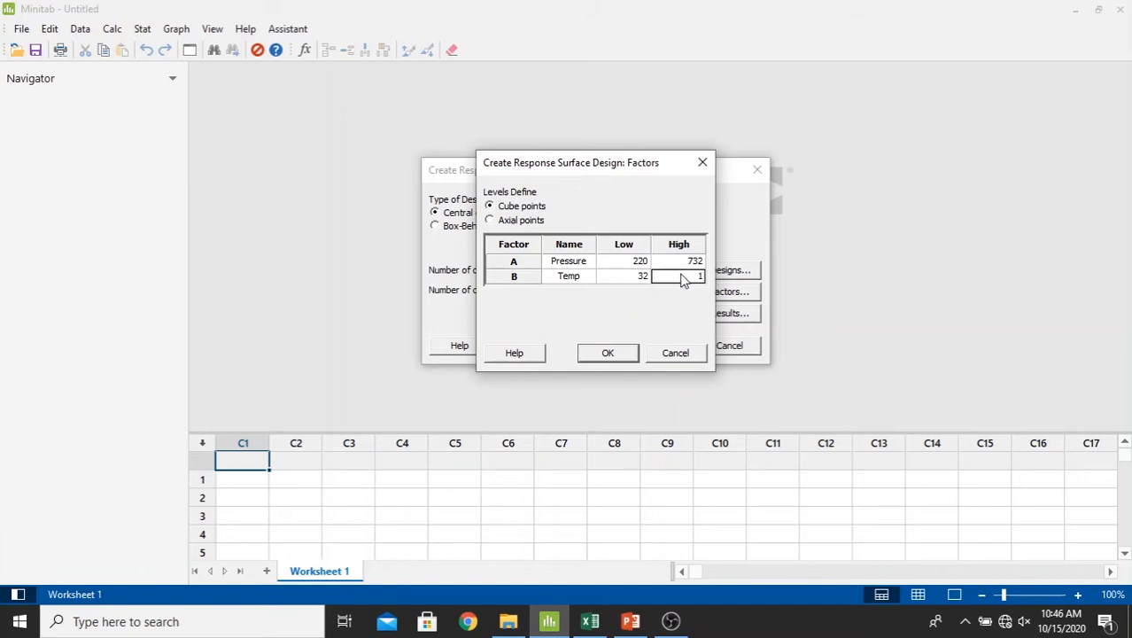
pyautogui.write('68')
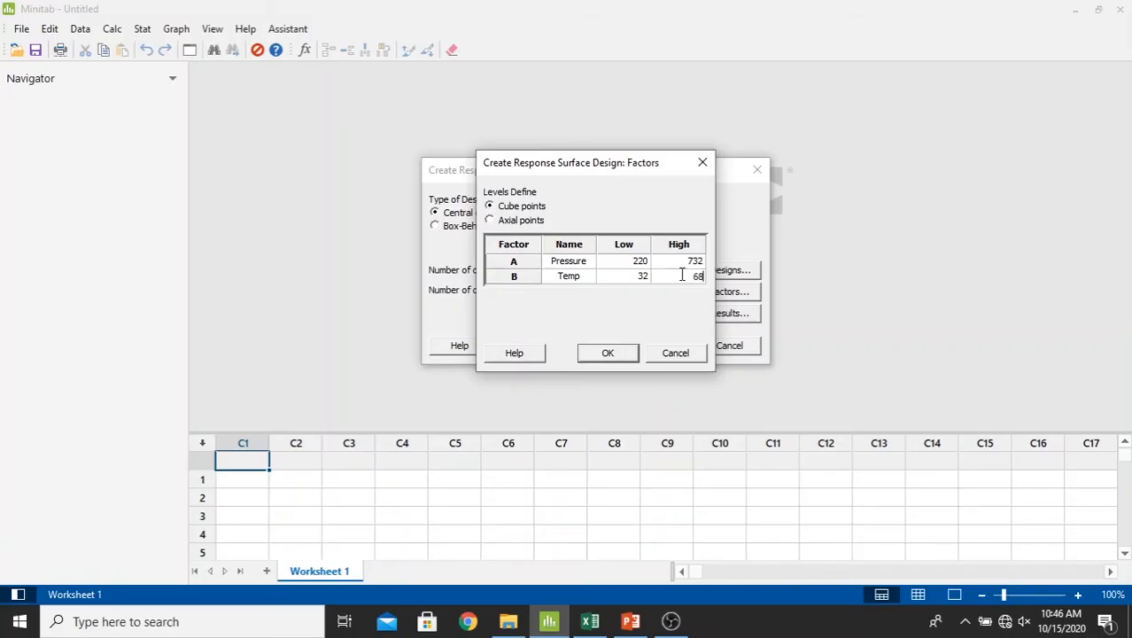
pyautogui.click(608, 353)
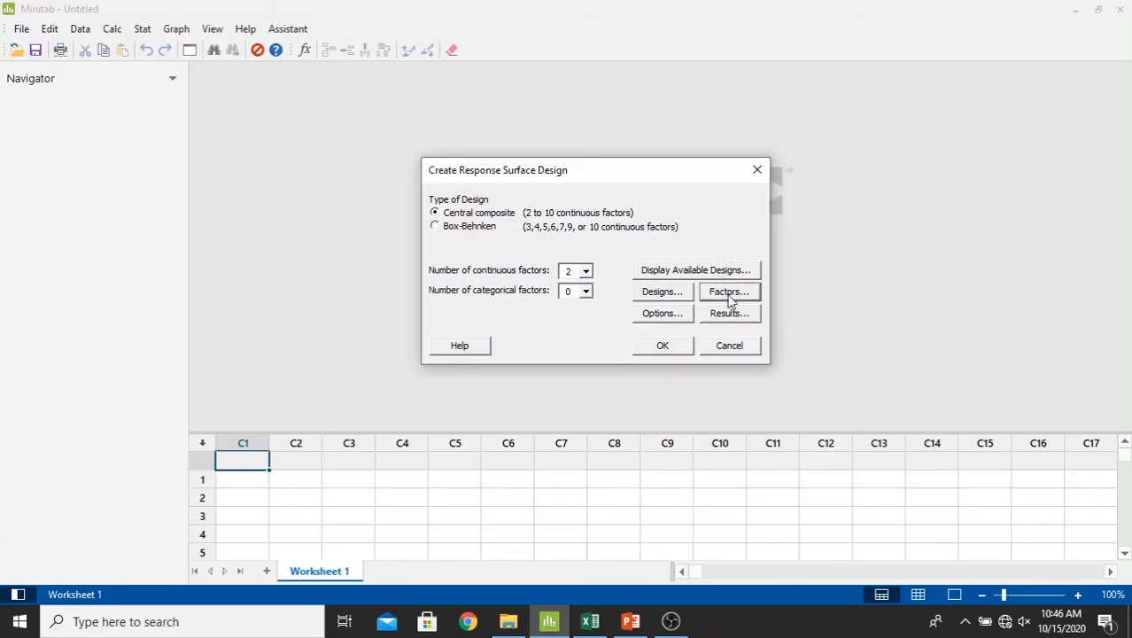
pyautogui.moveTo(654, 300)
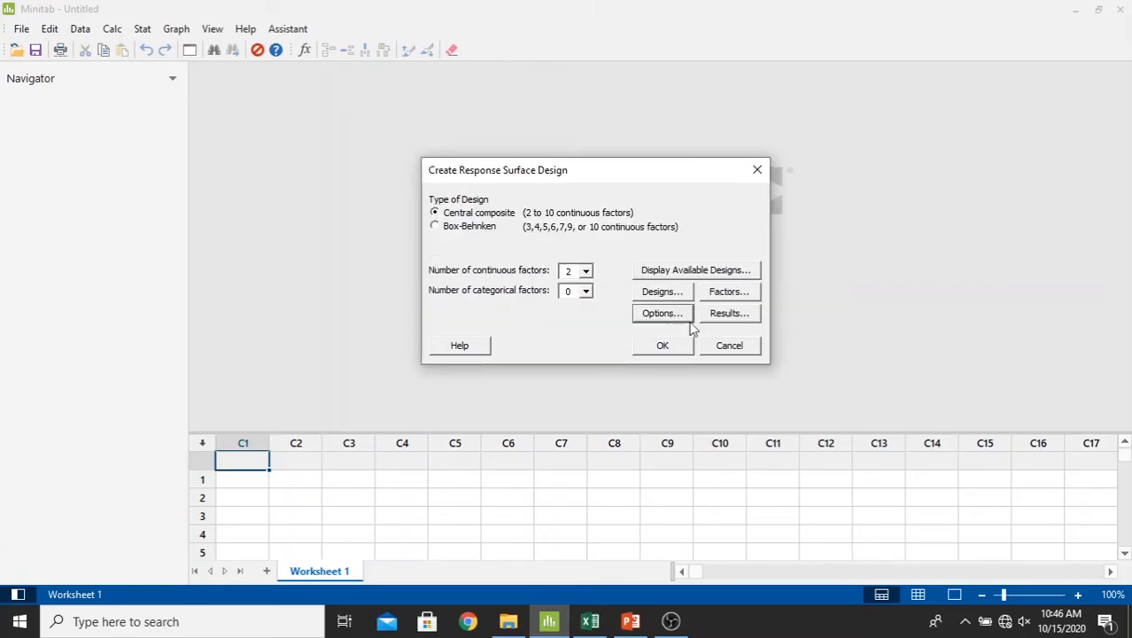
# Step: Keep only the summary table in Results and generate the 13-run design
pyautogui.click(729, 313)
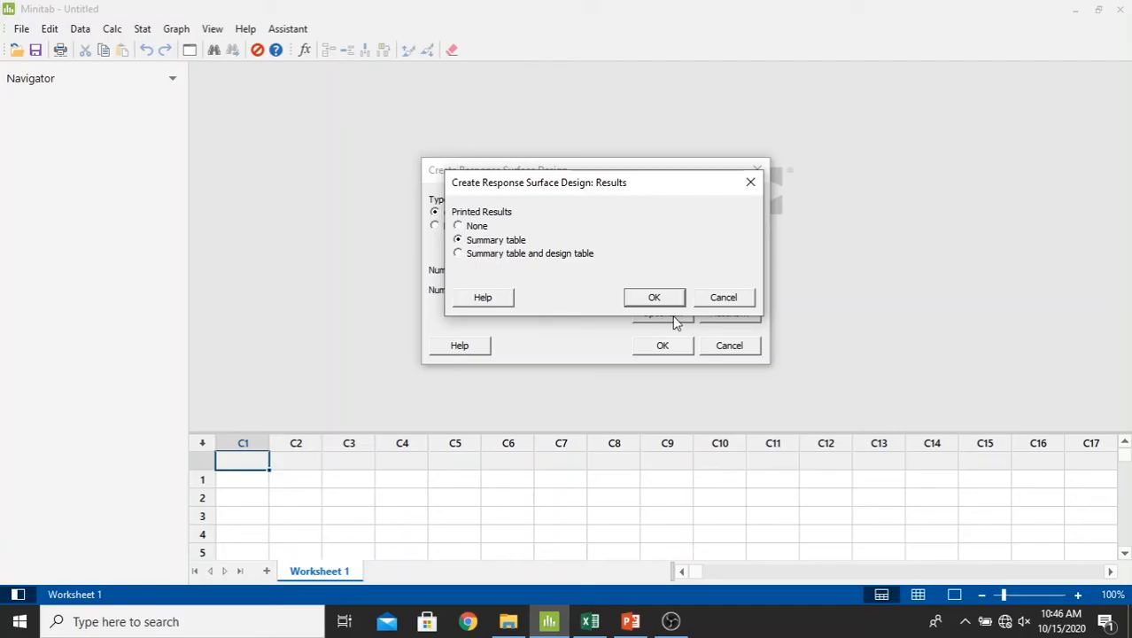
pyautogui.click(654, 296)
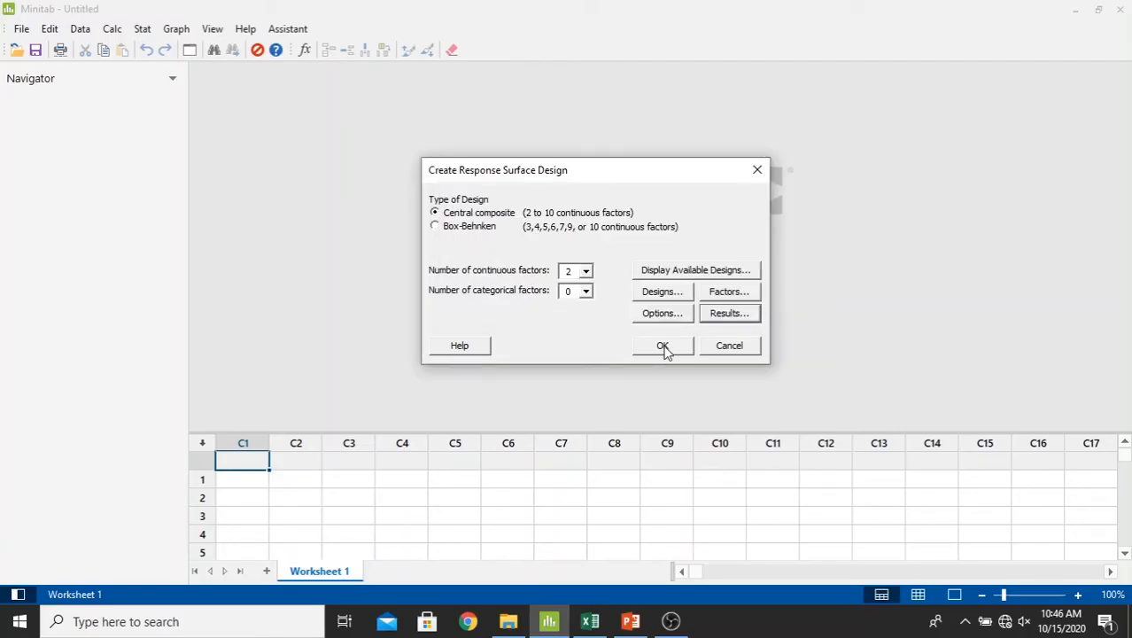
pyautogui.click(662, 345)
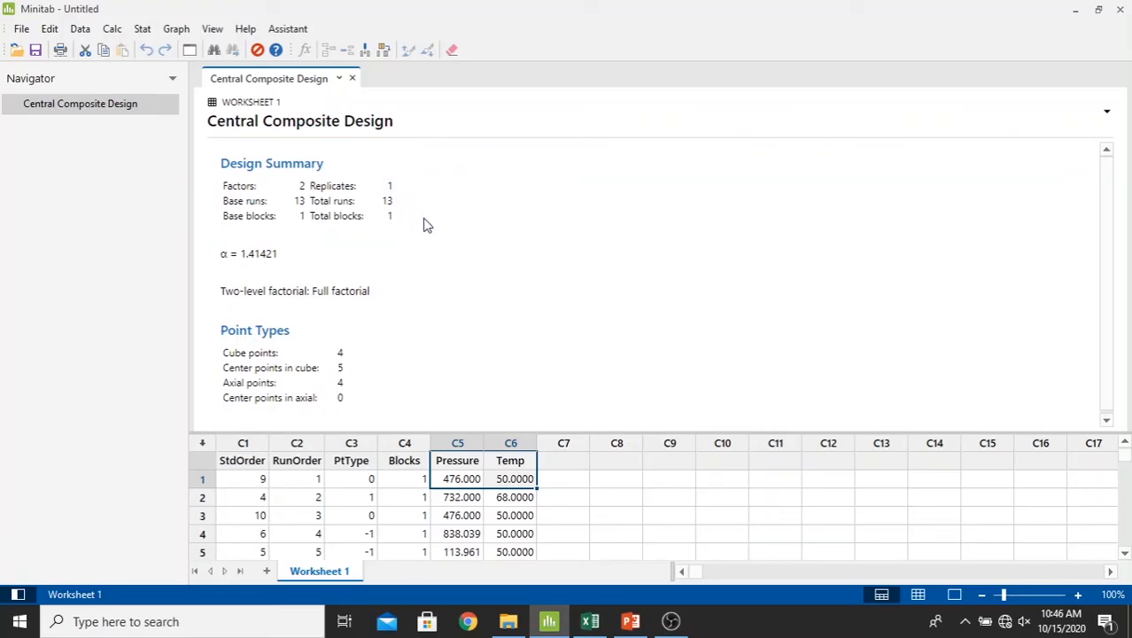
# Step: Check the first Pressure value and the empty first cell of column C7
pyautogui.click(457, 478)
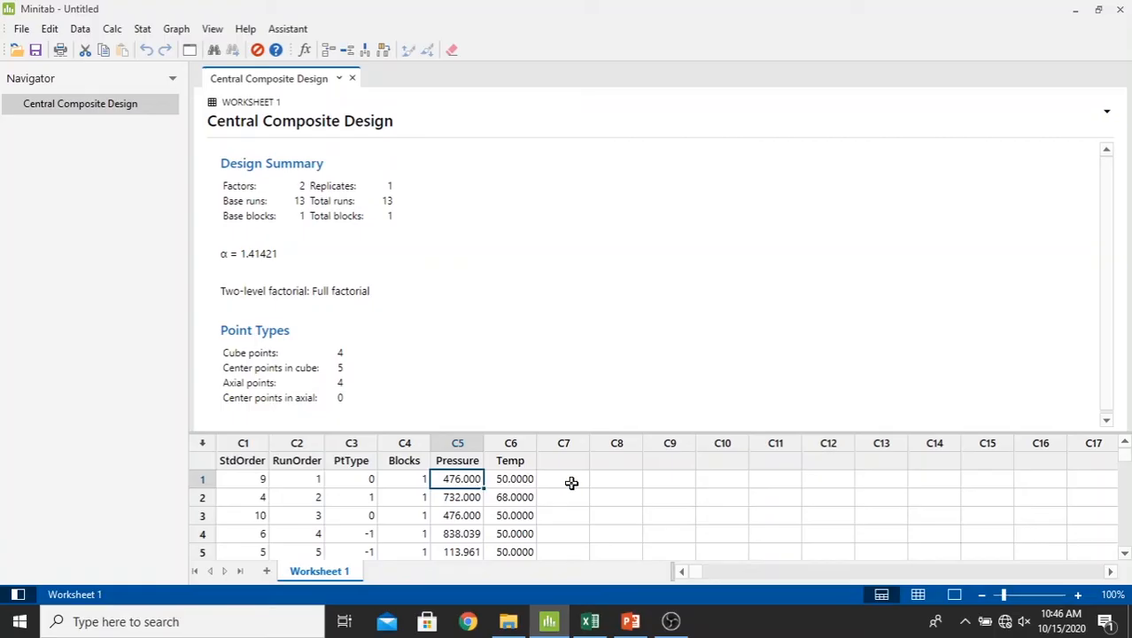
pyautogui.click(563, 479)
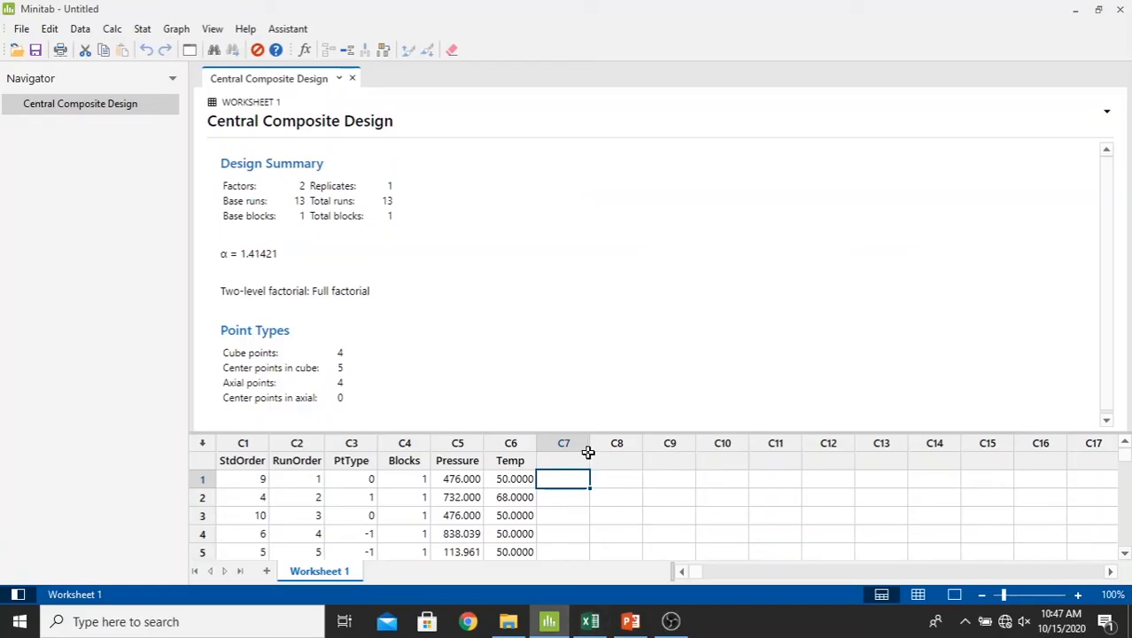
pyautogui.moveTo(440, 7)
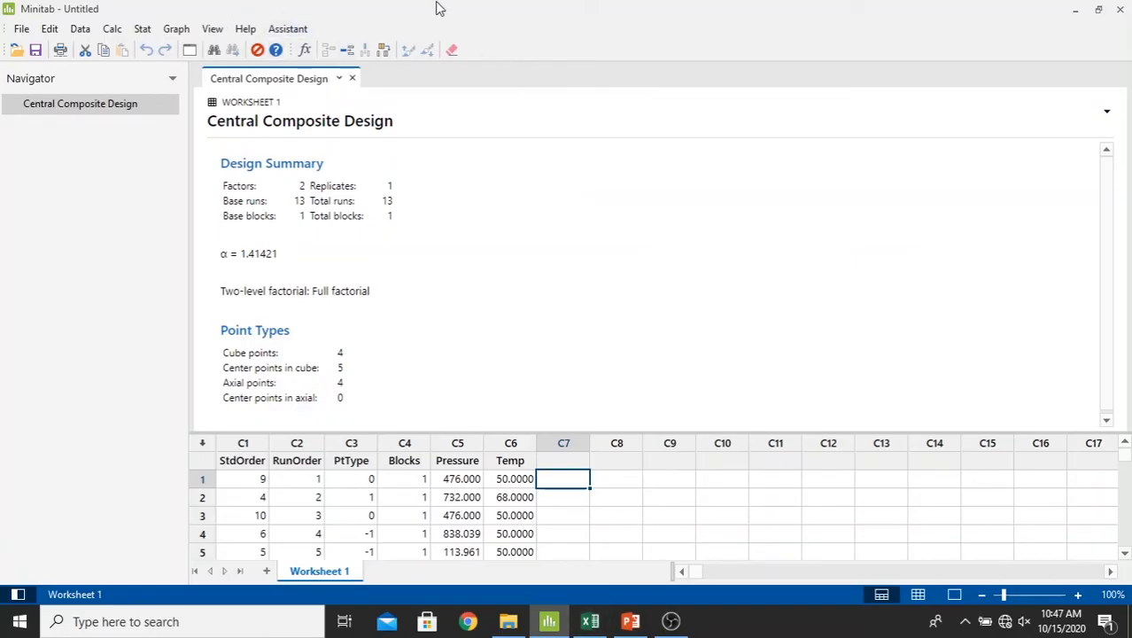
pyautogui.moveTo(851, 237)
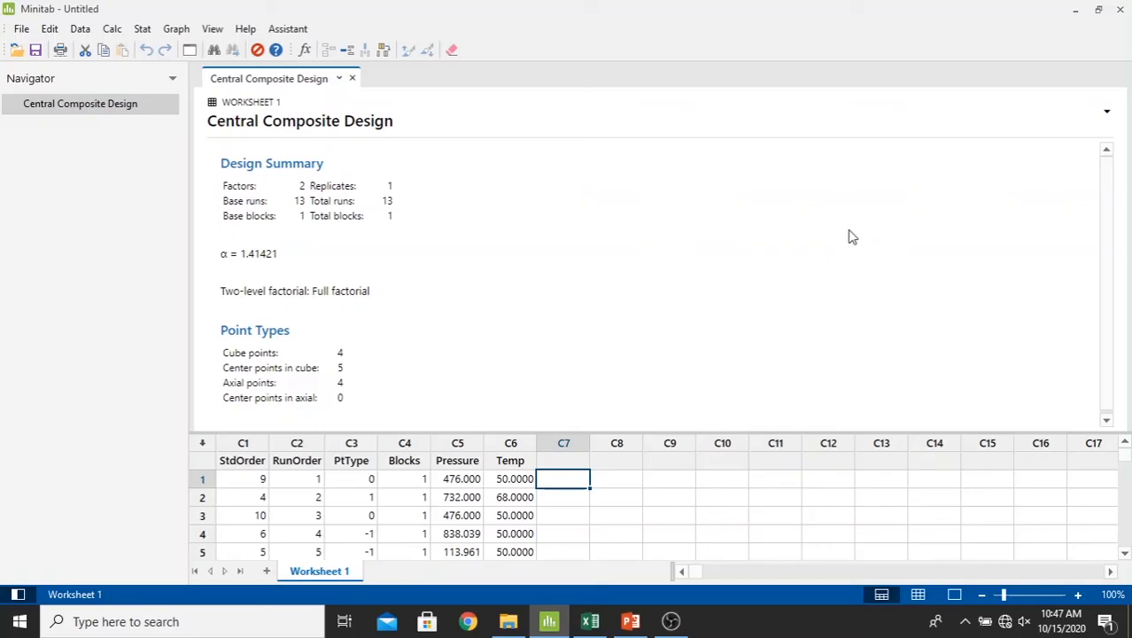
pyautogui.moveTo(1110, 268)
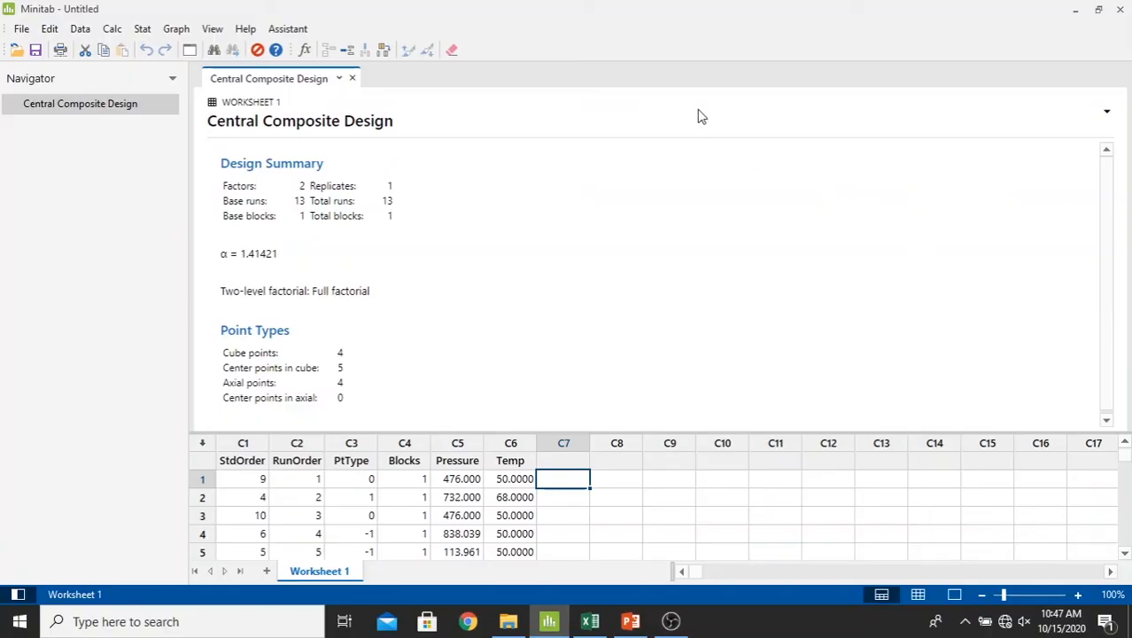
# Step: In Excel, copy the Retention time values 123 through 60 (F4:F16)
pyautogui.click(589, 620)
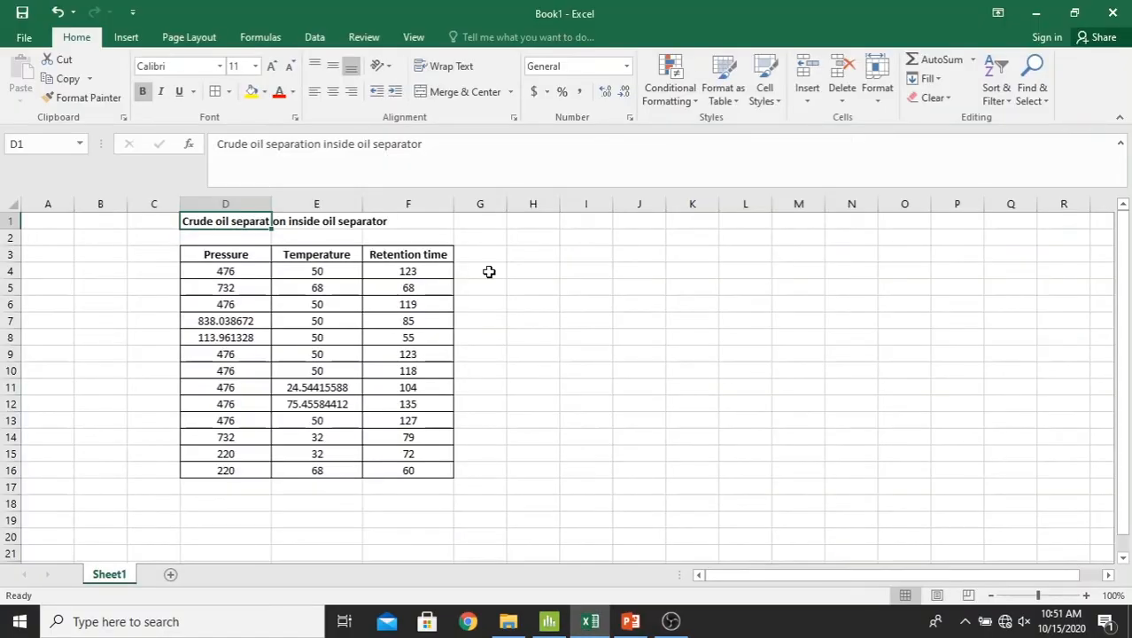
pyautogui.moveTo(458, 273)
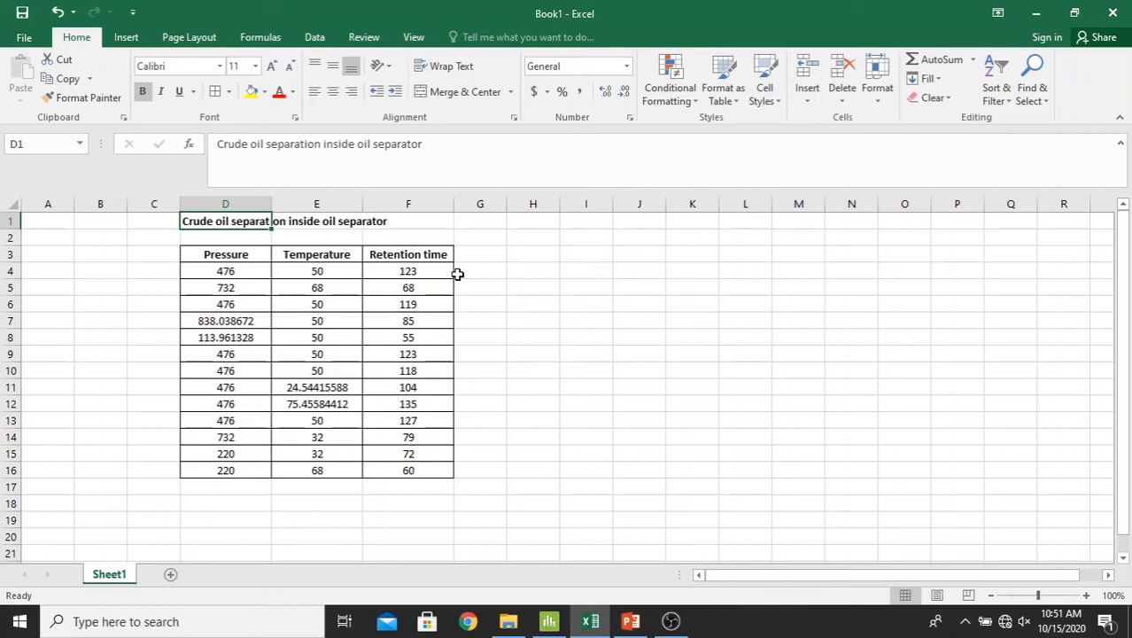
pyautogui.moveTo(407, 271); pyautogui.dragTo(407, 454)
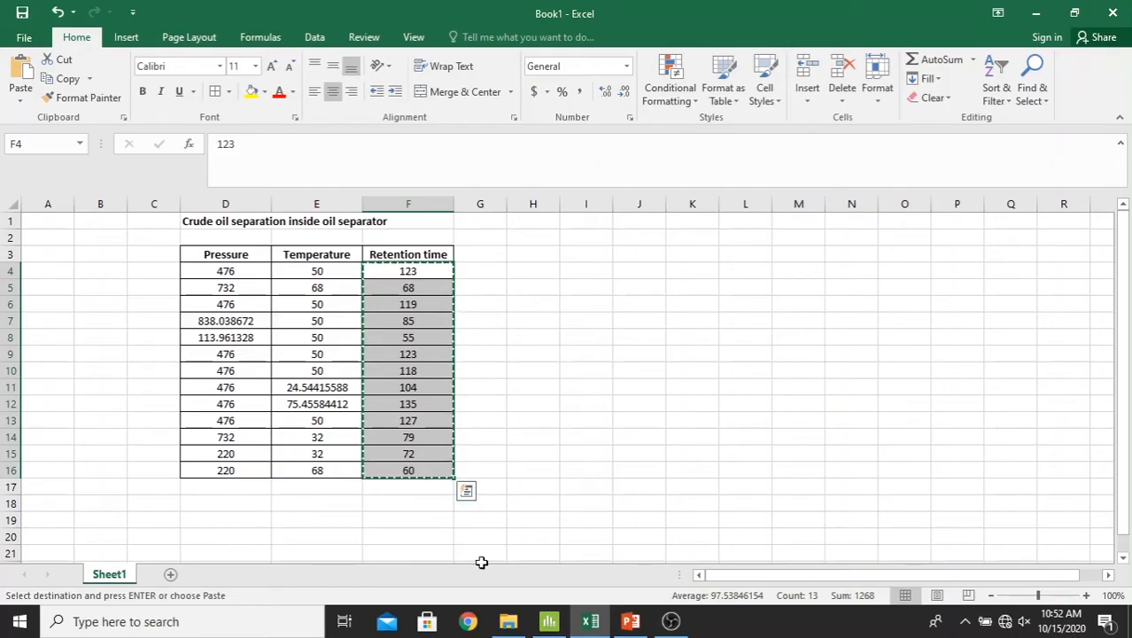
pyautogui.moveTo(544, 600)
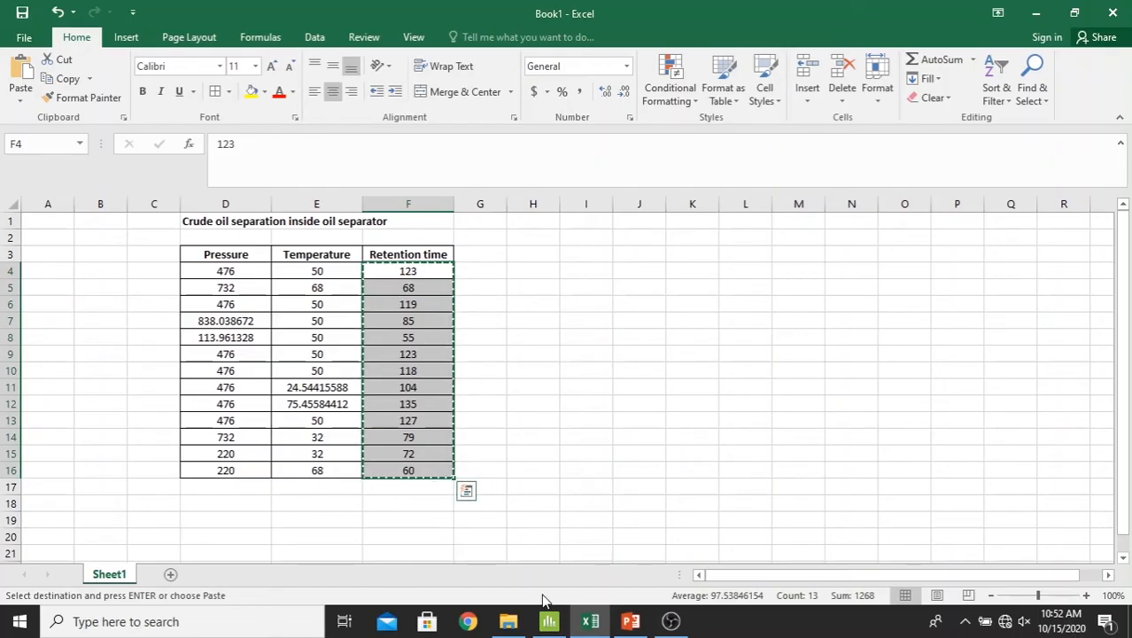
# Step: Paste the retention times into column C7 and head it 'R. Time'
pyautogui.click(549, 620)
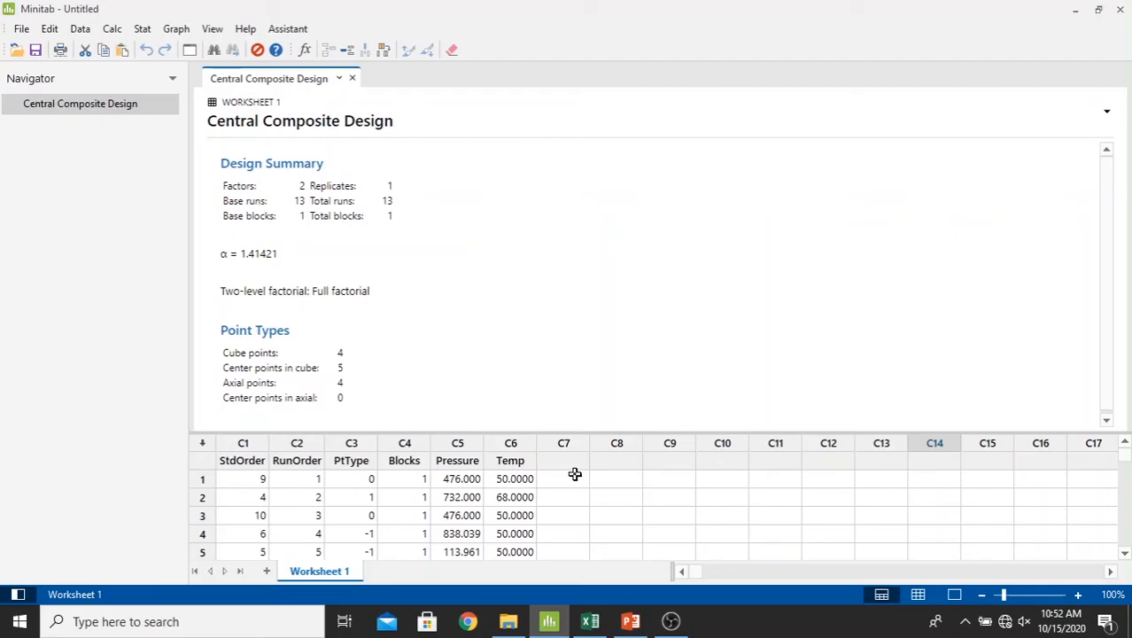
pyautogui.click(564, 478)
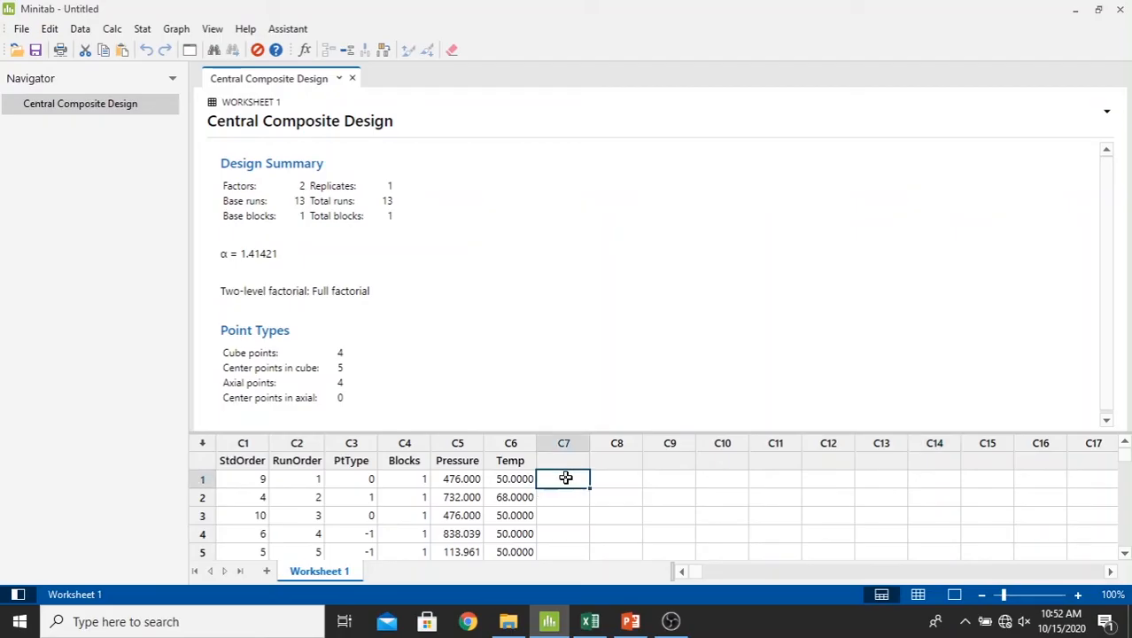
pyautogui.rightClick(563, 478)
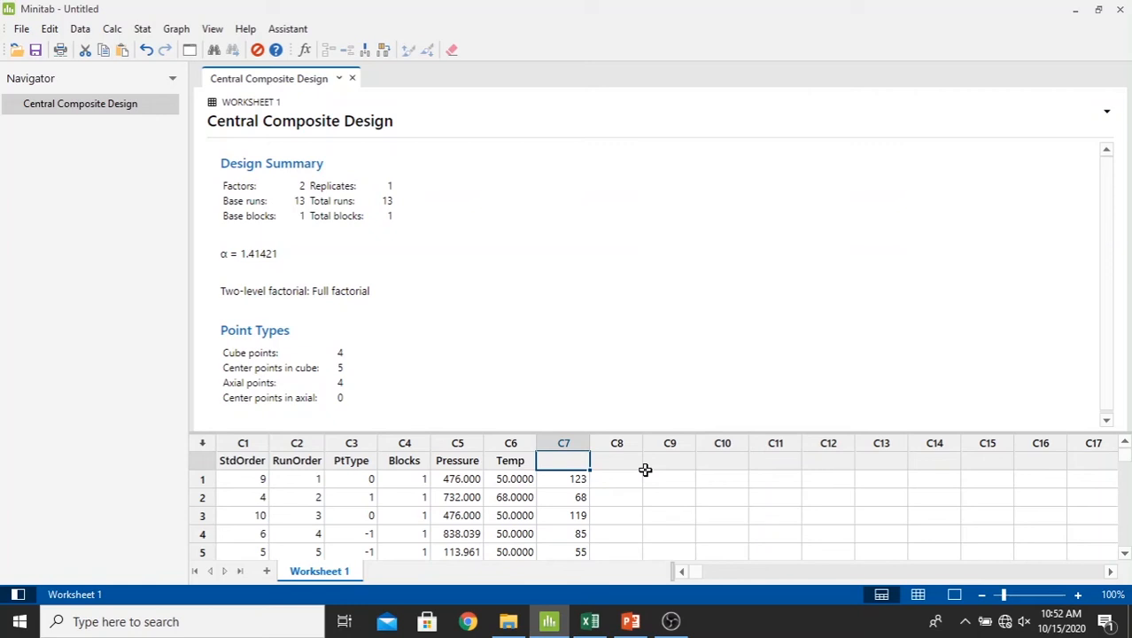
pyautogui.write('R')
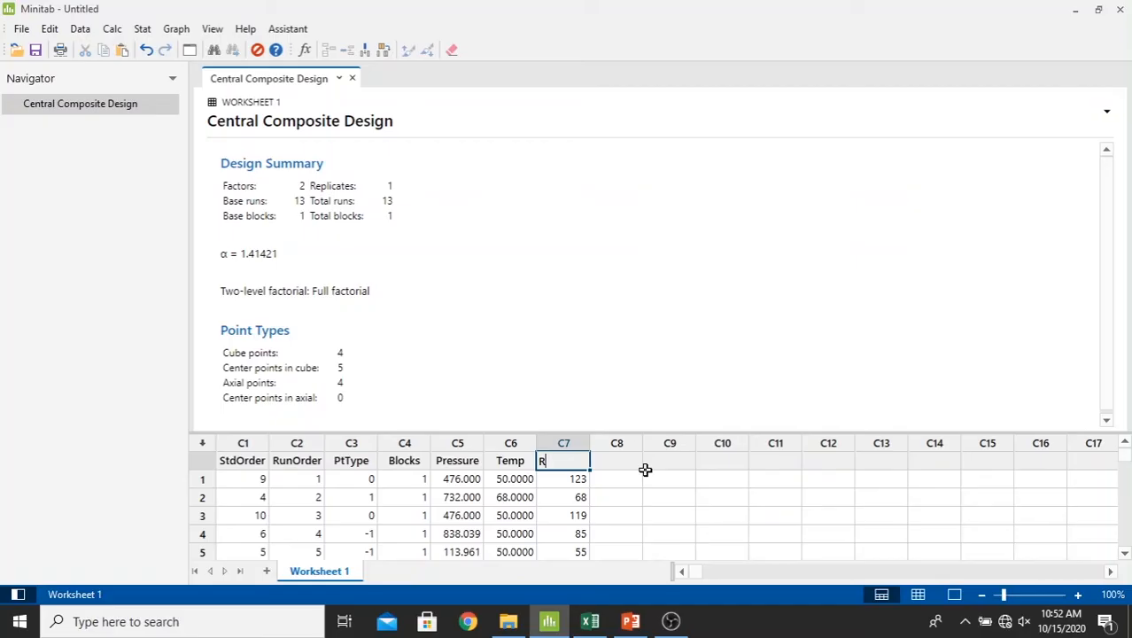
pyautogui.write('. T')
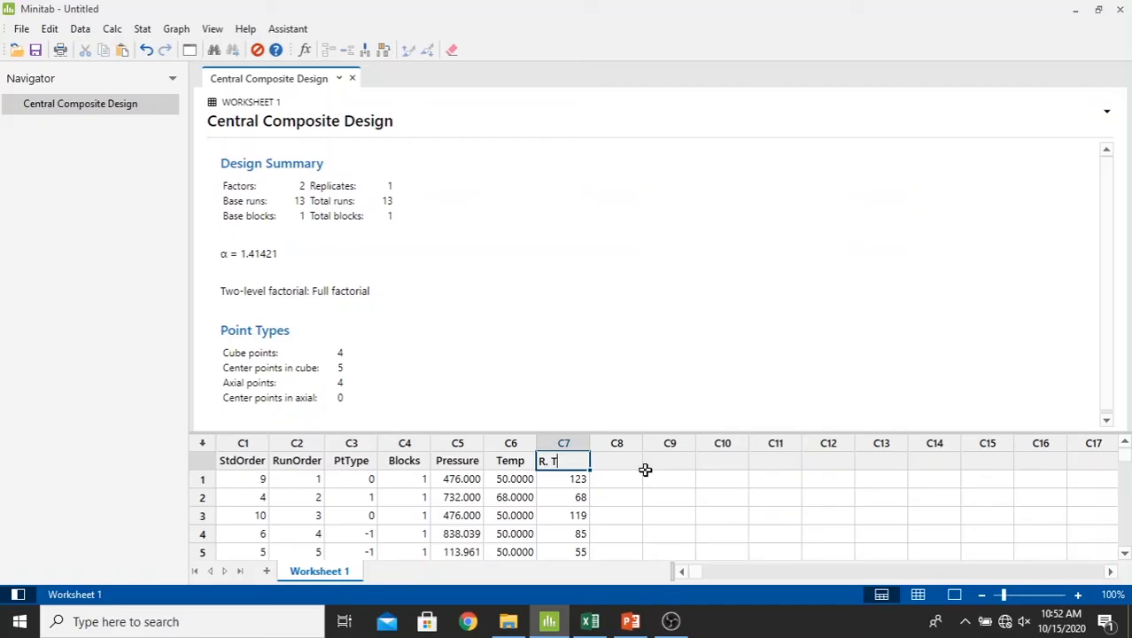
pyautogui.write('ime')
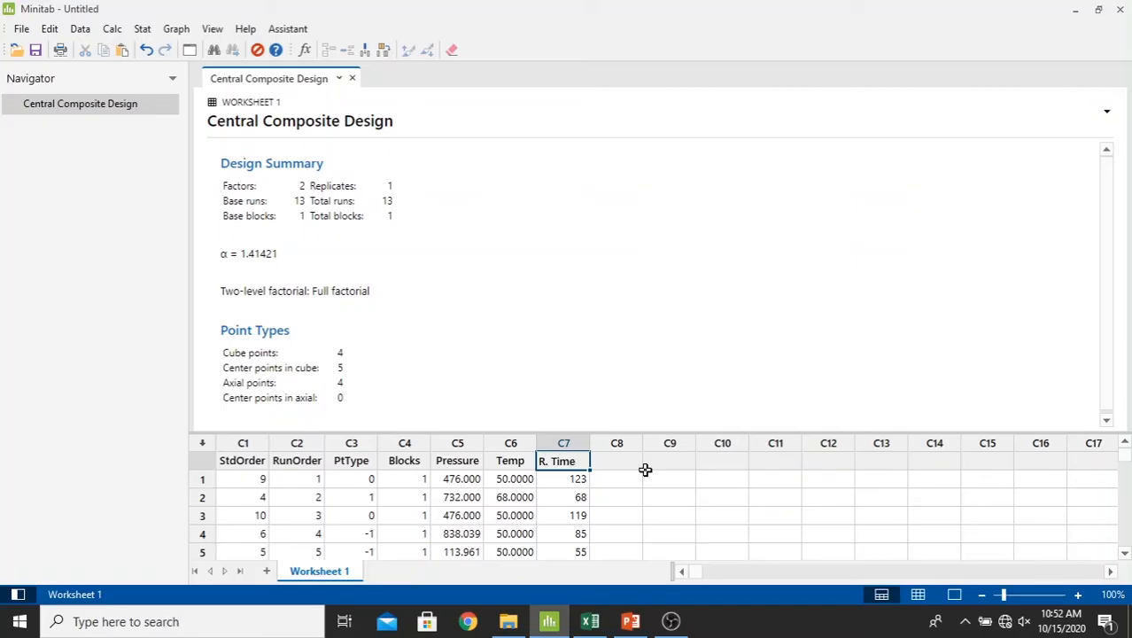
pyautogui.moveTo(1100, 383)
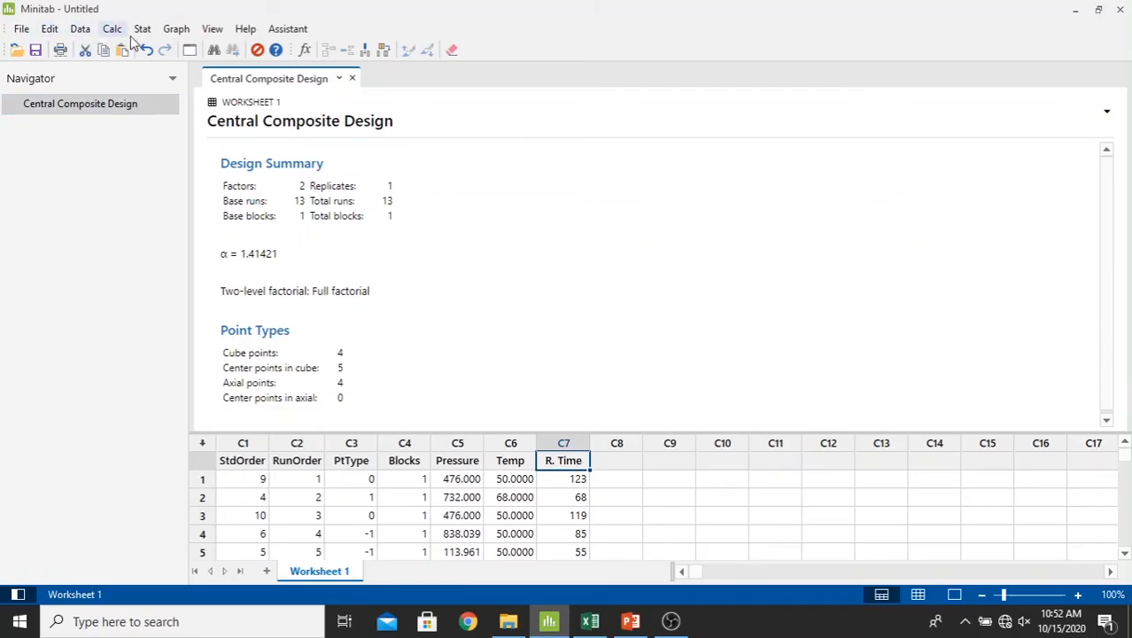
# Step: Open Analyze Response Surface Design and enter C7 R. Time as the response
pyautogui.click(144, 28)
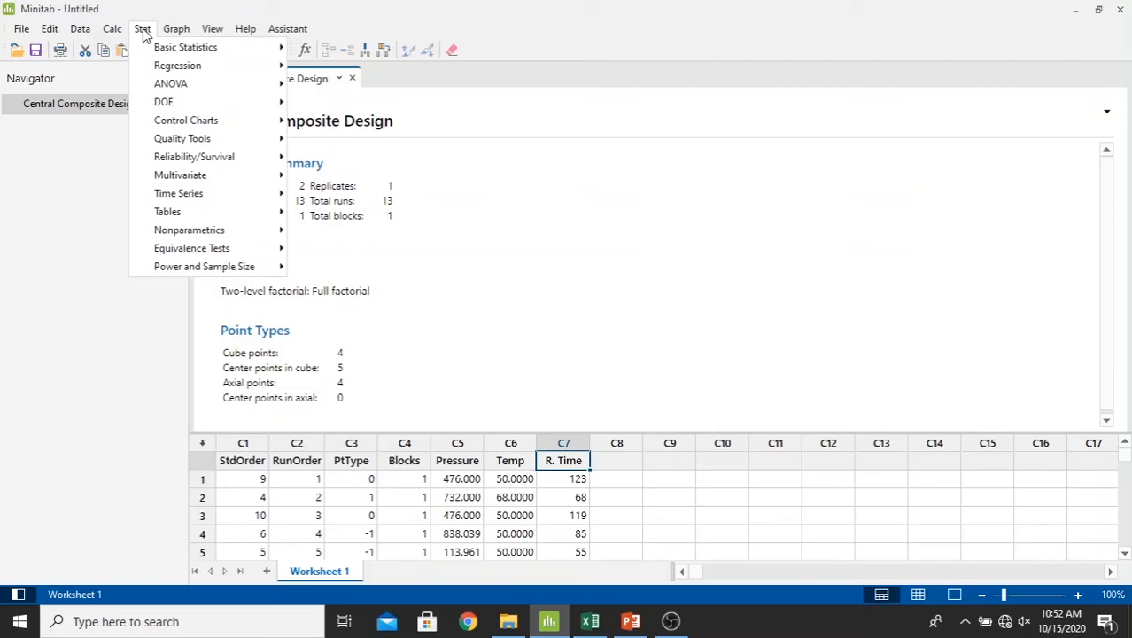
pyautogui.moveTo(163, 101)
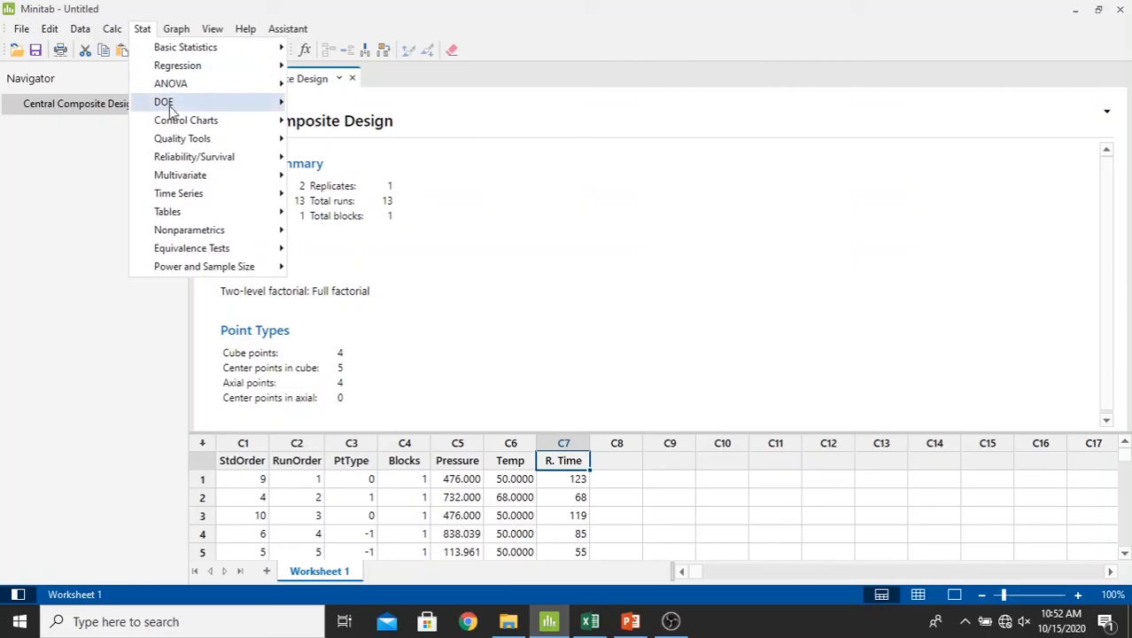
pyautogui.click(163, 101)
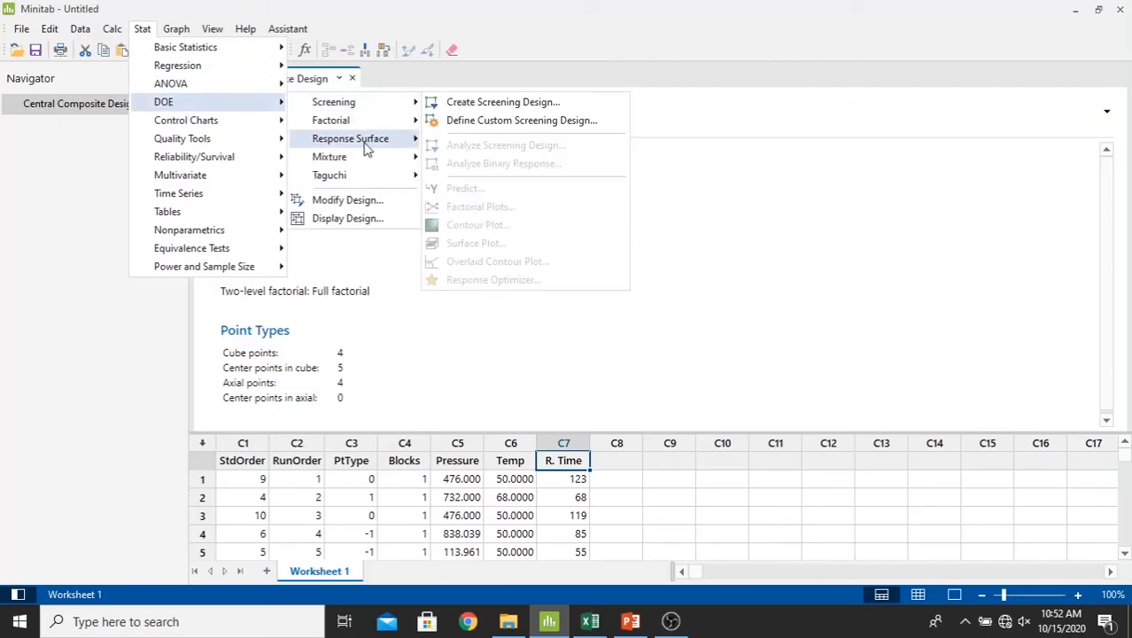
pyautogui.moveTo(372, 144)
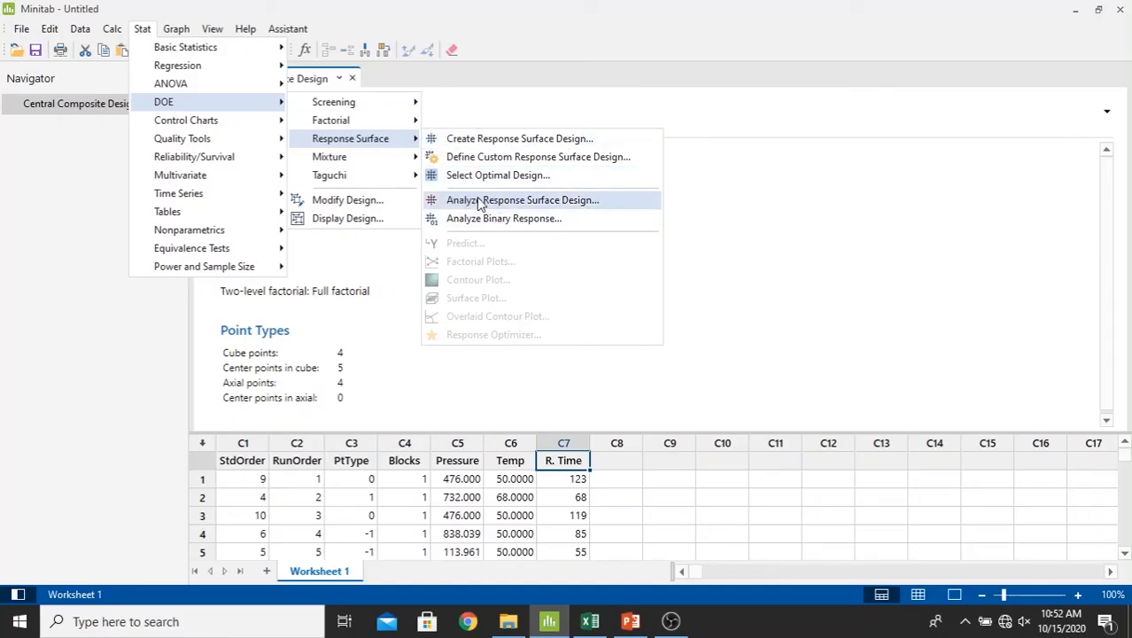
pyautogui.click(522, 199)
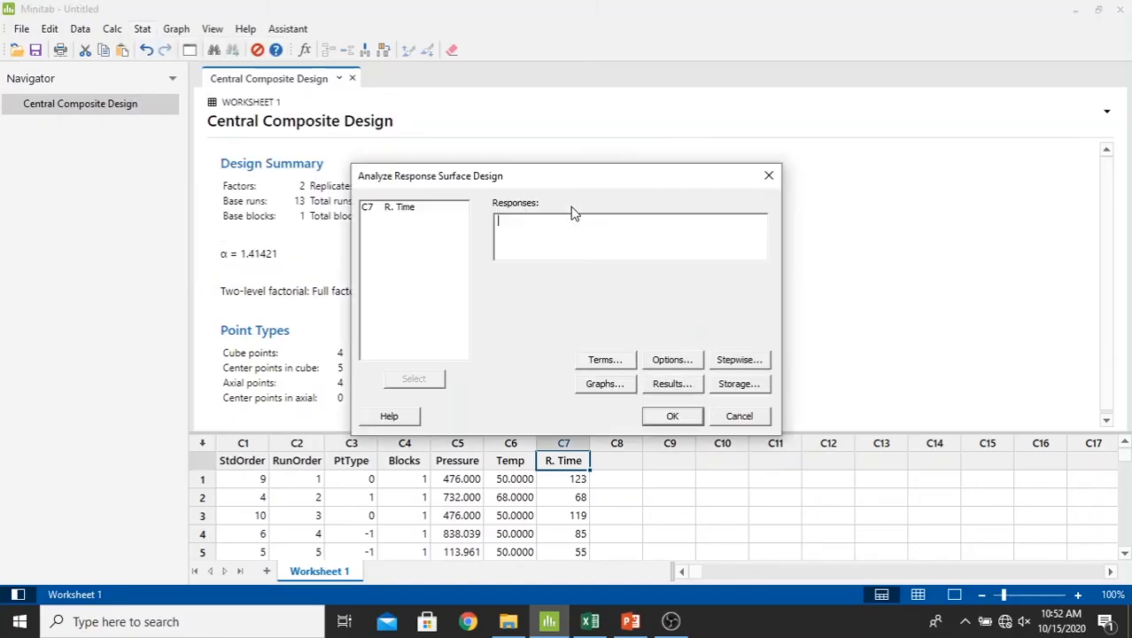
pyautogui.moveTo(456, 295)
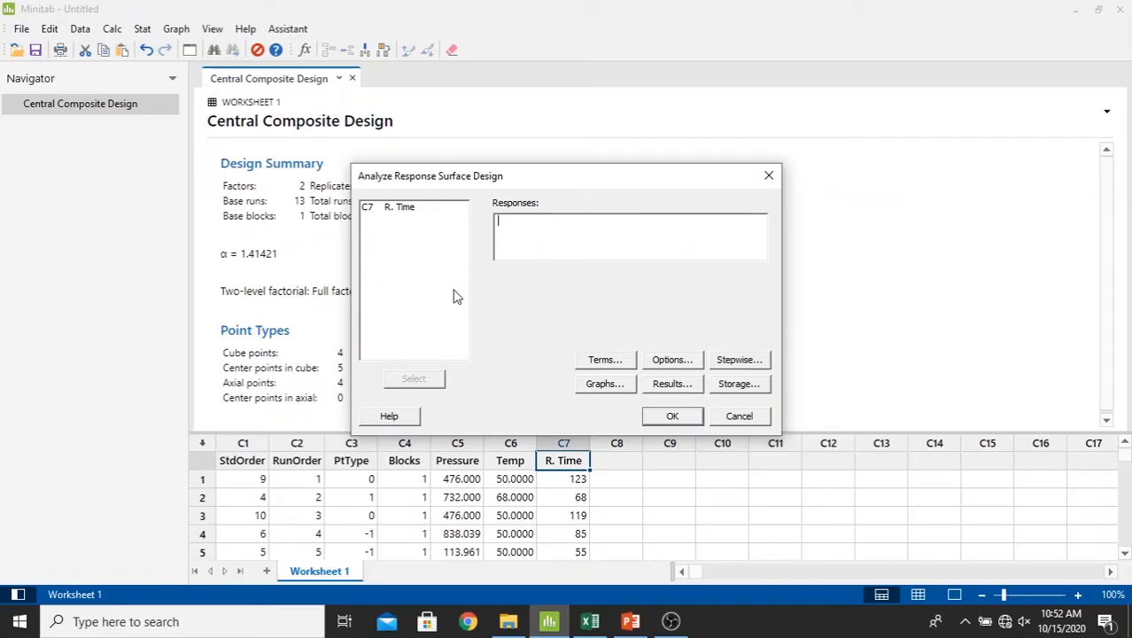
pyautogui.click(400, 206)
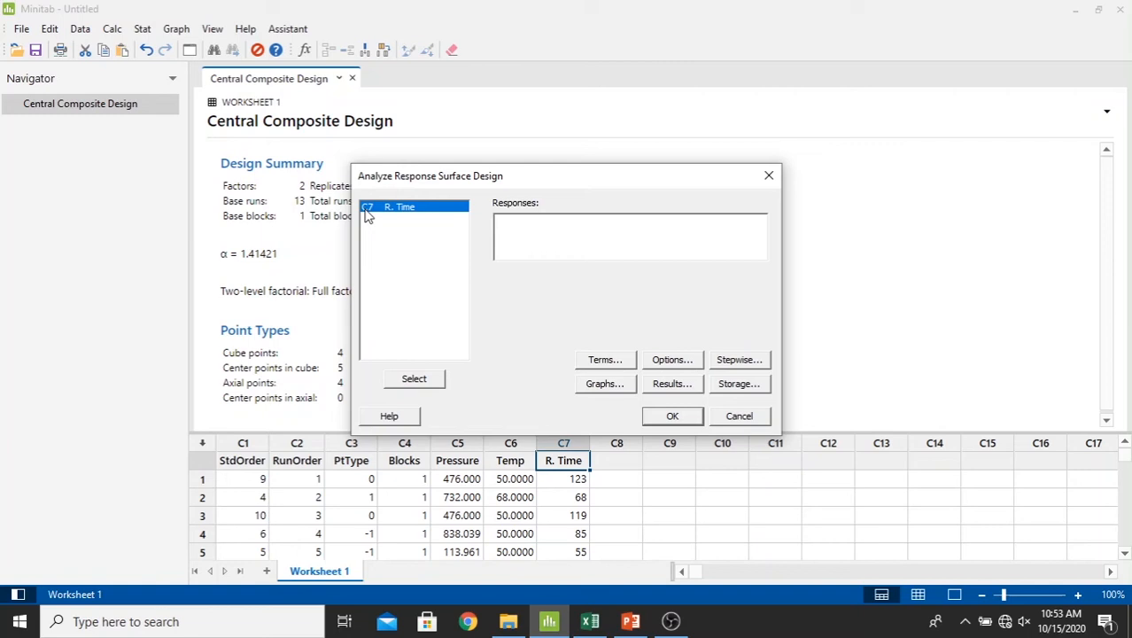
pyautogui.click(412, 378)
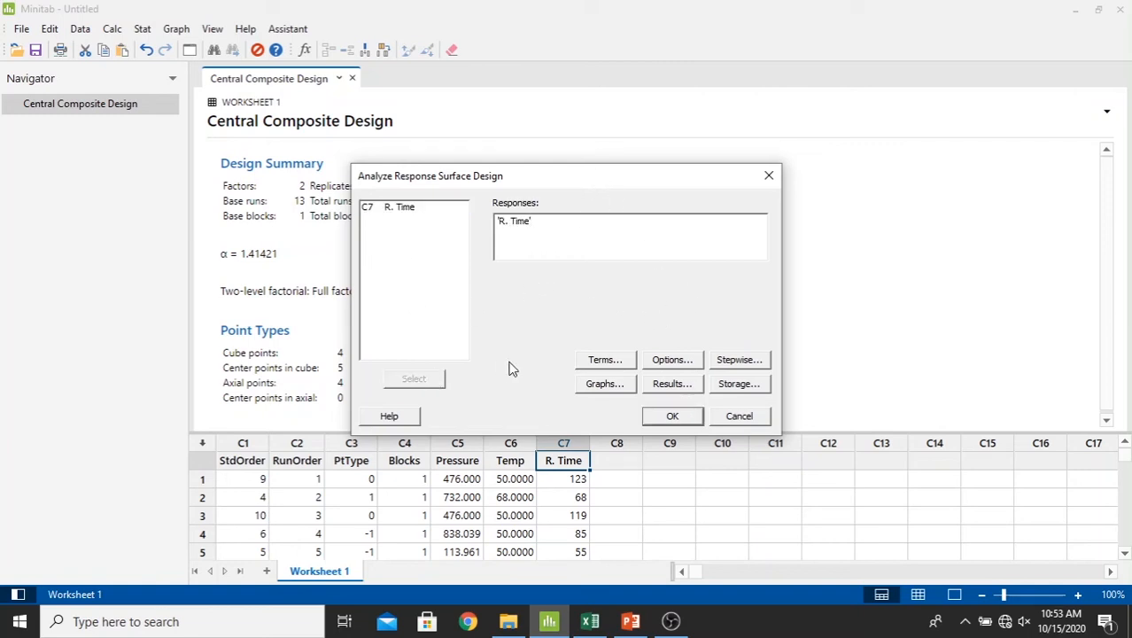
pyautogui.moveTo(612, 364)
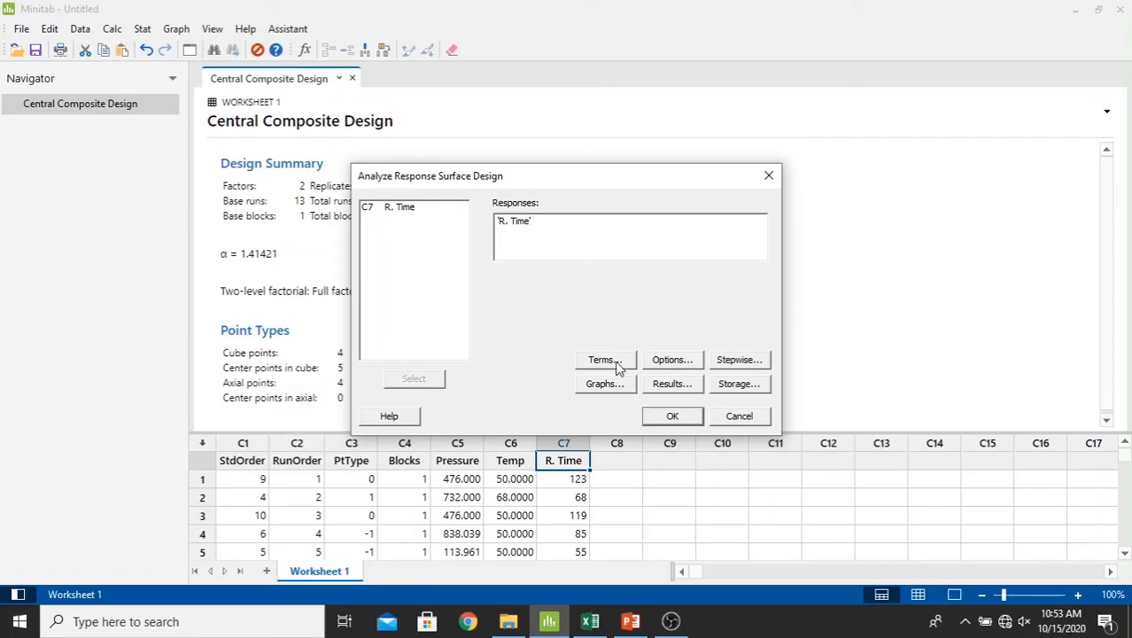
# Step: Keep full quadratic terms and select four-in-one and residuals-versus-variables plots
pyautogui.click(603, 360)
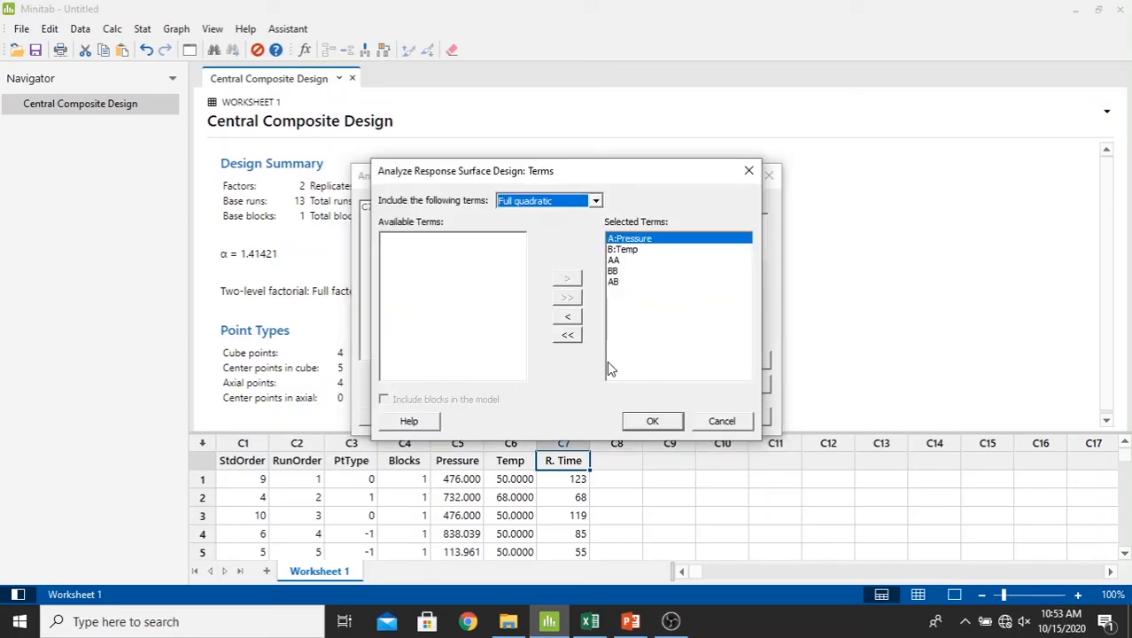
pyautogui.moveTo(593, 224)
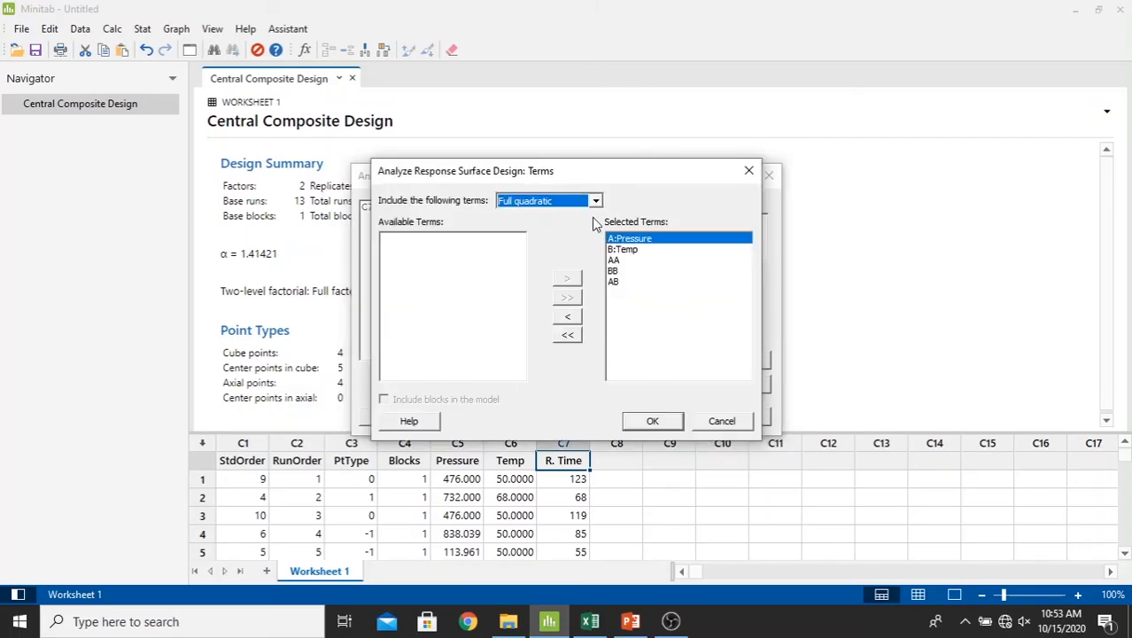
pyautogui.moveTo(631, 255)
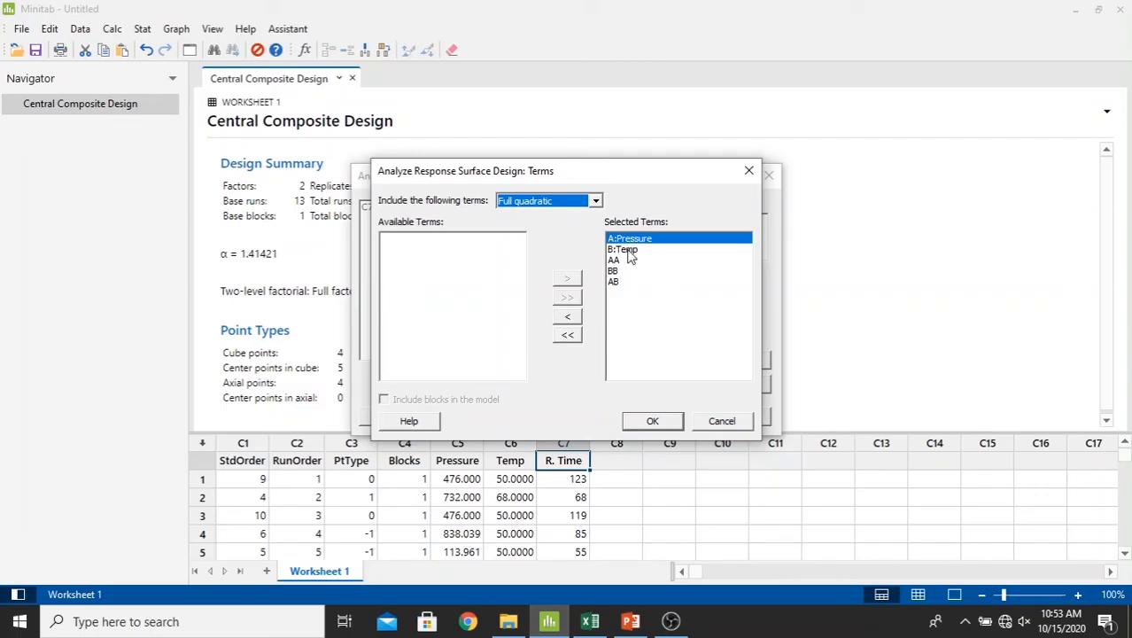
pyautogui.moveTo(705, 331)
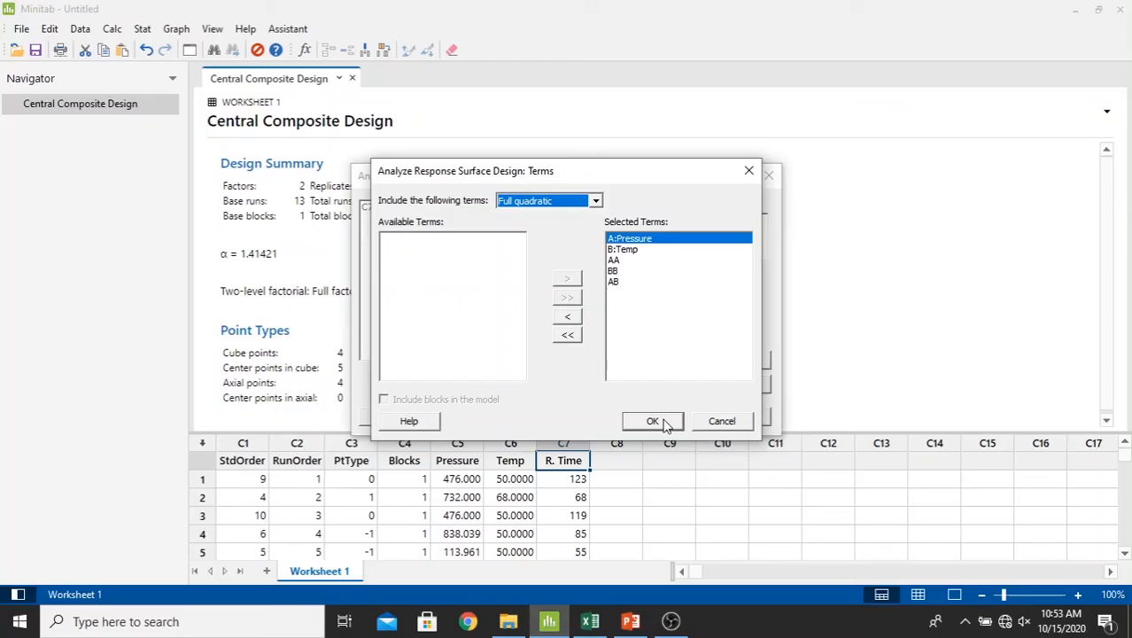
pyautogui.click(653, 421)
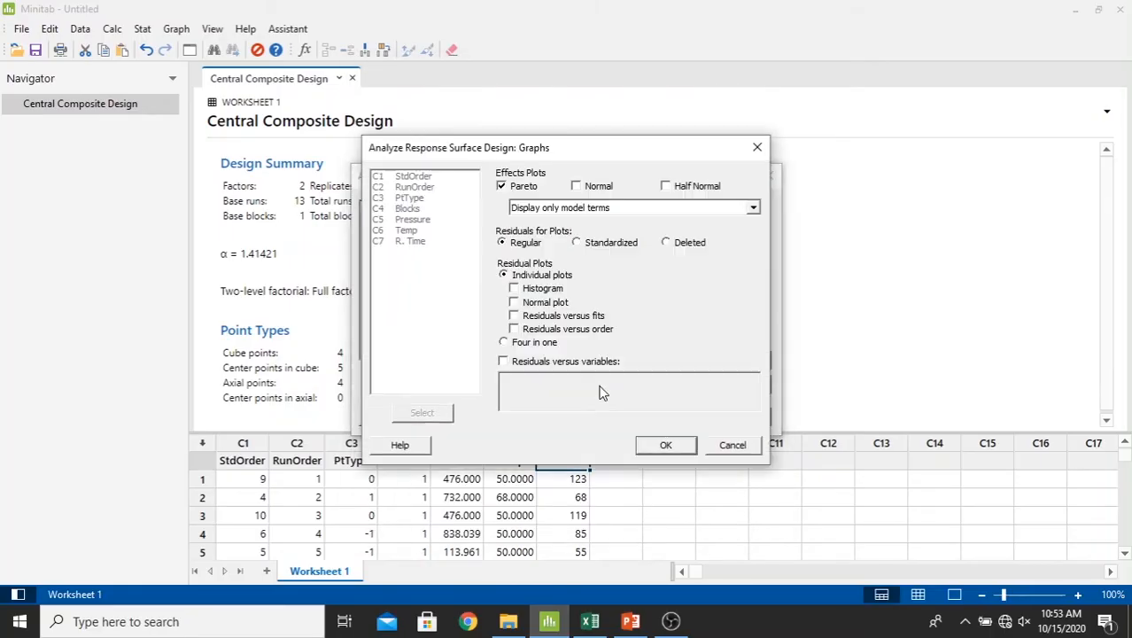
pyautogui.moveTo(481, 285)
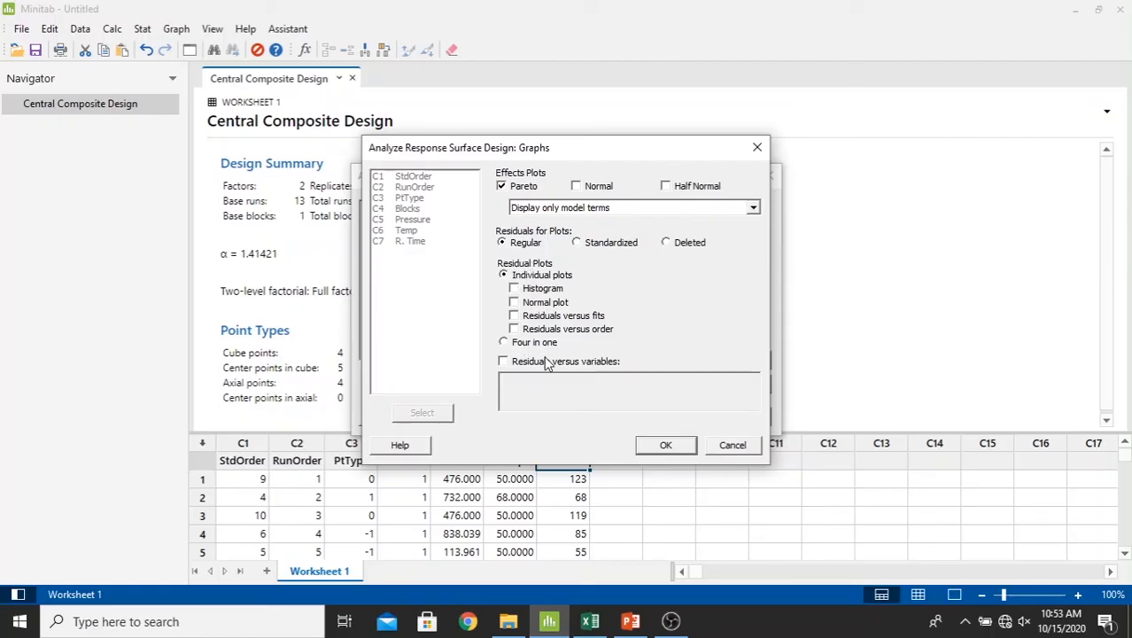
pyautogui.click(504, 342)
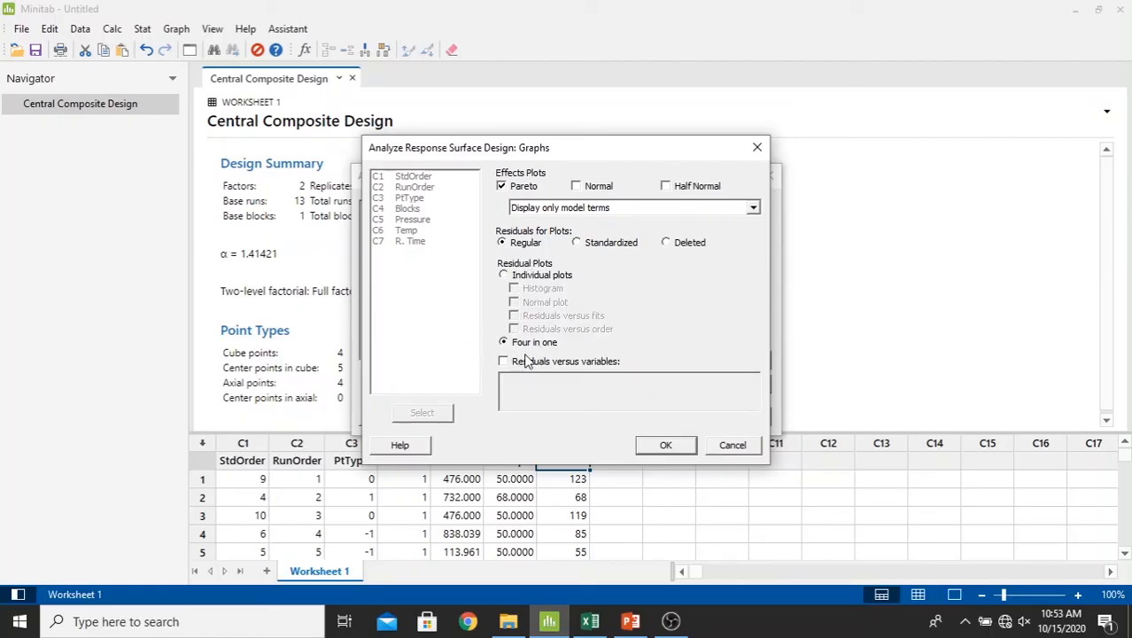
pyautogui.click(503, 362)
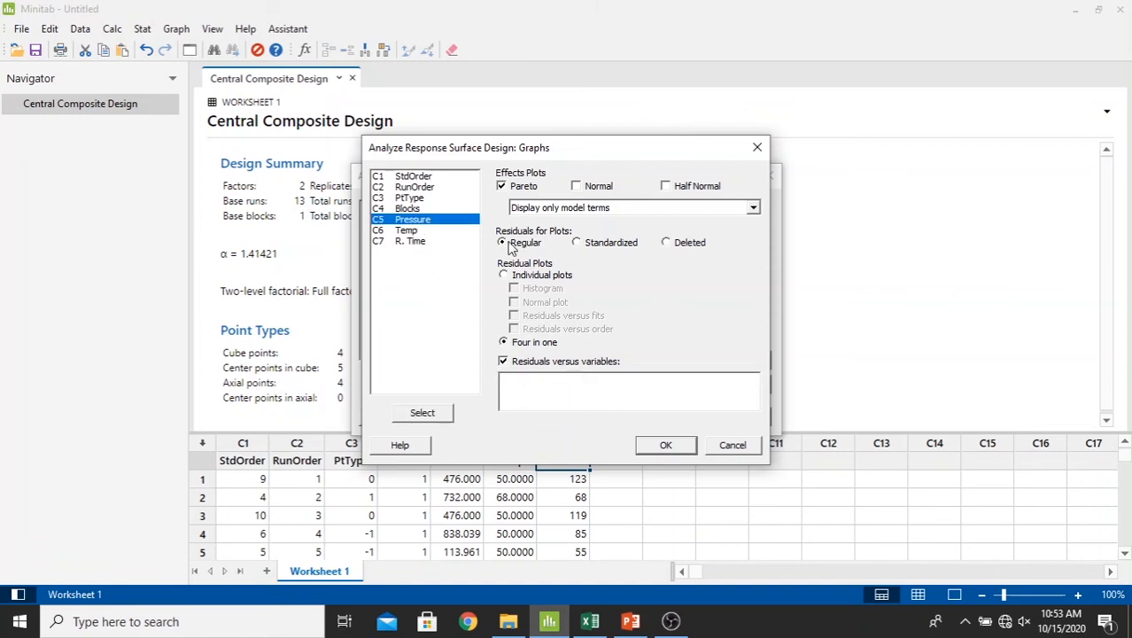
# Step: Plot residuals against Pressure and Temp, and store fits and residuals
pyautogui.click(410, 230)
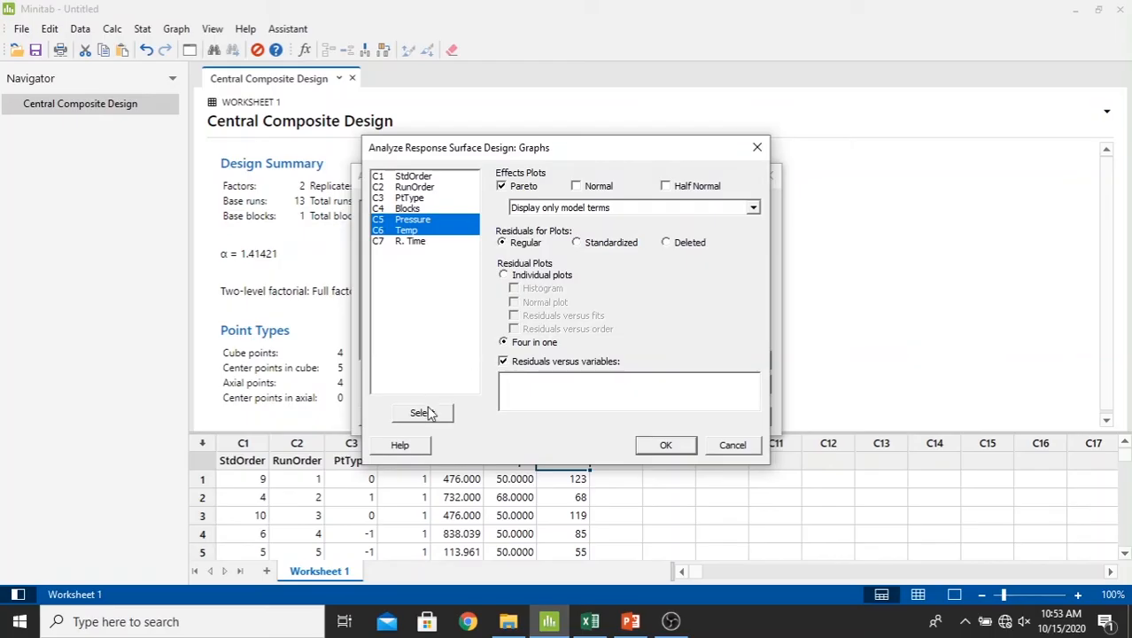
pyautogui.click(667, 444)
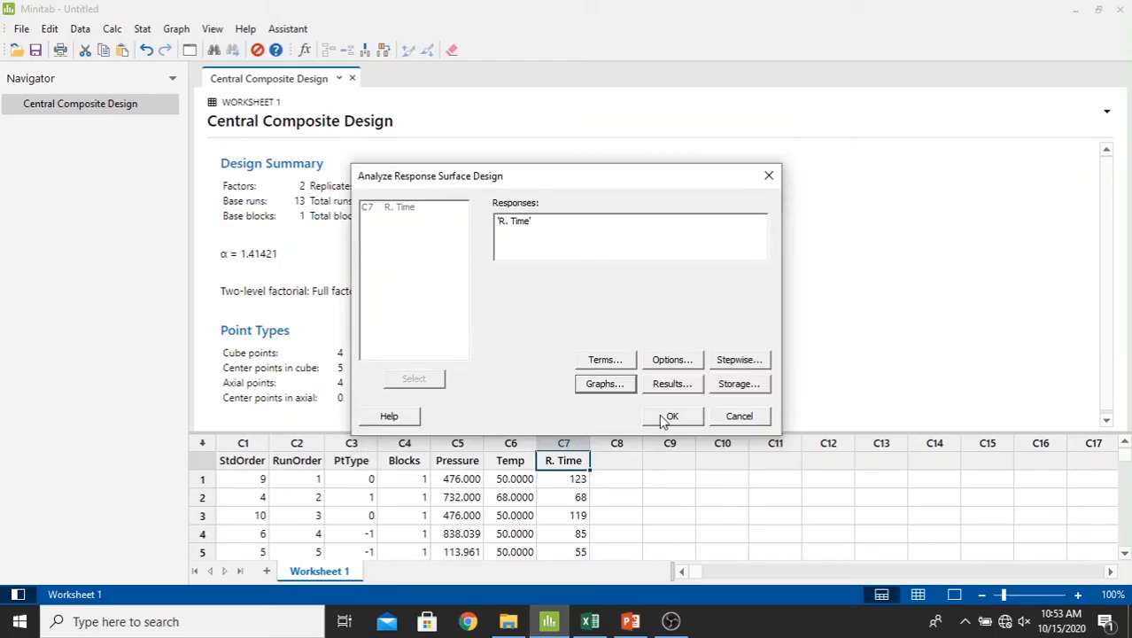
pyautogui.click(739, 383)
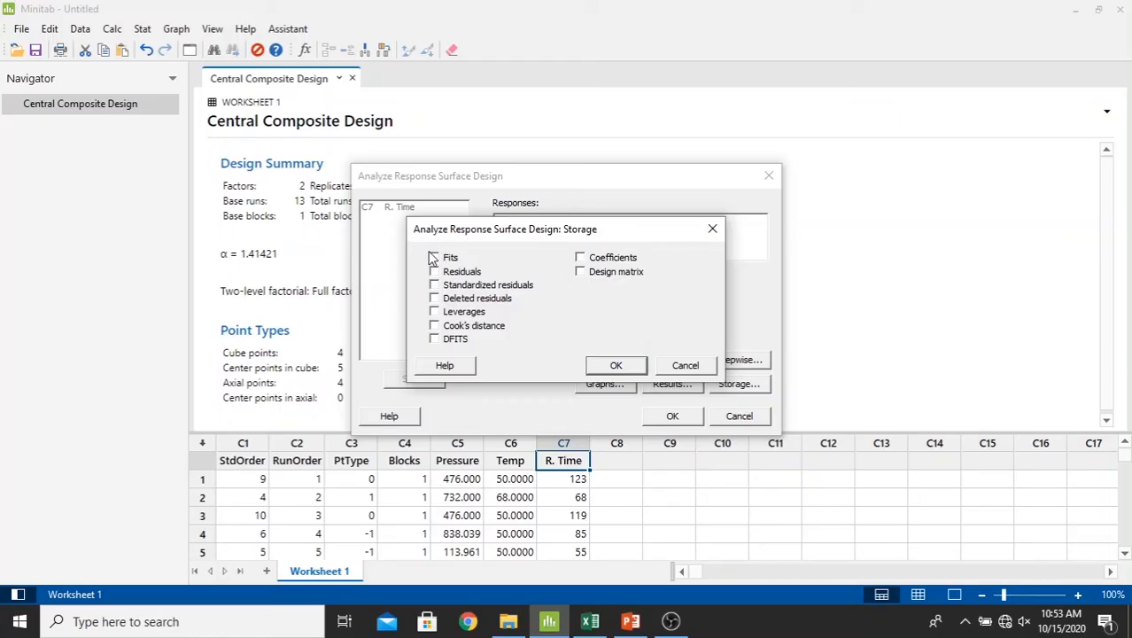
pyautogui.click(435, 271)
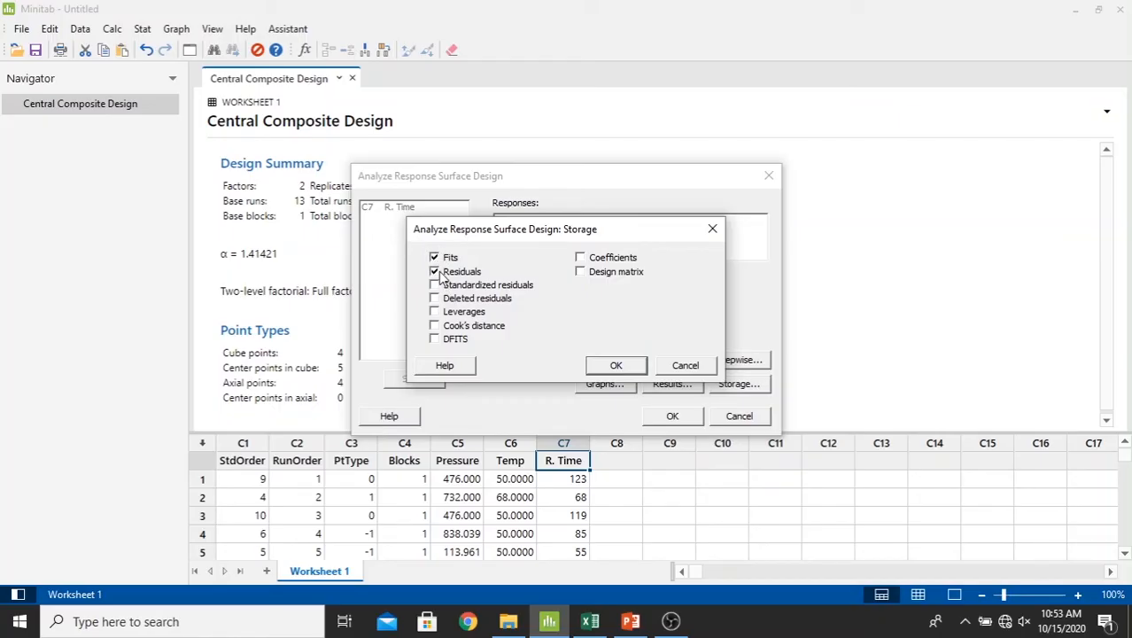
pyautogui.click(616, 365)
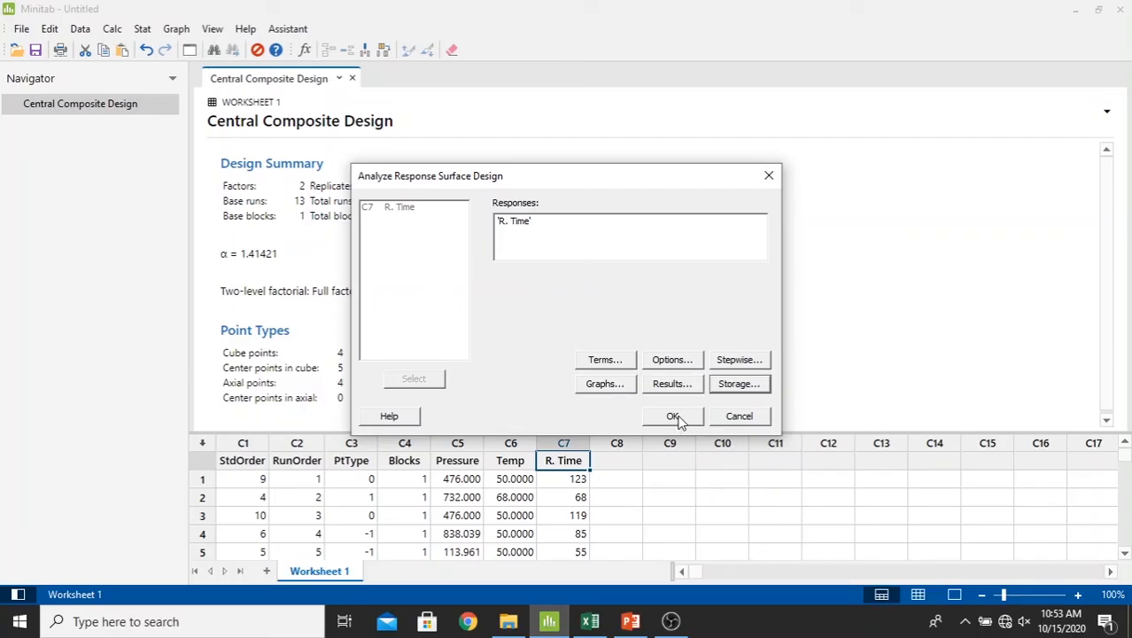
# Step: Run the R. Time regression and review the ANOVA table, equation, Pareto and residual plots
pyautogui.click(673, 416)
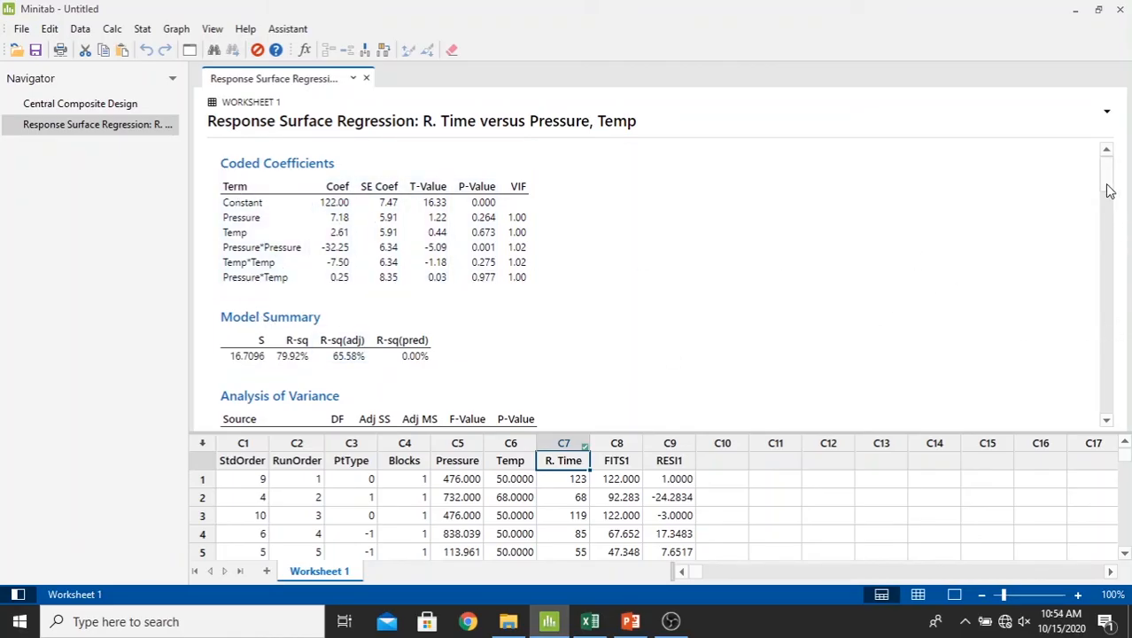
pyautogui.scroll(-3)
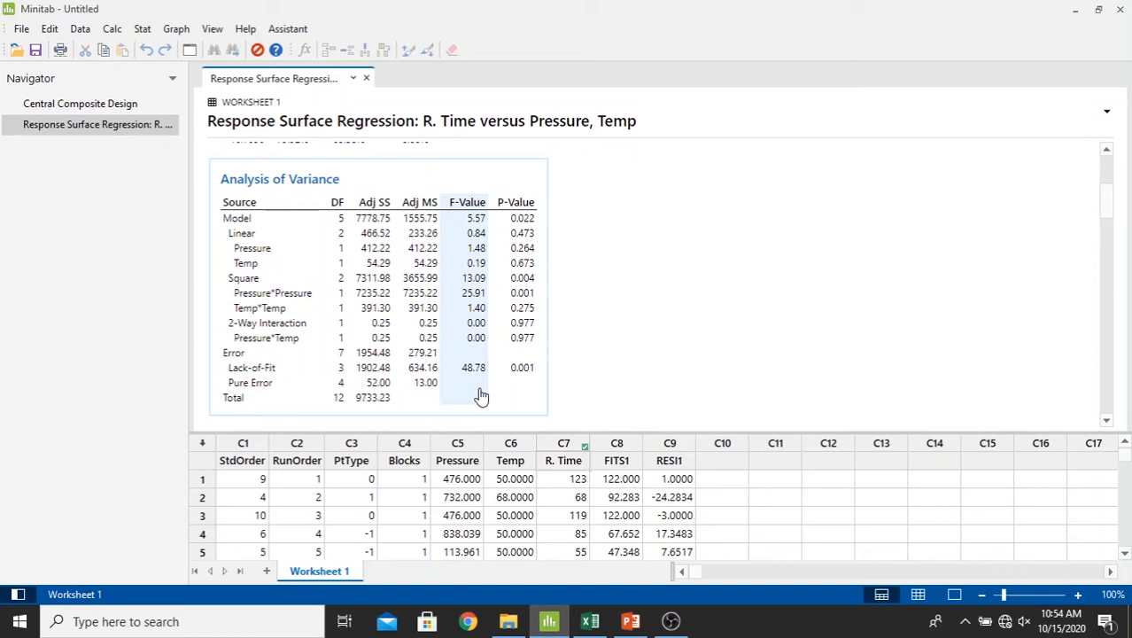
pyautogui.scroll(-3)
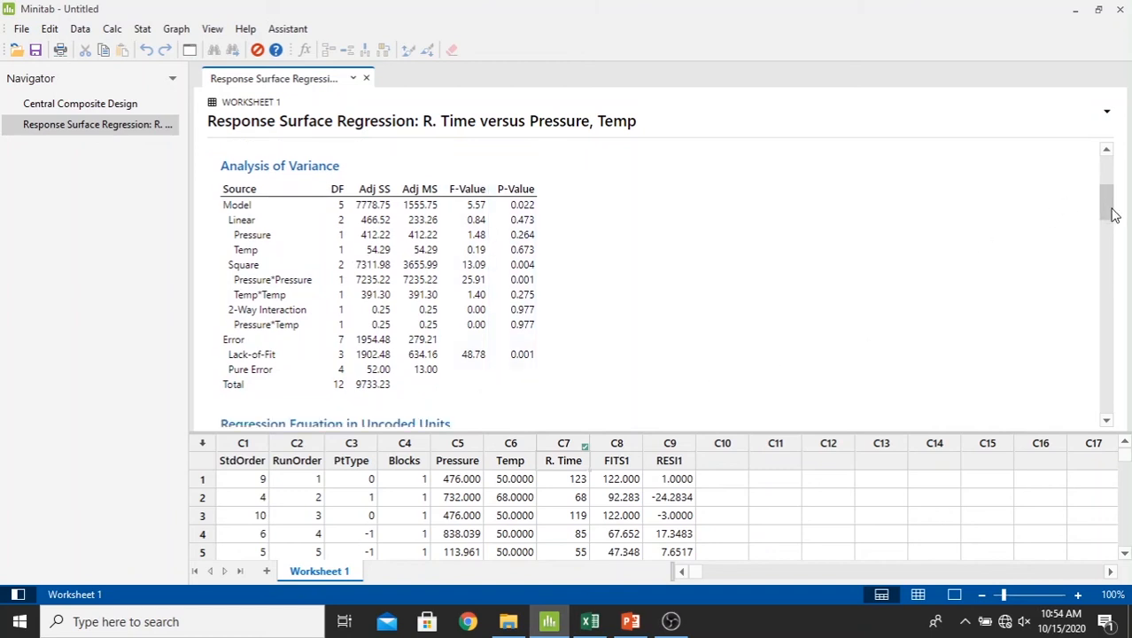
pyautogui.scroll(-3)
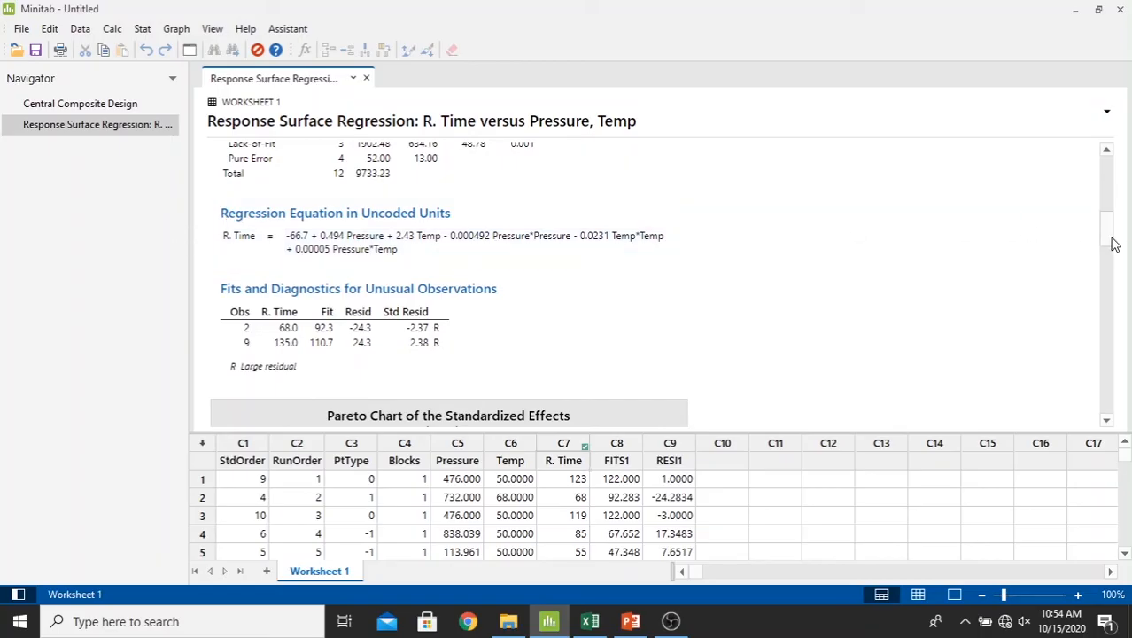
pyautogui.scroll(-3)
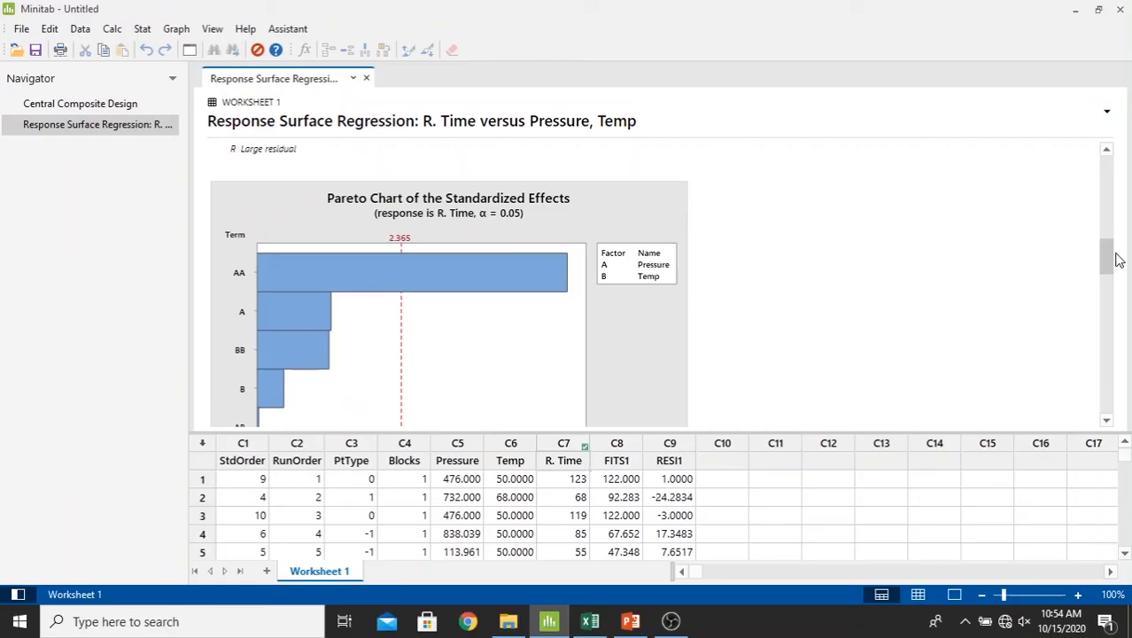
pyautogui.scroll(-3)
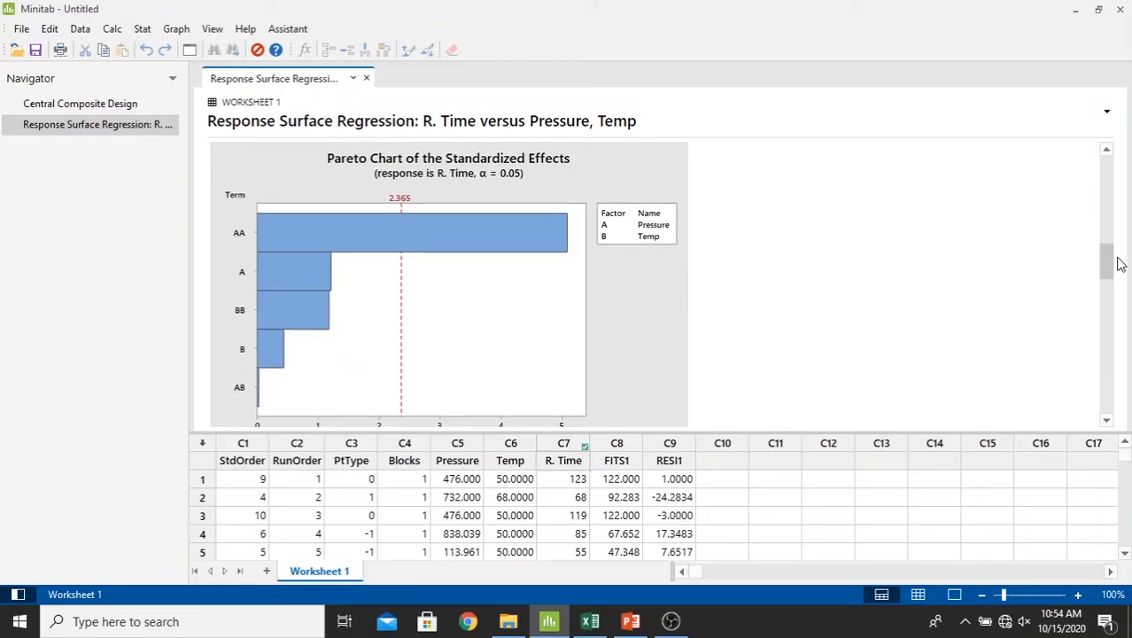
pyautogui.scroll(-3)
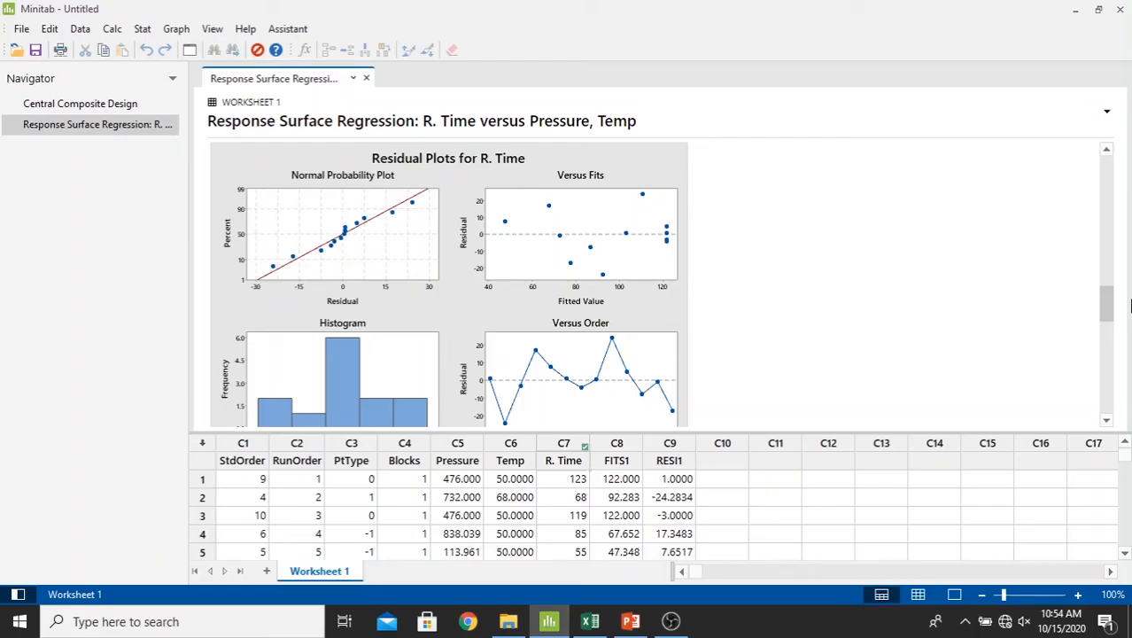
pyautogui.scroll(-3)
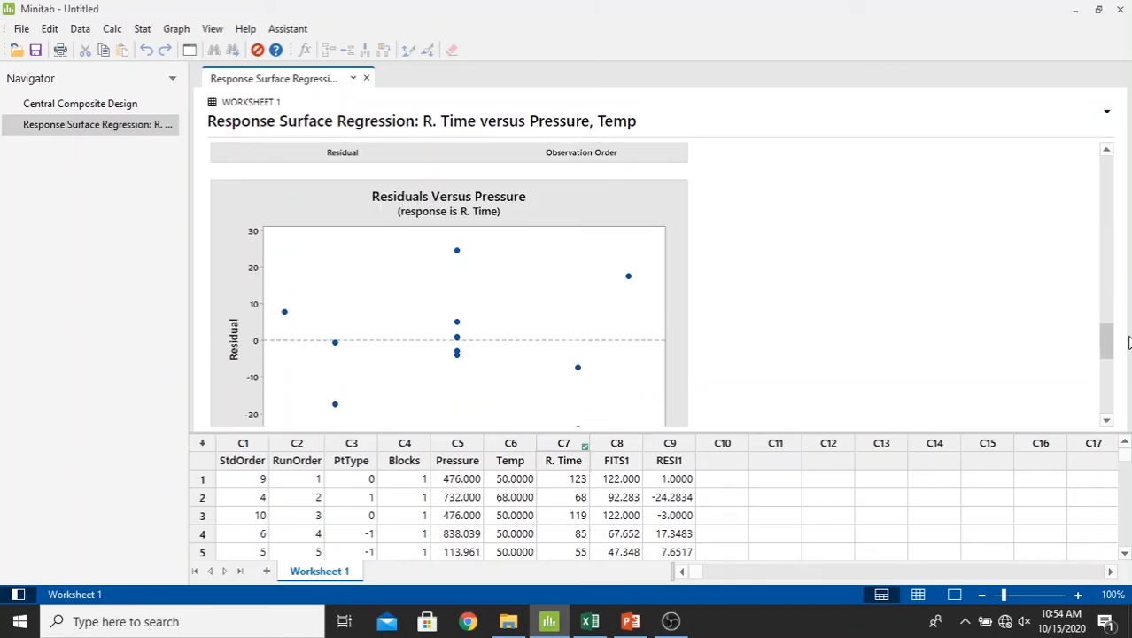
pyautogui.scroll(-3)
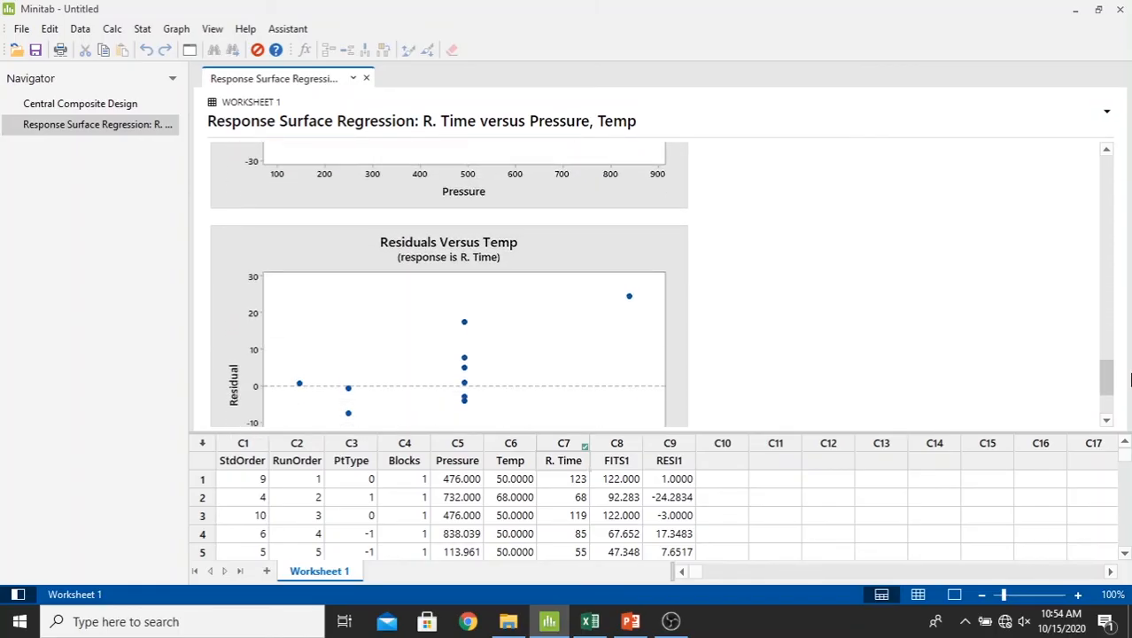
pyautogui.scroll(-3)
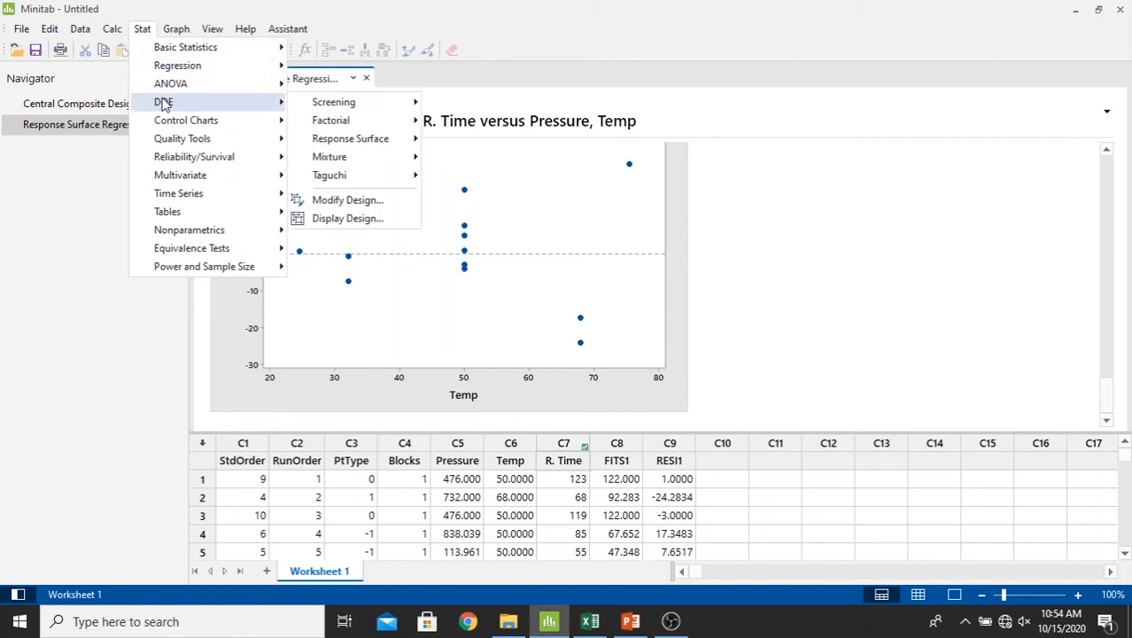
pyautogui.moveTo(330, 156)
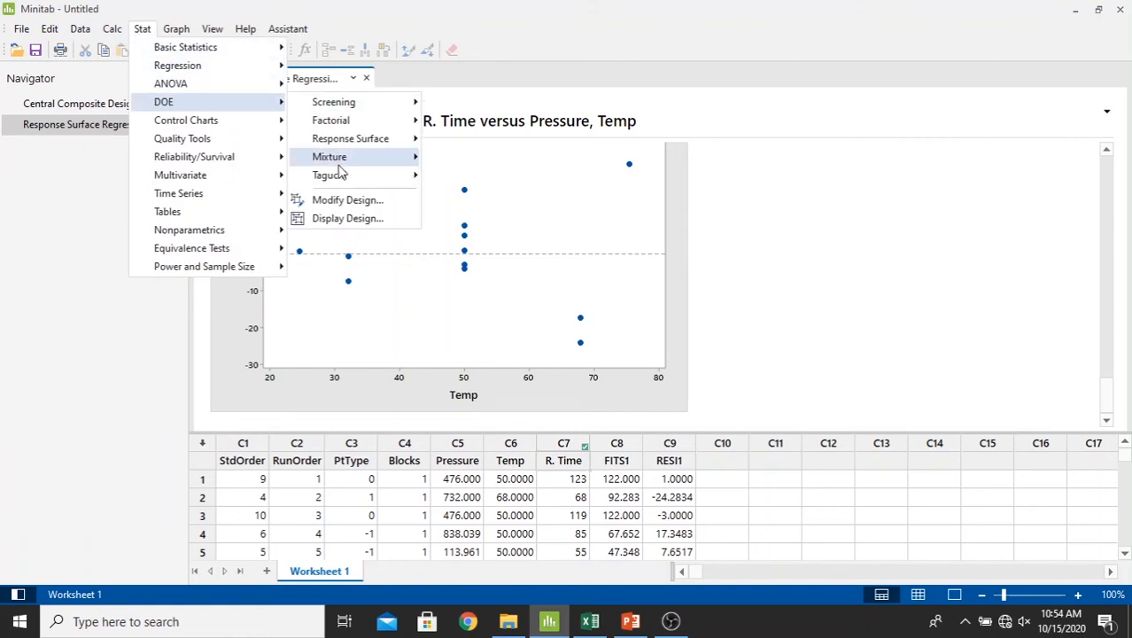
pyautogui.moveTo(349, 138)
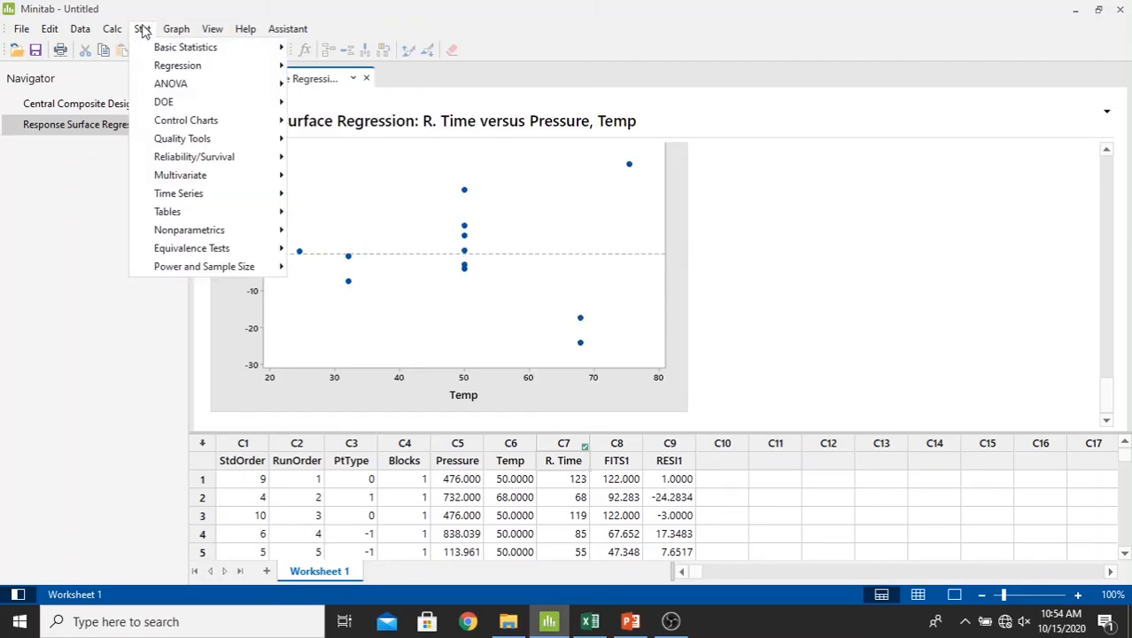
pyautogui.moveTo(163, 101)
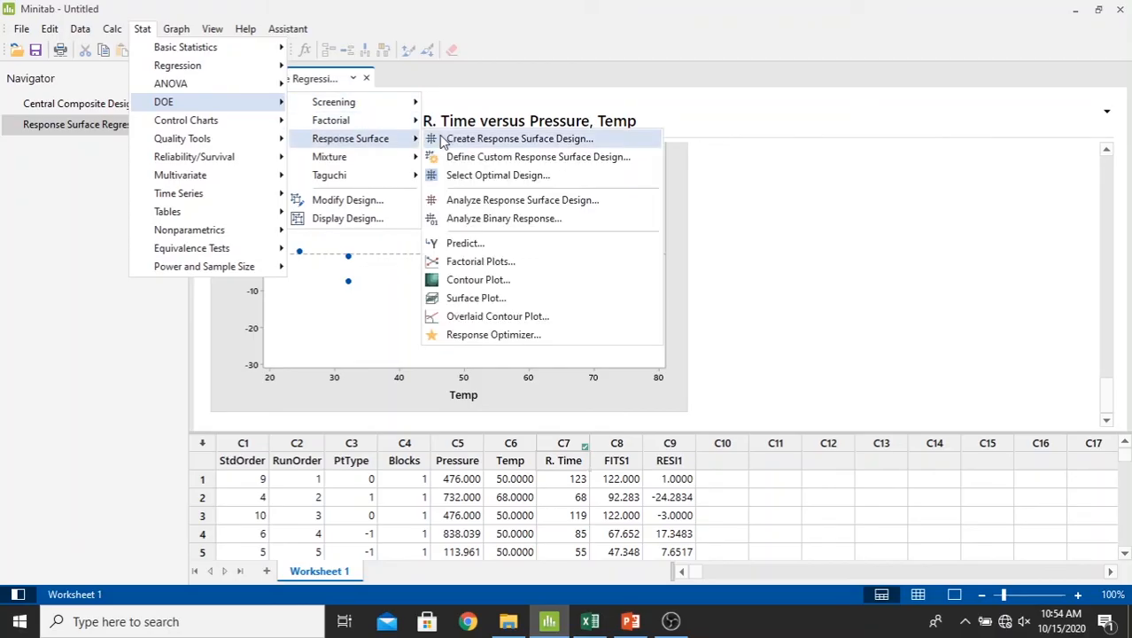
pyautogui.moveTo(571, 283)
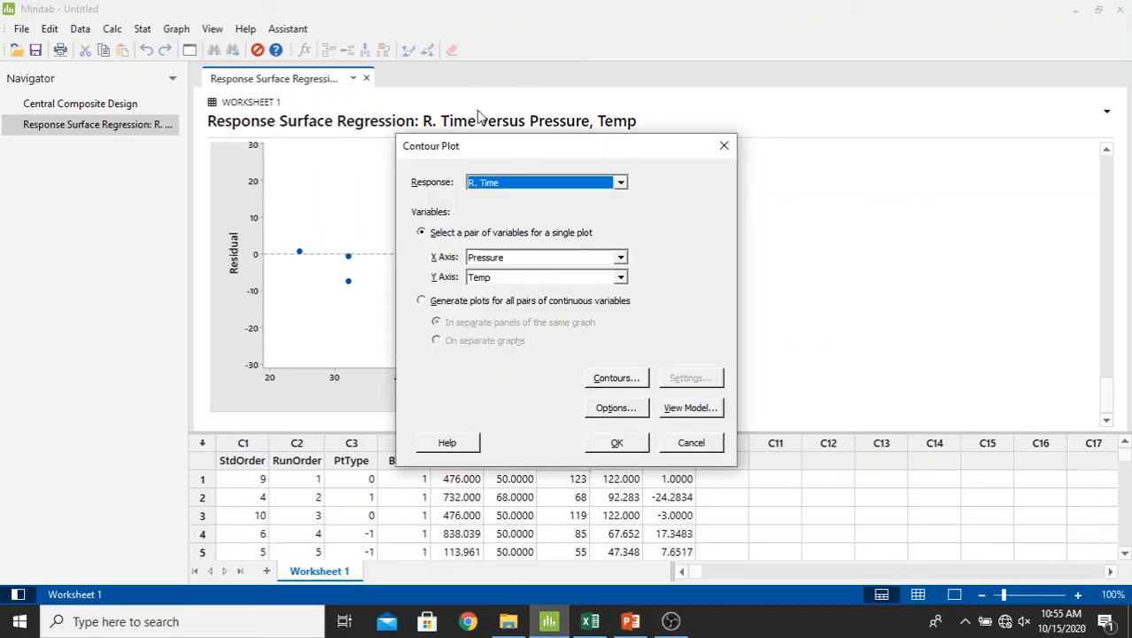
# Step: Keep the default contour levels with filled areas for the Pressure-Temp contour plot
pyautogui.click(616, 378)
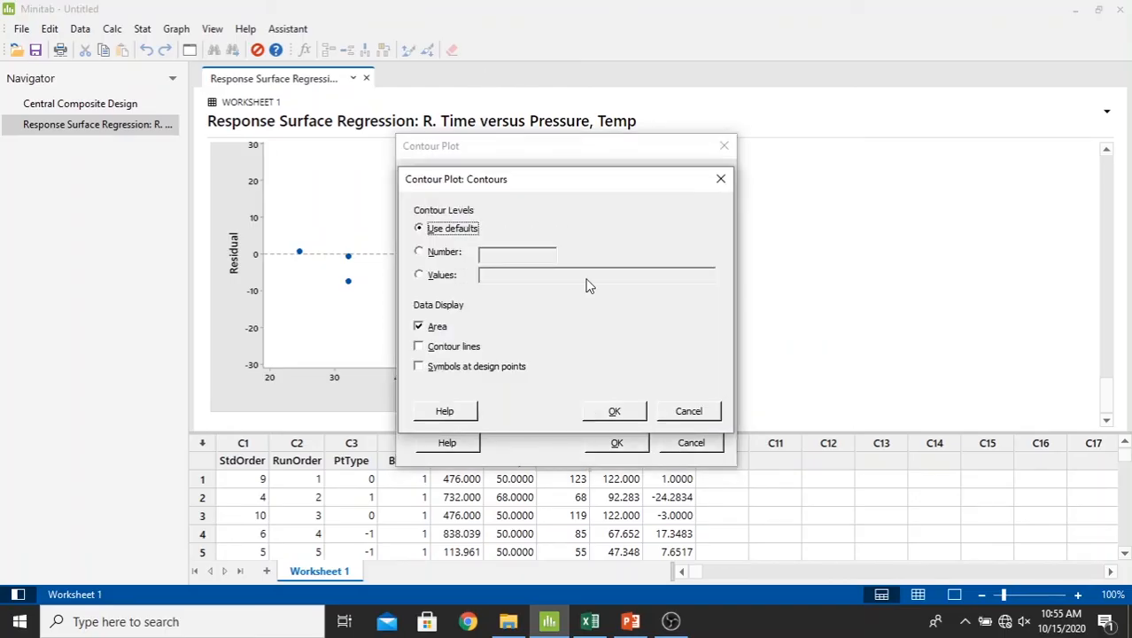
pyautogui.click(613, 411)
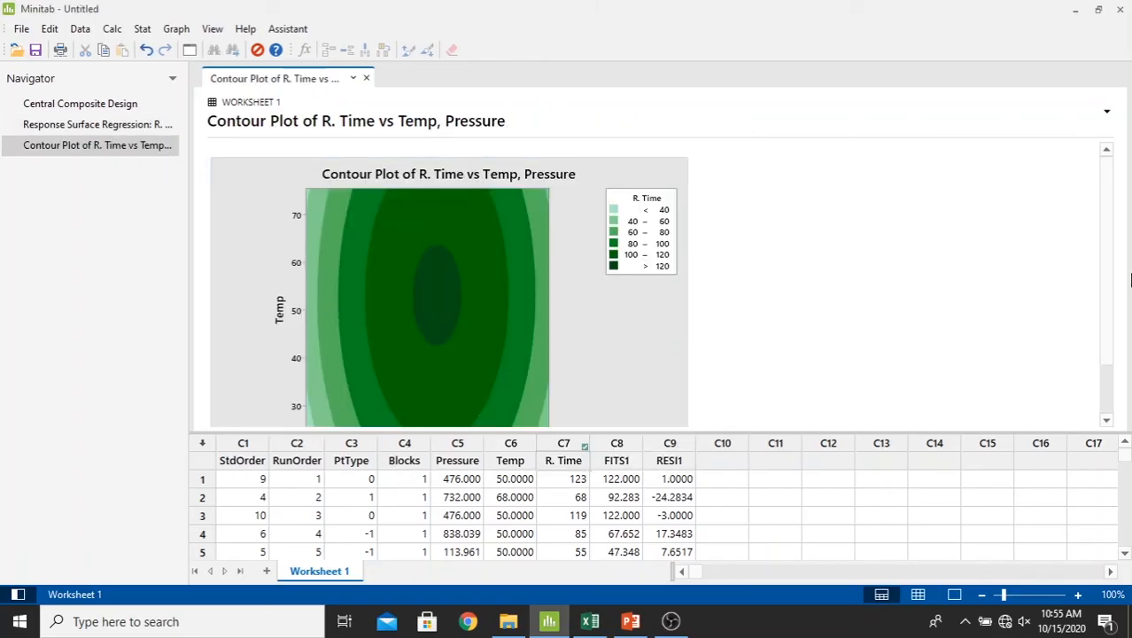
pyautogui.scroll(-3)
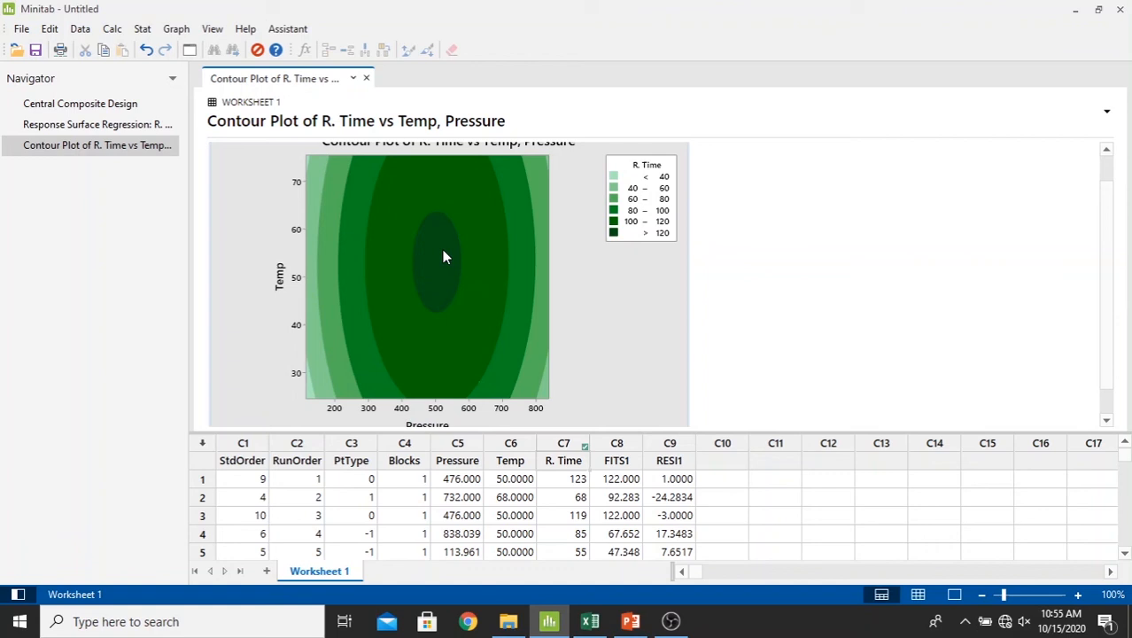
pyautogui.moveTo(432, 424)
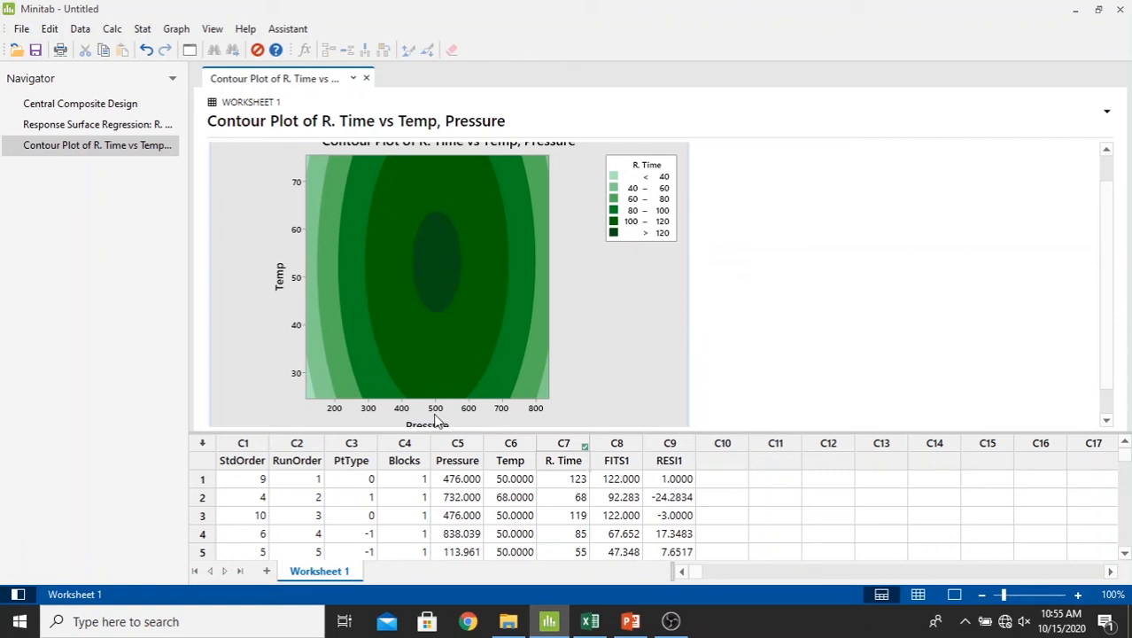
pyautogui.moveTo(425, 407)
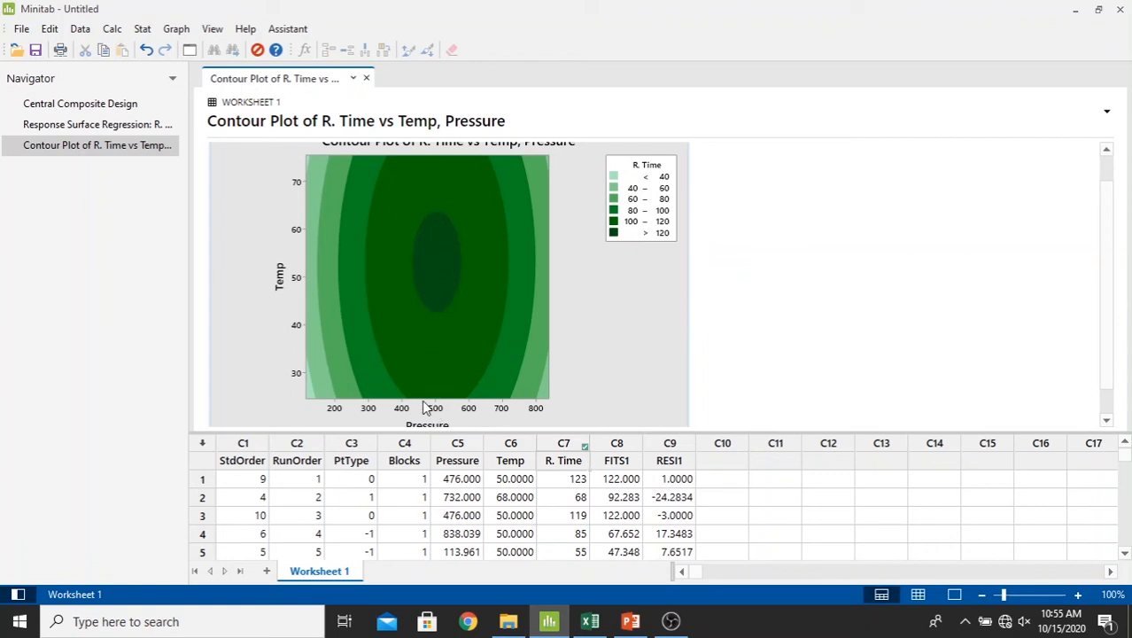
pyautogui.moveTo(455, 407)
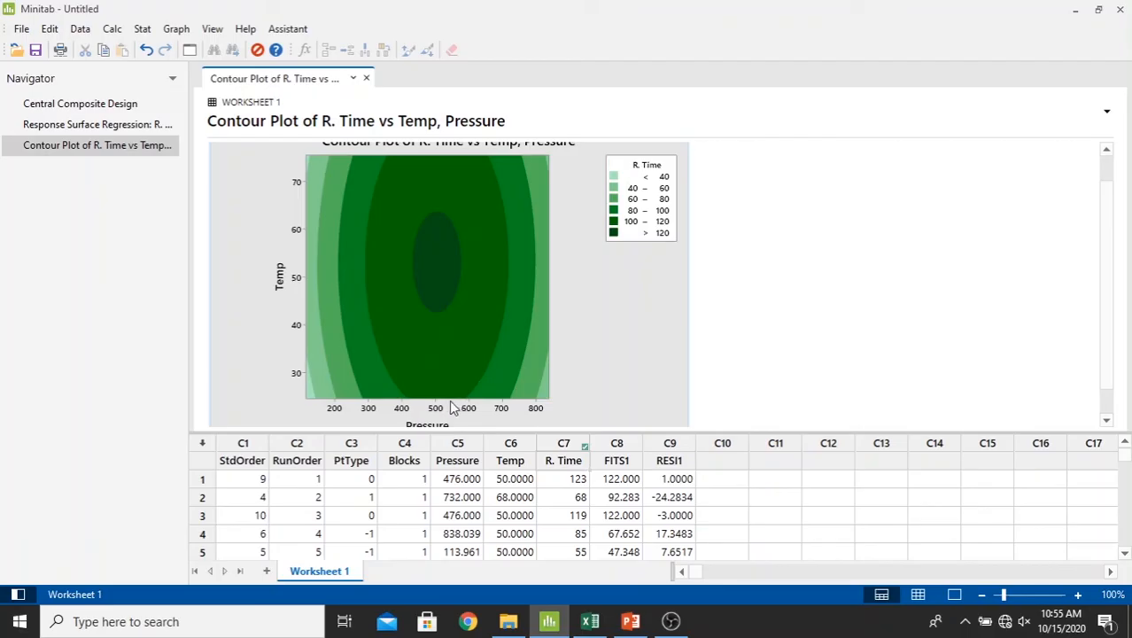
pyautogui.moveTo(459, 407)
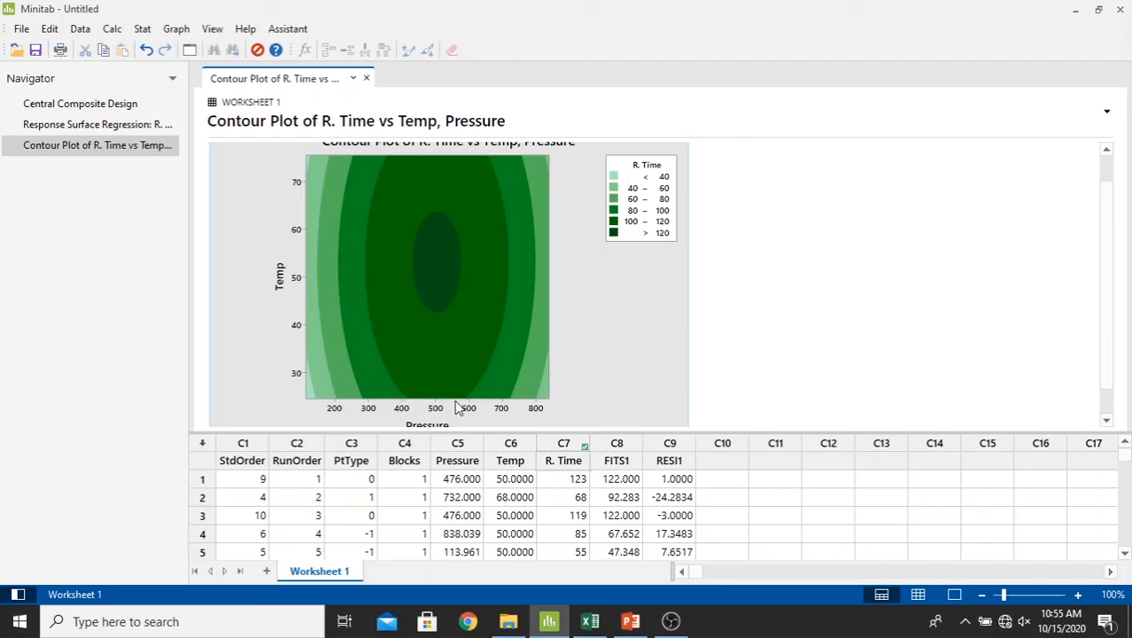
pyautogui.moveTo(418, 412)
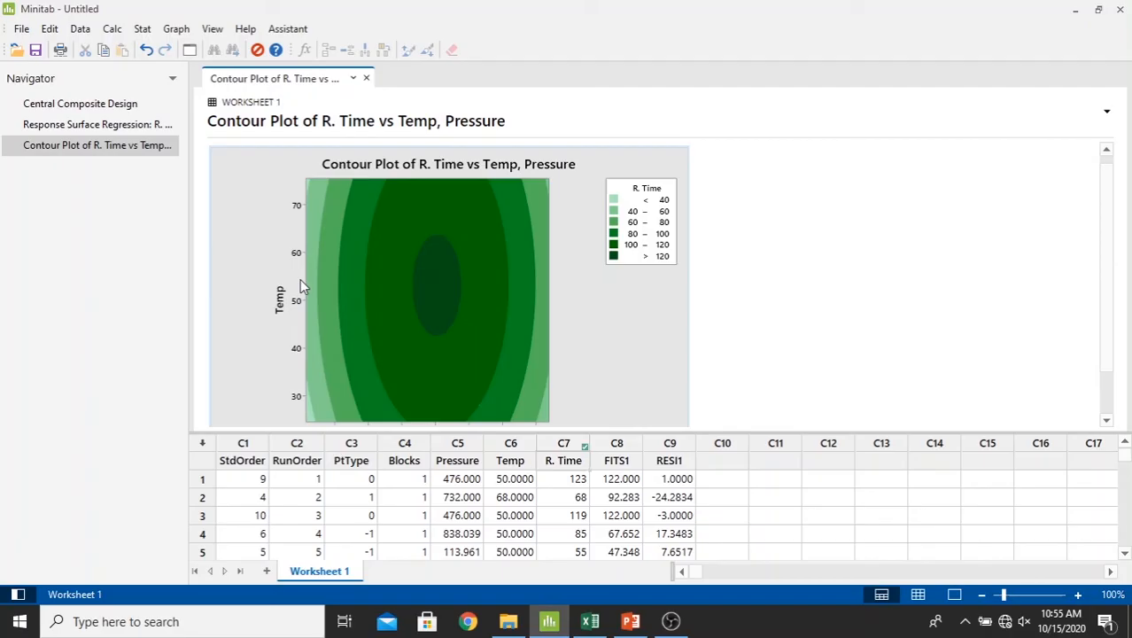
pyautogui.moveTo(302, 243)
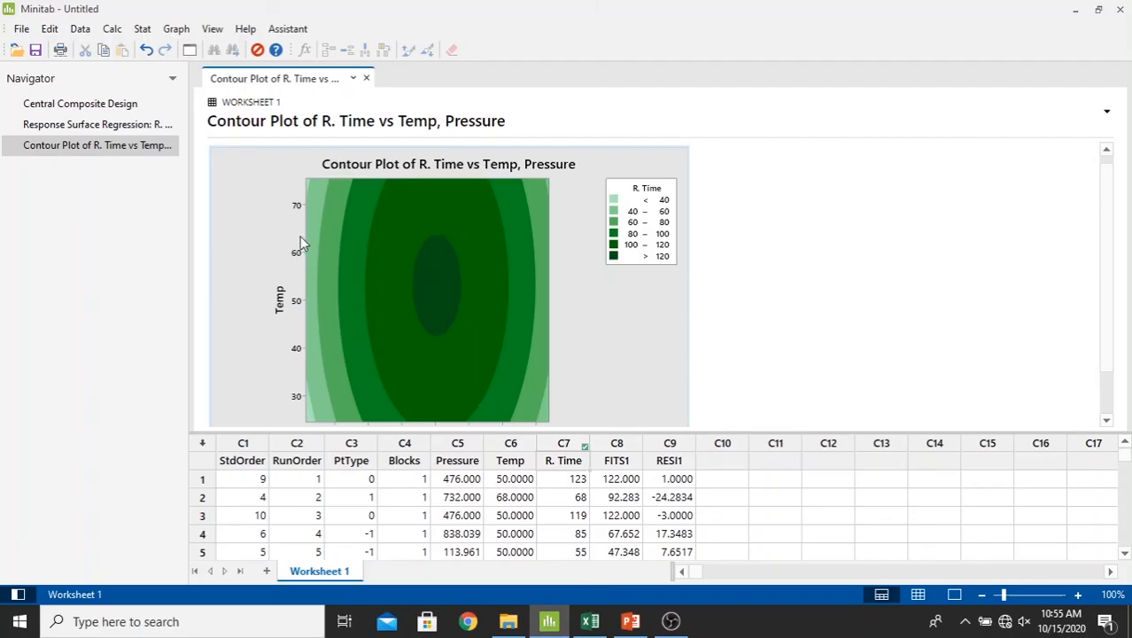
pyautogui.moveTo(483, 240)
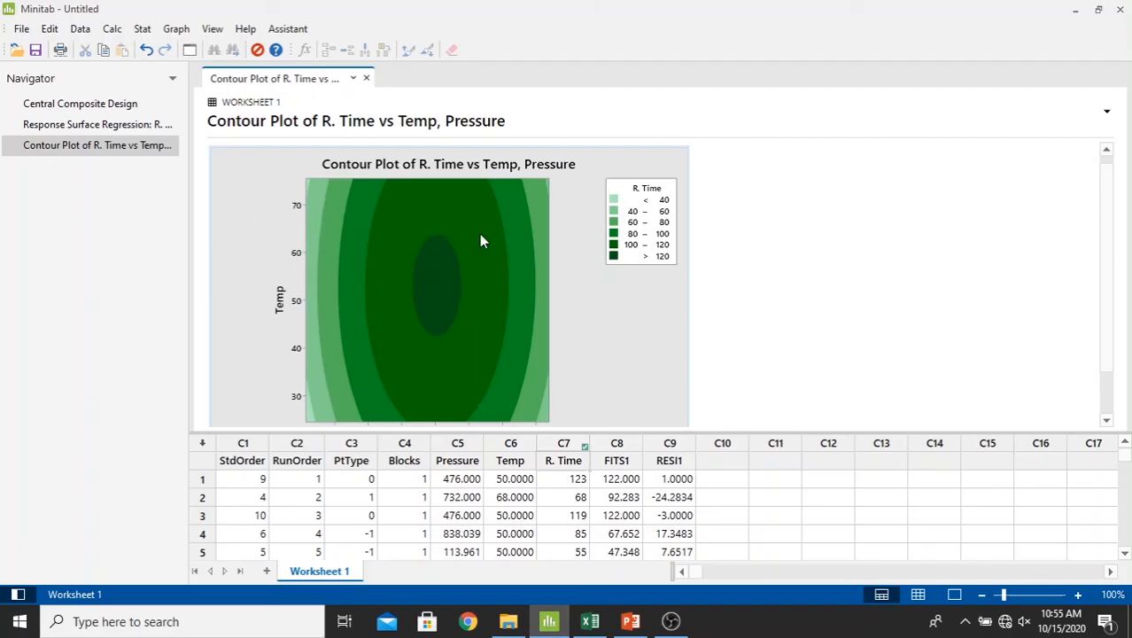
pyautogui.moveTo(340, 399)
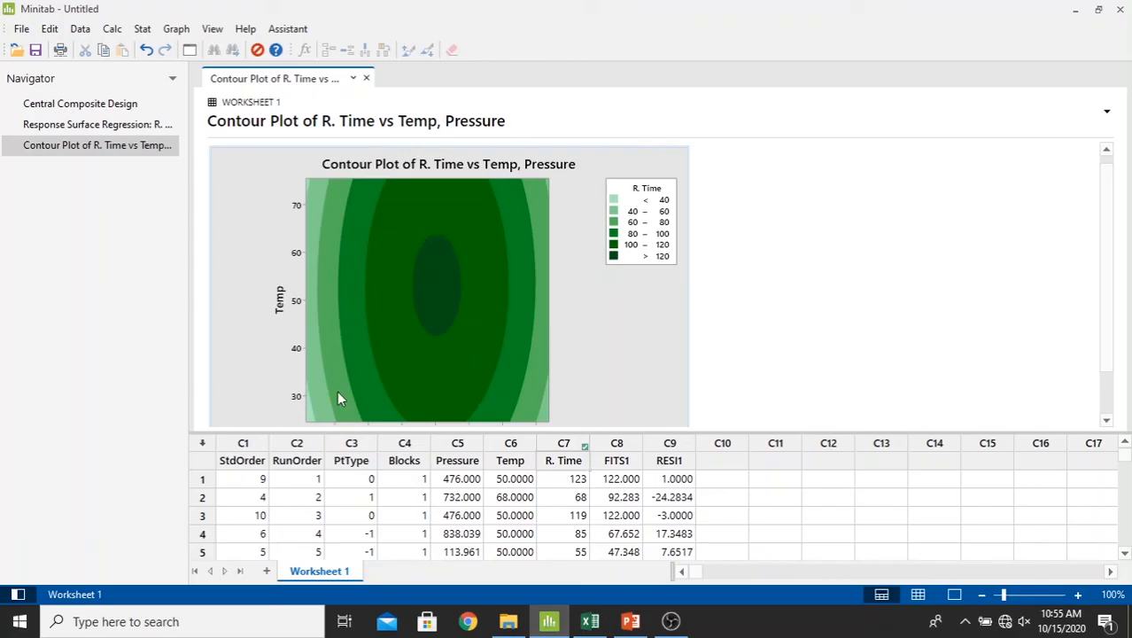
pyautogui.moveTo(387, 339)
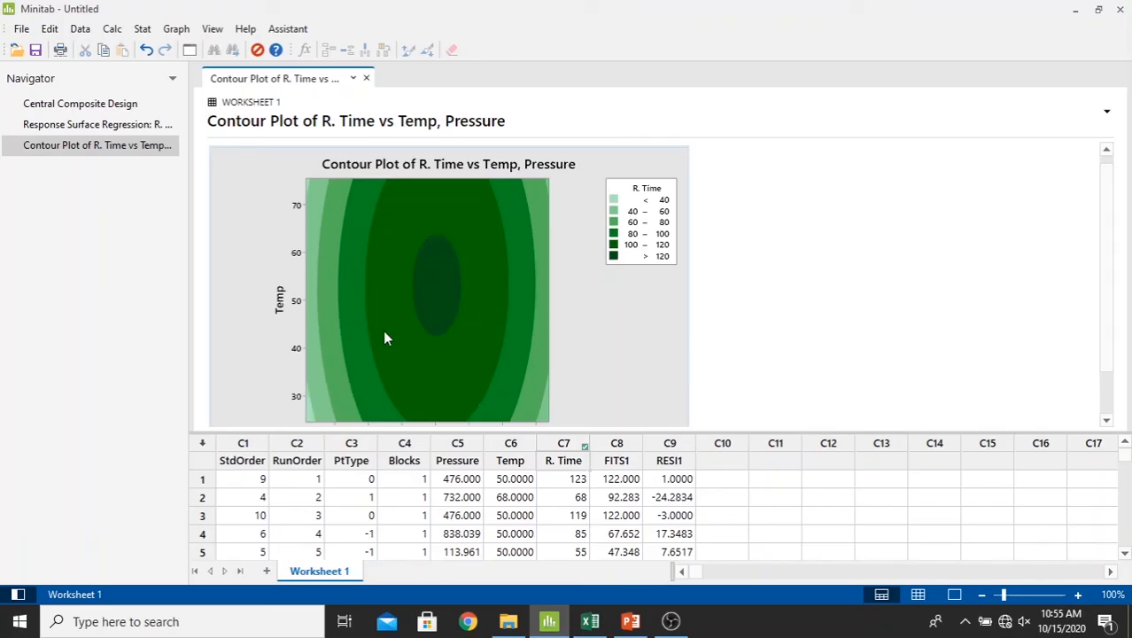
pyautogui.moveTo(309, 421)
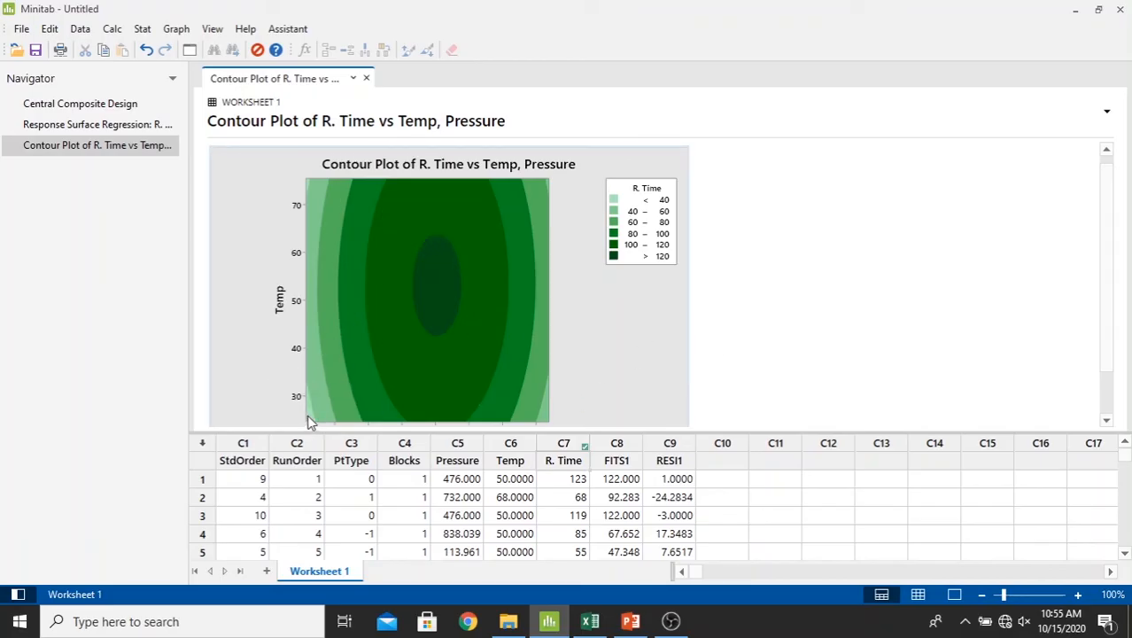
pyautogui.moveTo(314, 416)
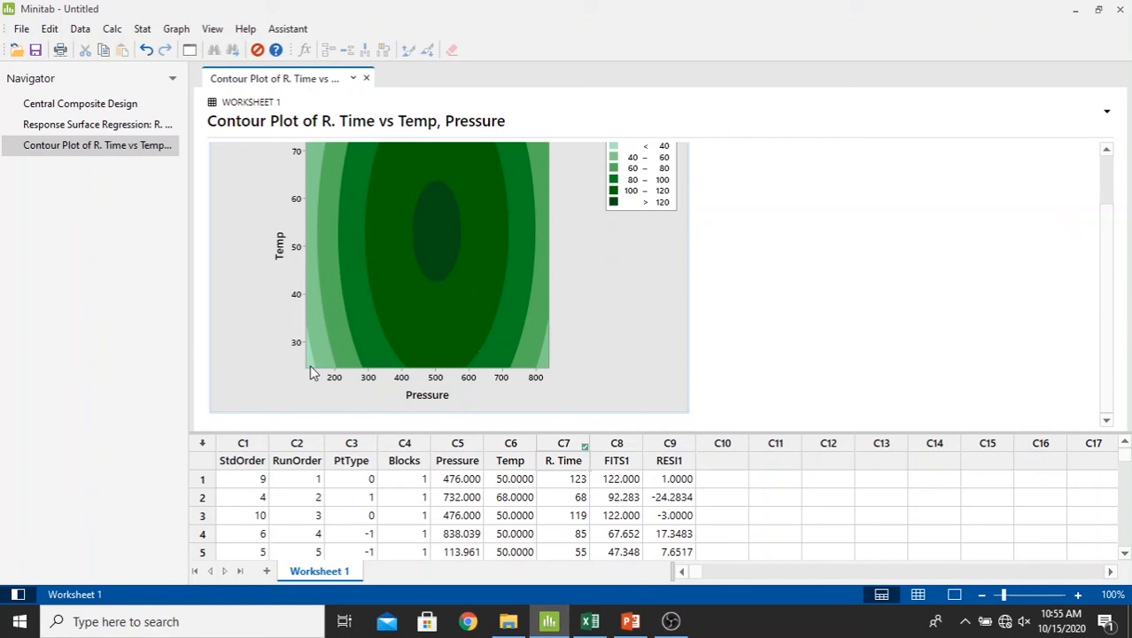
pyautogui.moveTo(311, 372)
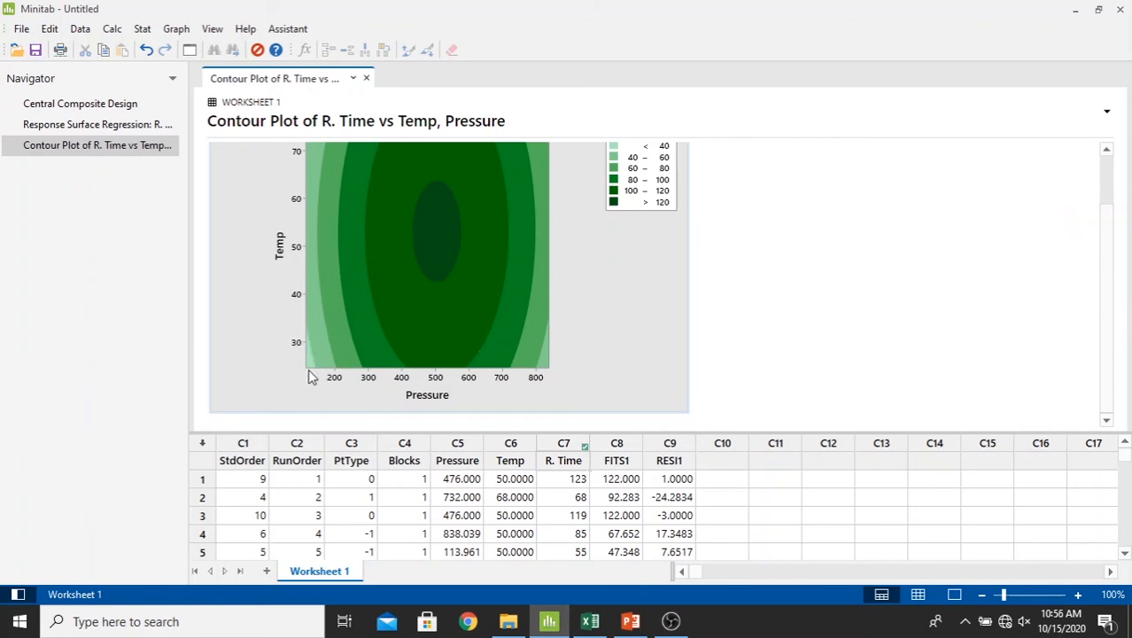
pyautogui.moveTo(637, 397)
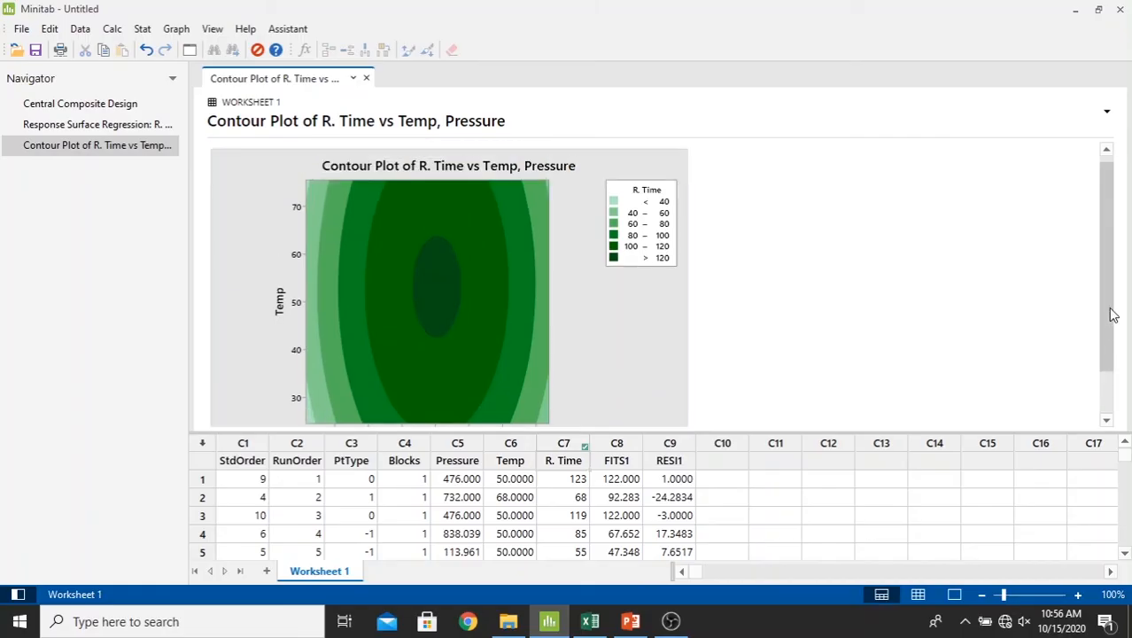
pyautogui.scroll(-3)
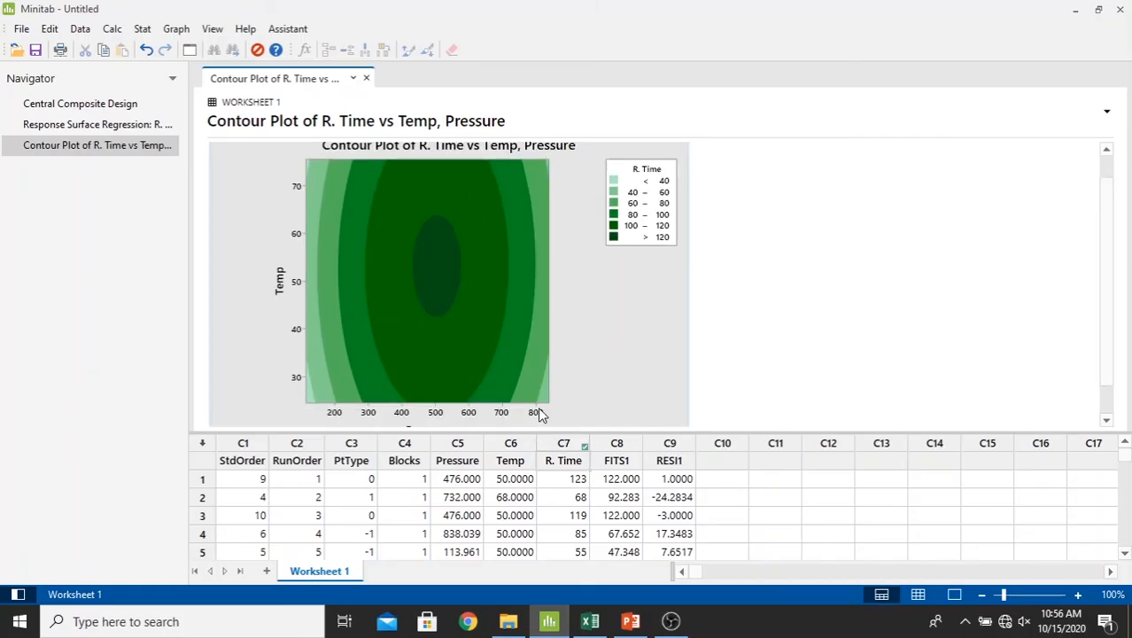
pyautogui.moveTo(518, 150)
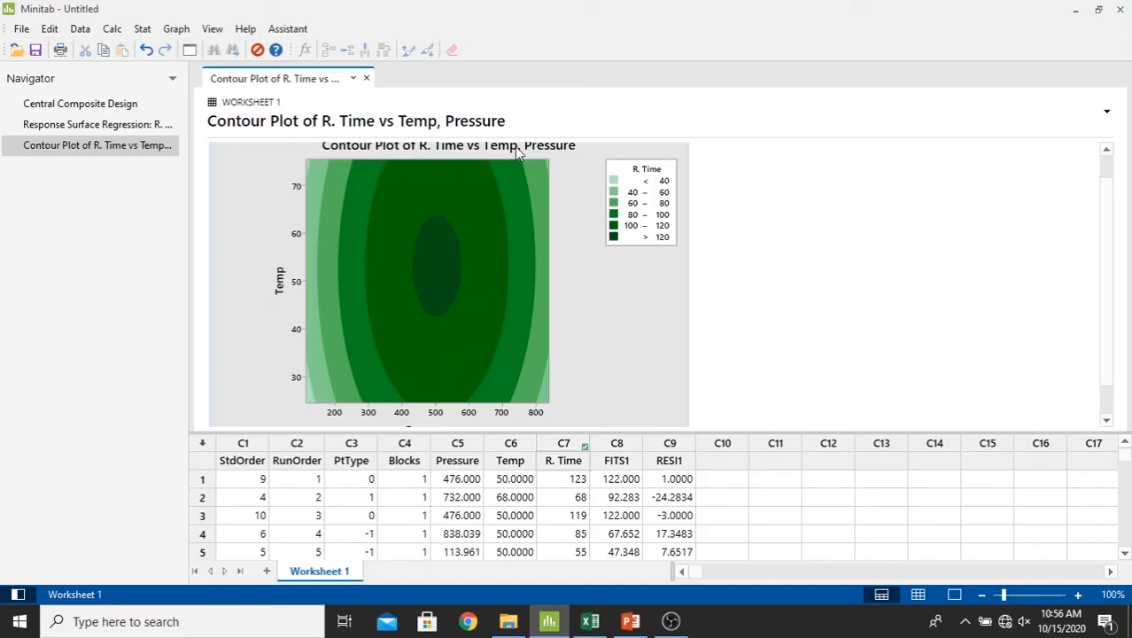
pyautogui.moveTo(171, 73)
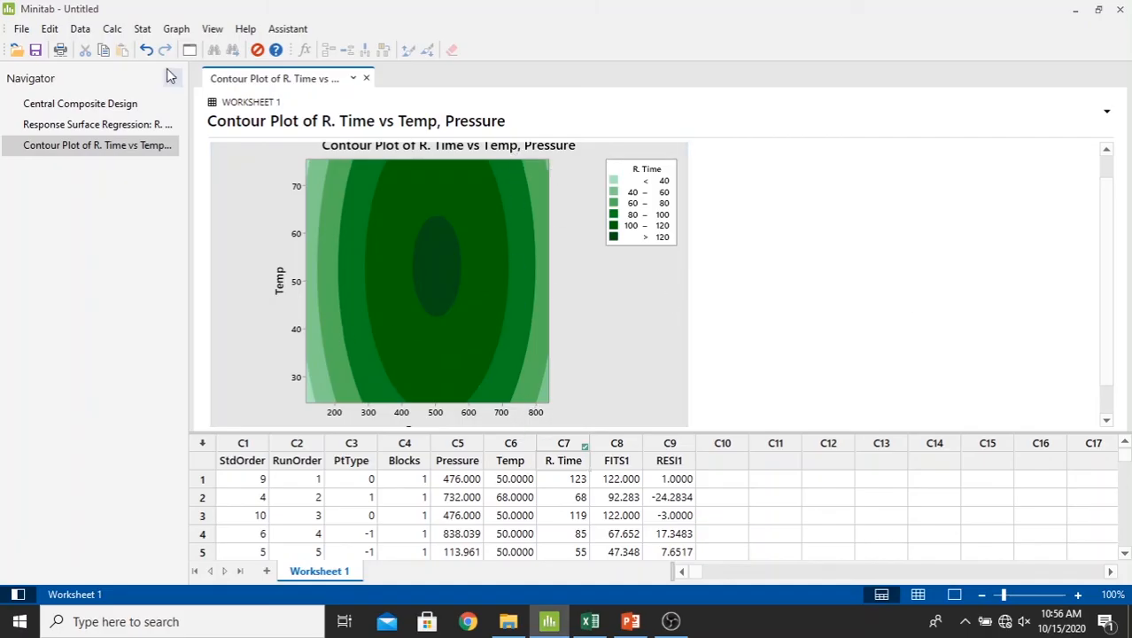
# Step: Generate a 3D surface plot of R. Time with Pressure and Temp as axes
pyautogui.click(141, 28)
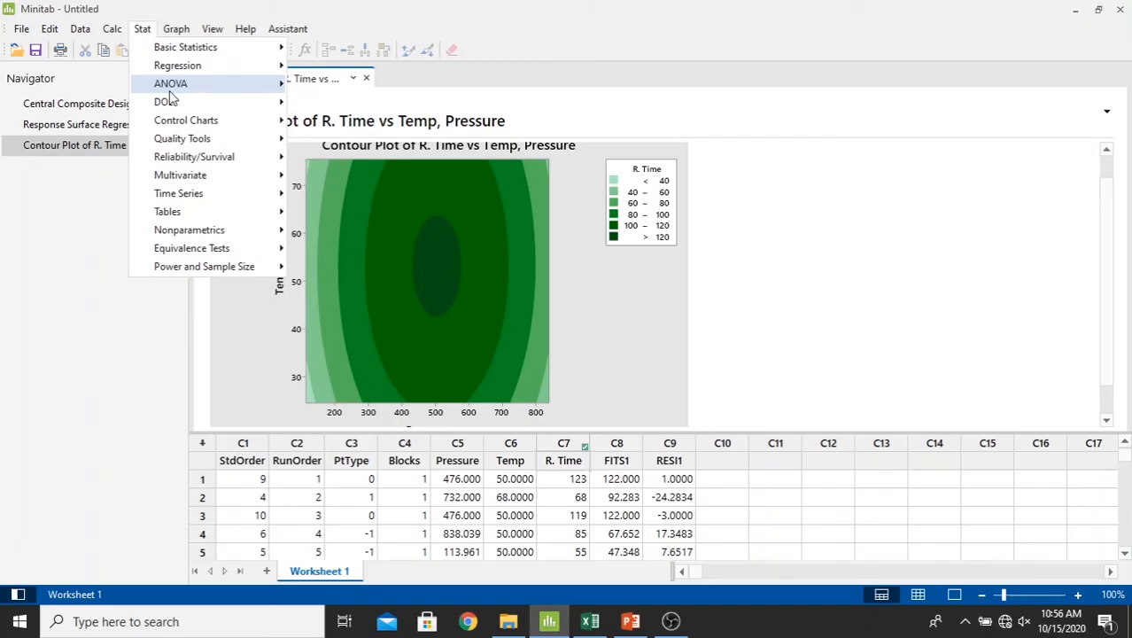
pyautogui.moveTo(163, 101)
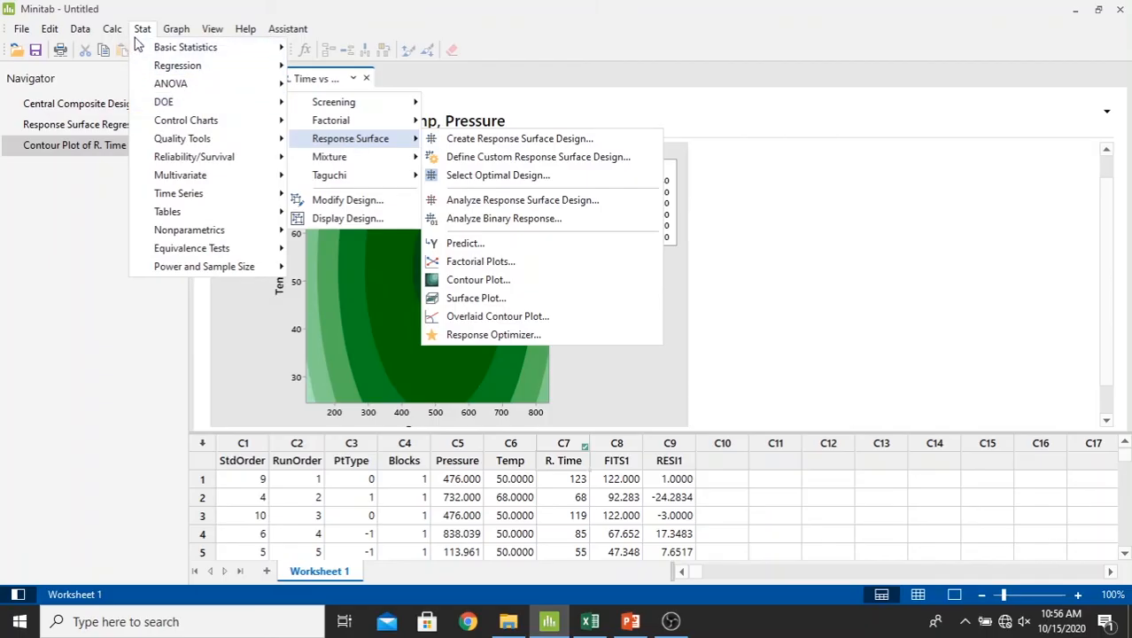
pyautogui.moveTo(163, 101)
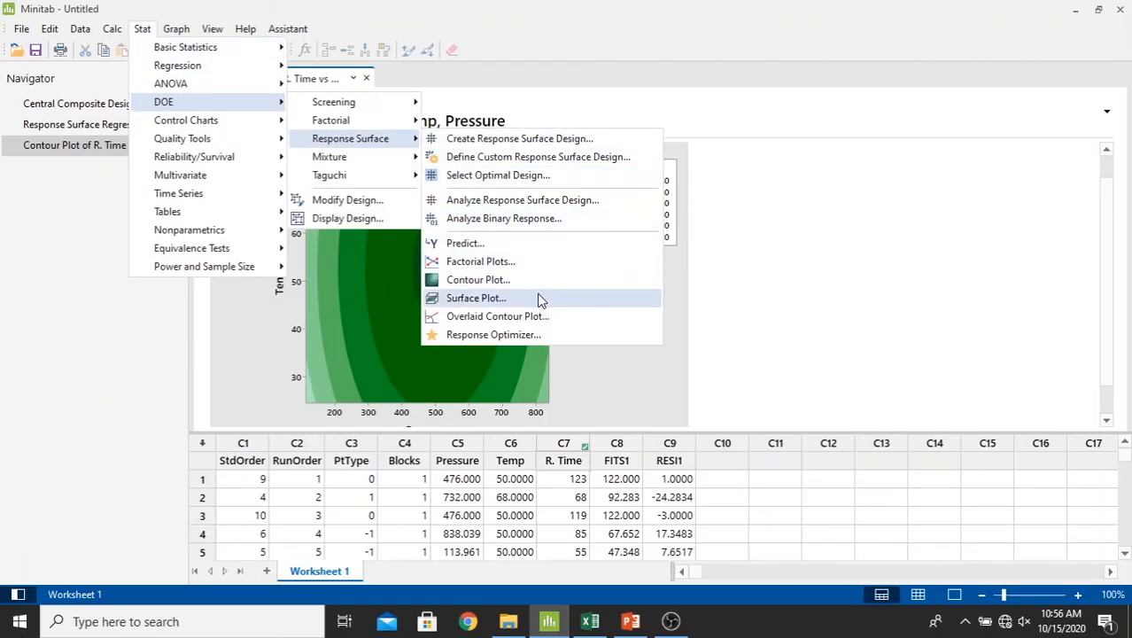
pyautogui.click(476, 297)
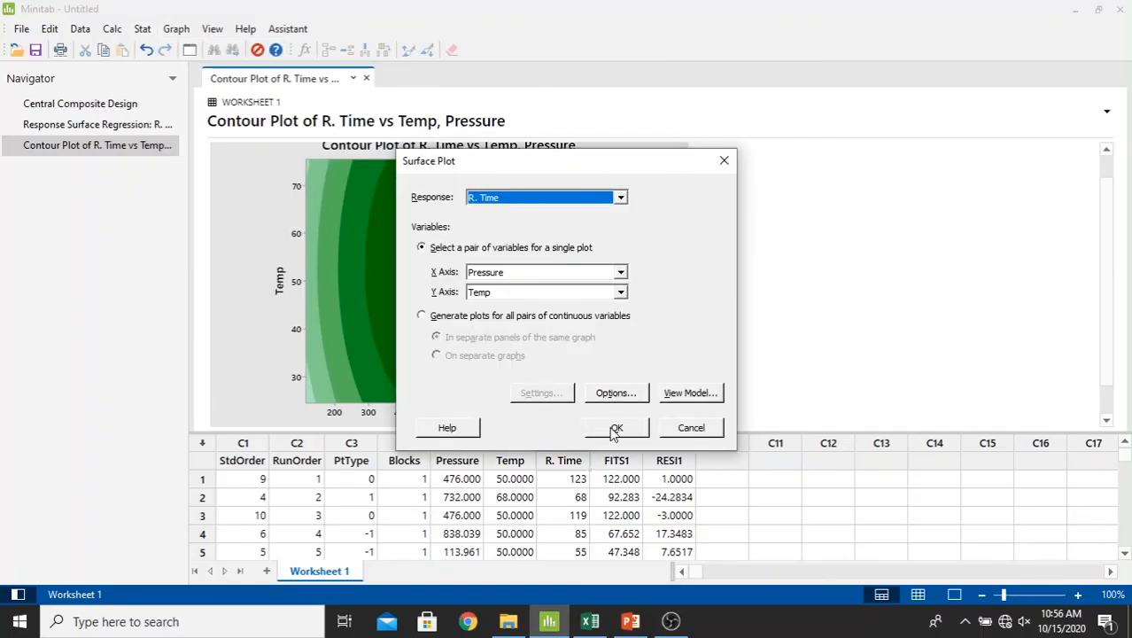
pyautogui.click(615, 426)
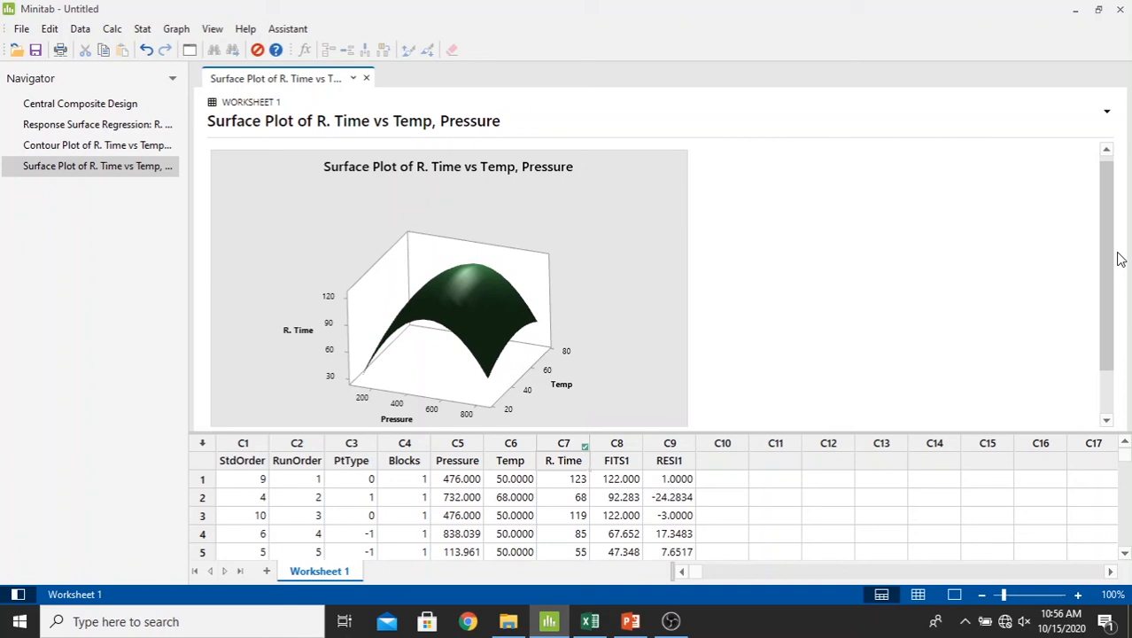
pyautogui.moveTo(938, 258)
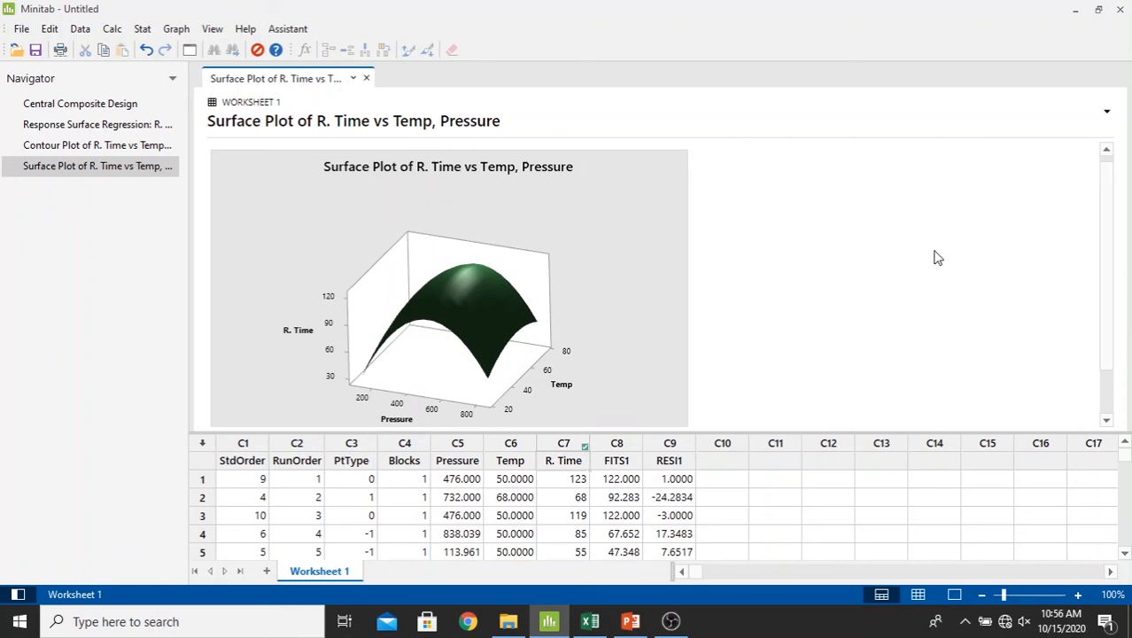
pyautogui.moveTo(576, 362)
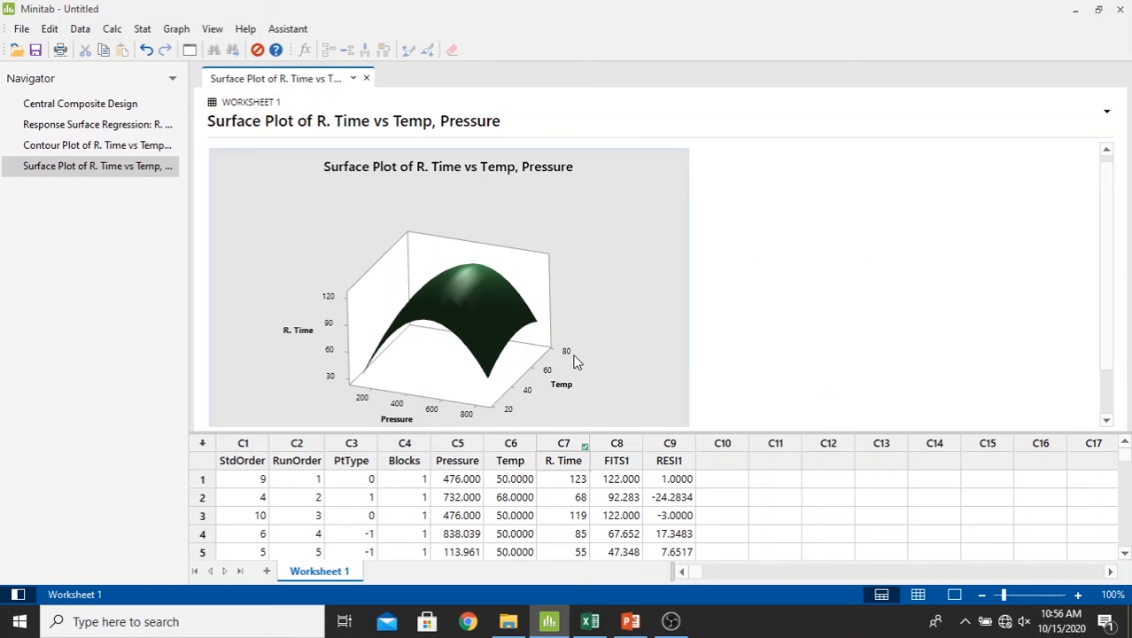
pyautogui.moveTo(592, 362)
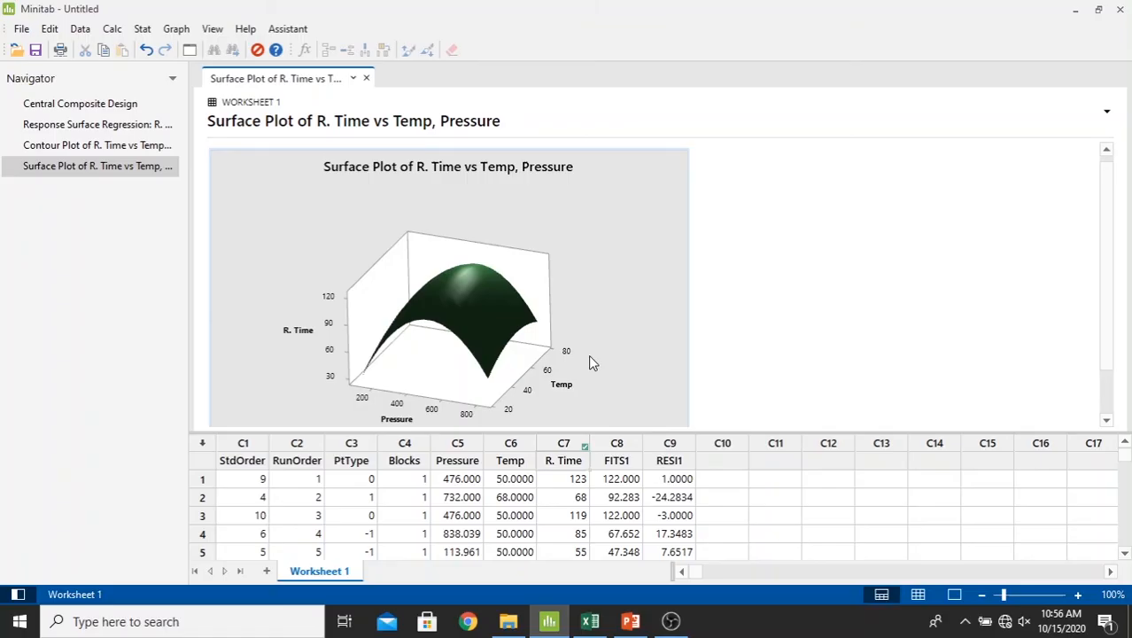